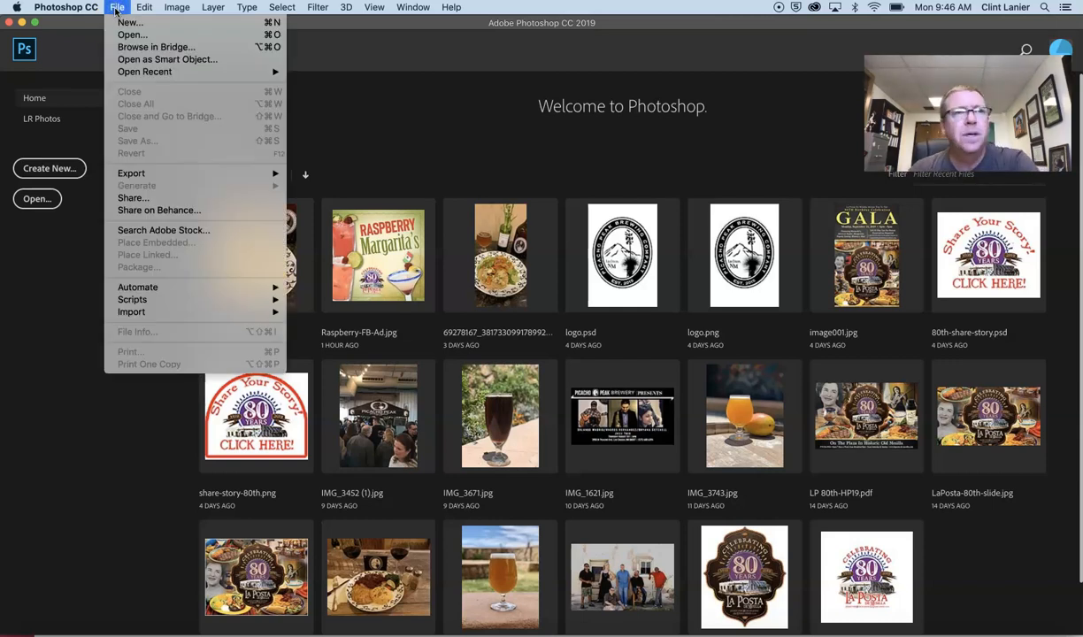
mouse_move(129, 21)
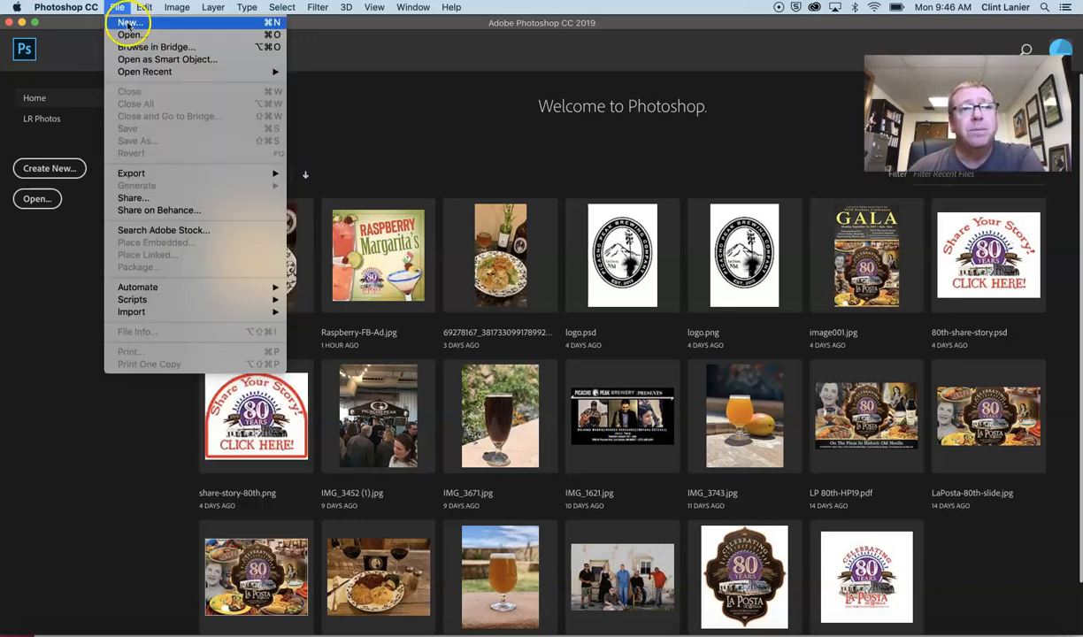
- Start a new blank document from the File menu
click(129, 21)
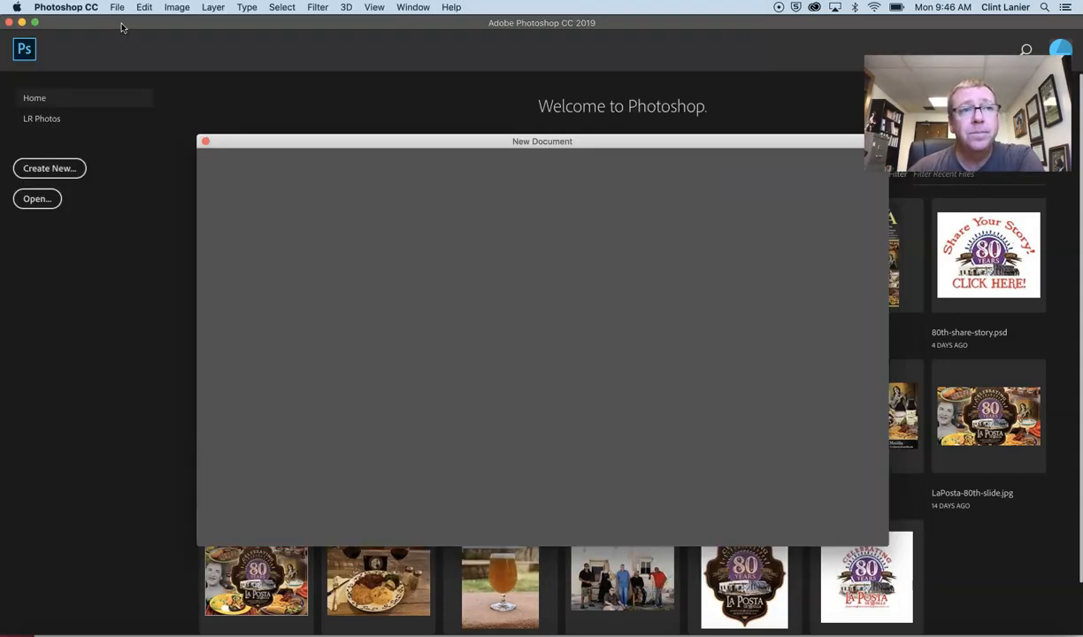
mouse_move(481, 305)
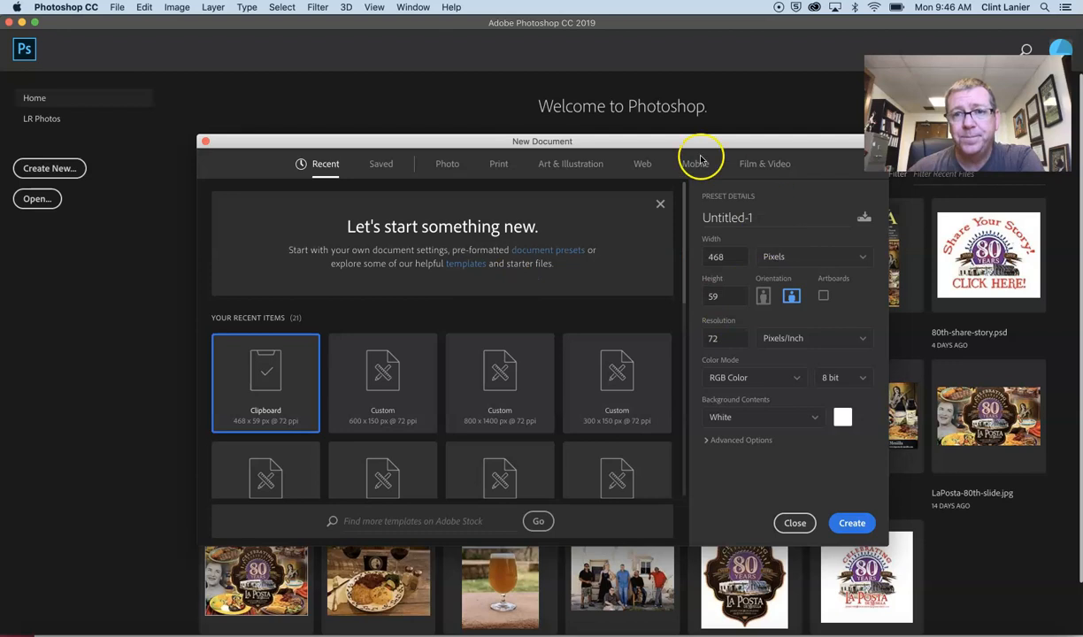
mouse_move(732, 274)
text(150)
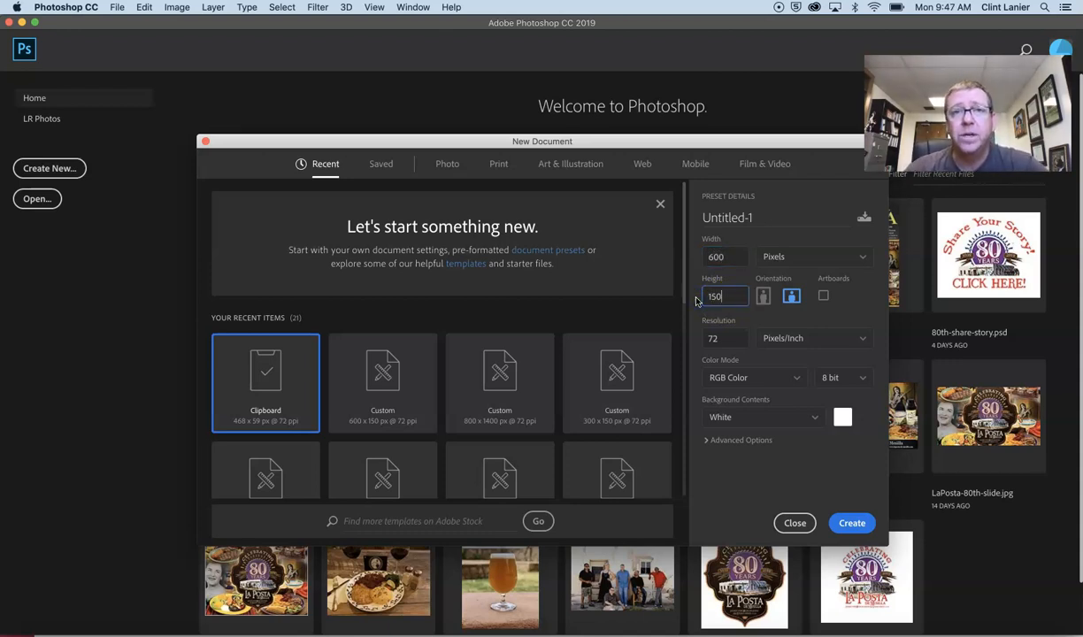
mouse_move(793, 481)
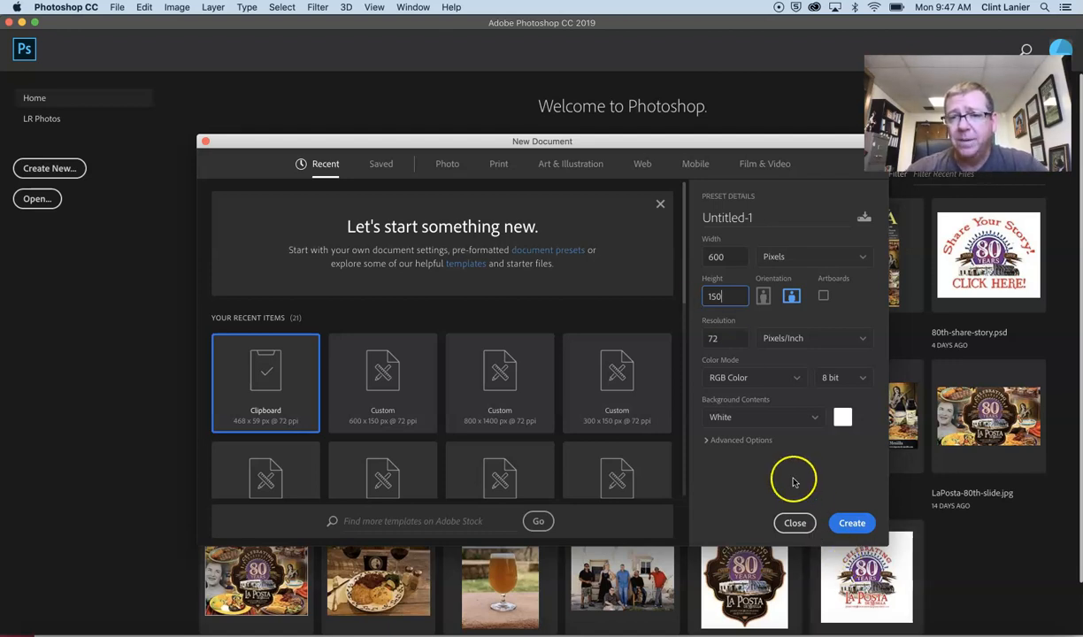
mouse_move(851, 522)
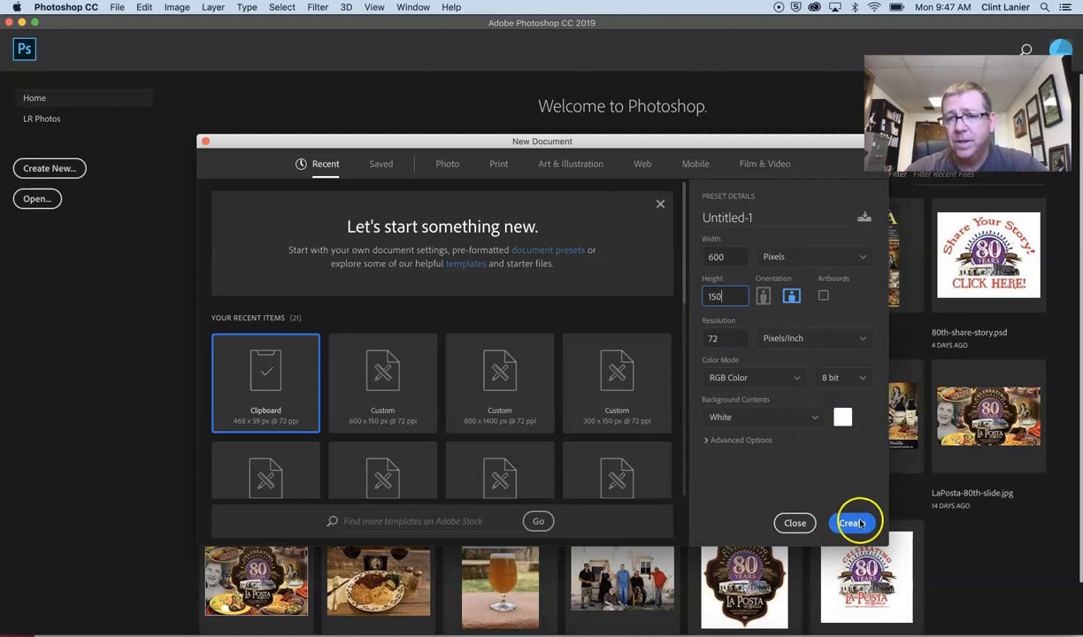
click(851, 522)
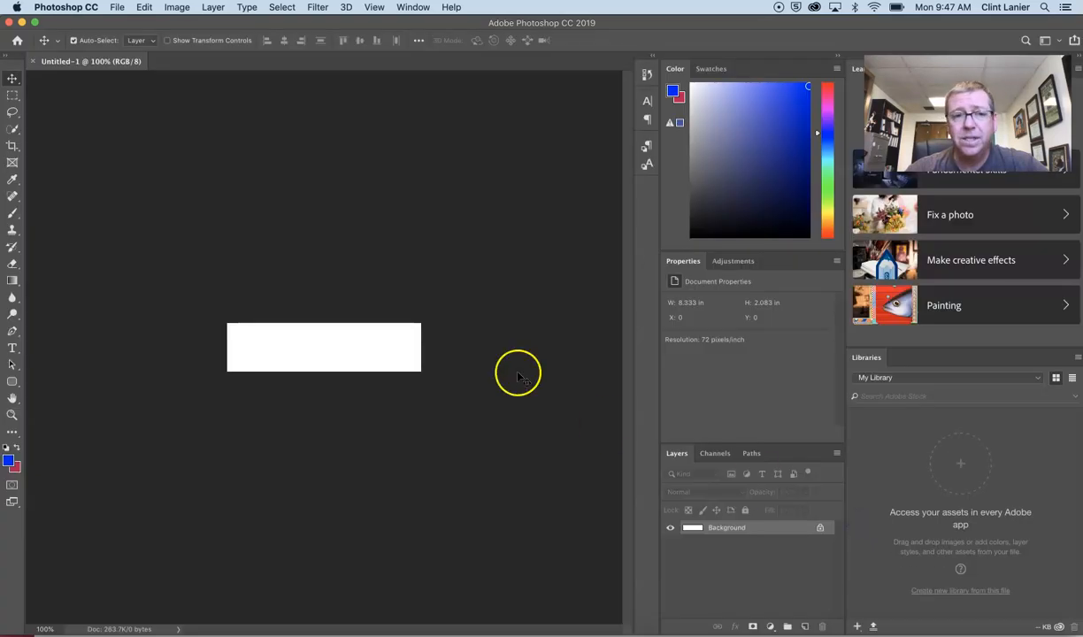
mouse_move(200, 432)
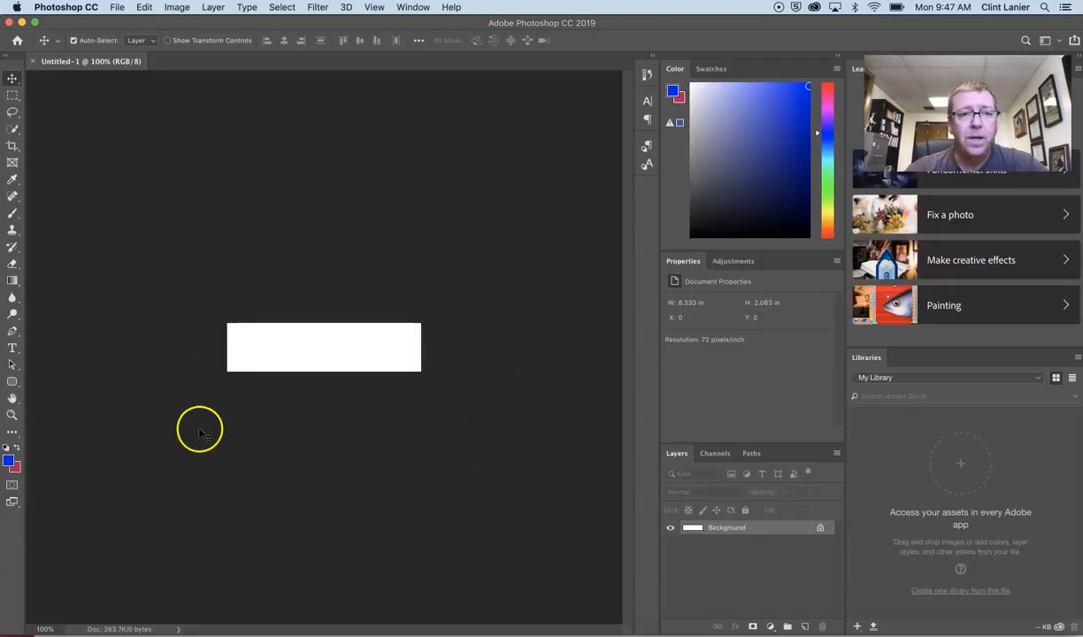
mouse_move(189, 315)
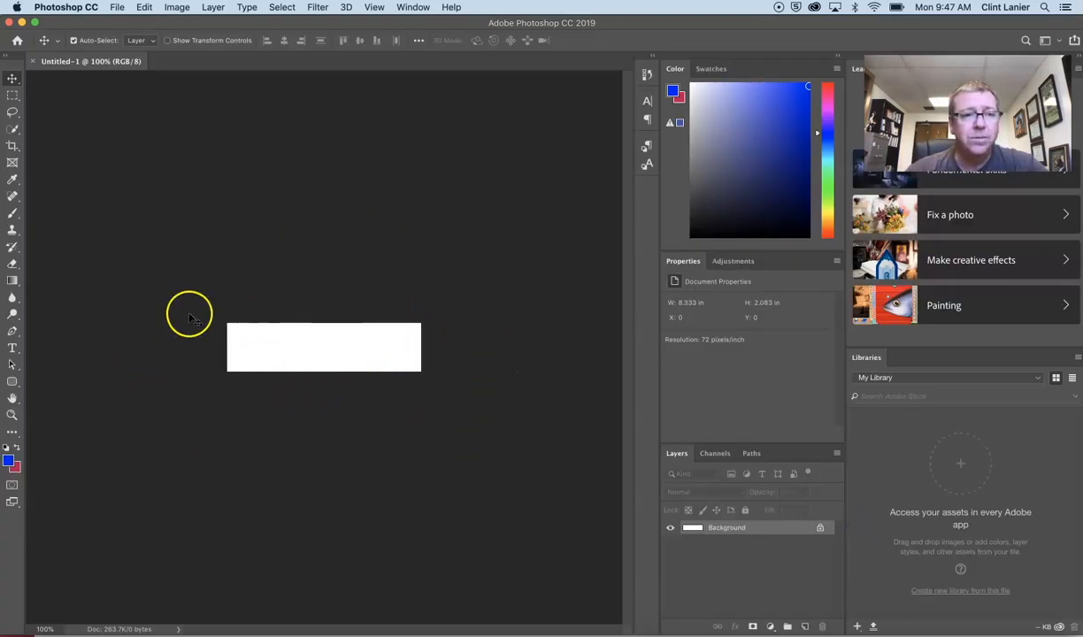
mouse_move(551, 467)
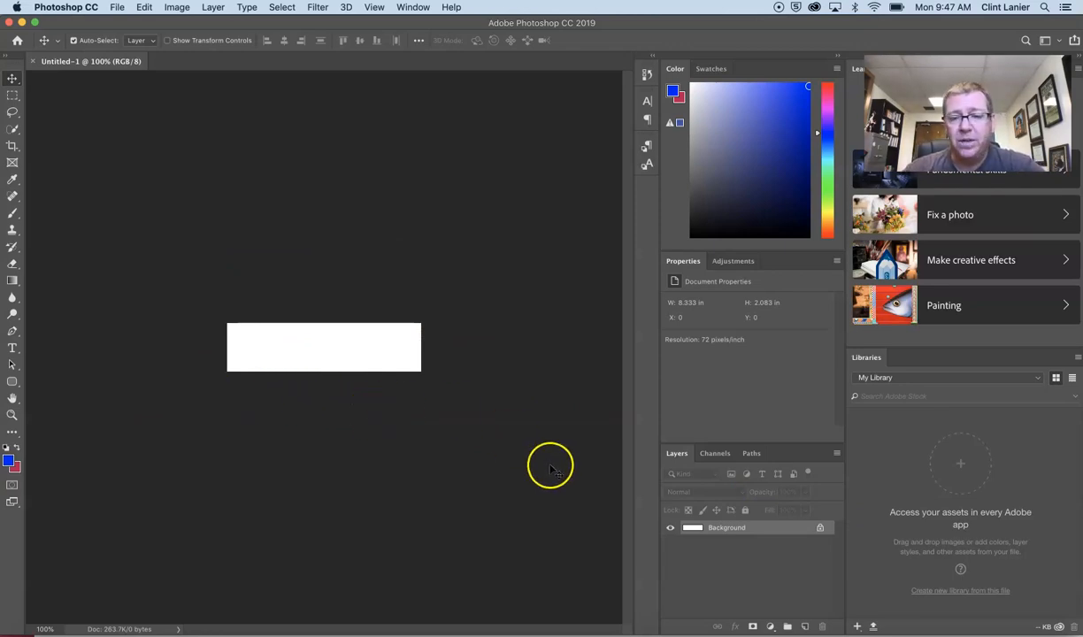
mouse_move(416, 343)
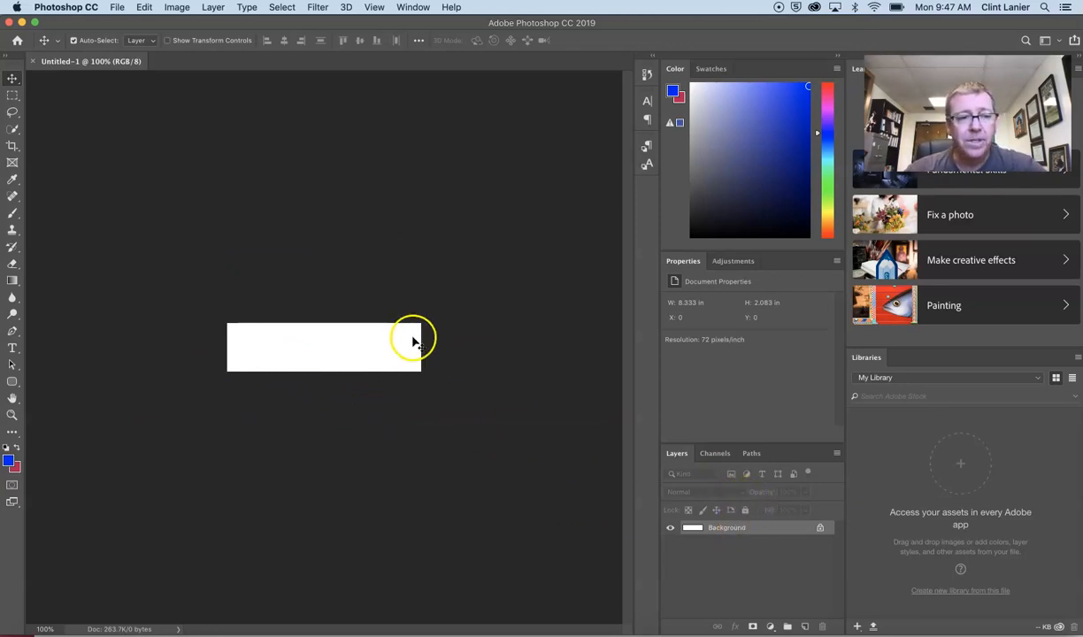
mouse_move(303, 280)
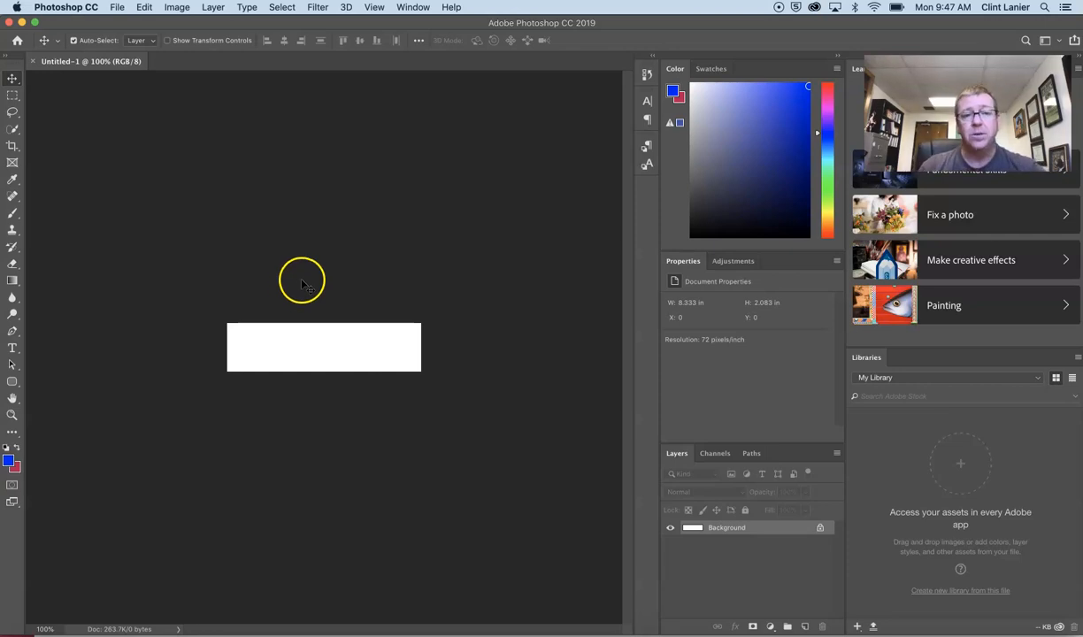
mouse_move(789, 610)
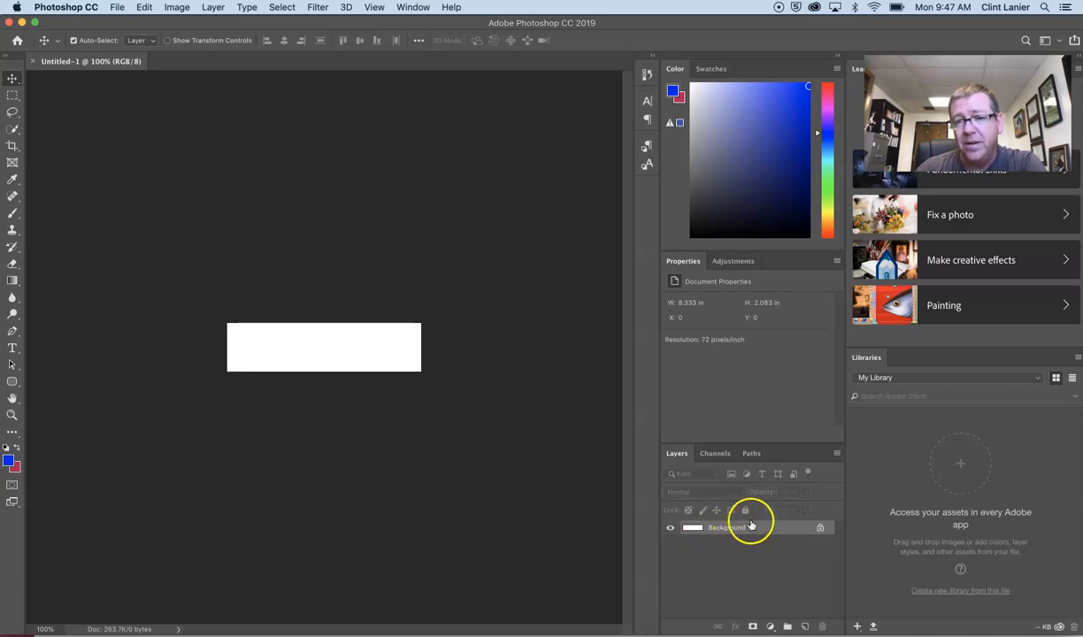
mouse_move(727, 457)
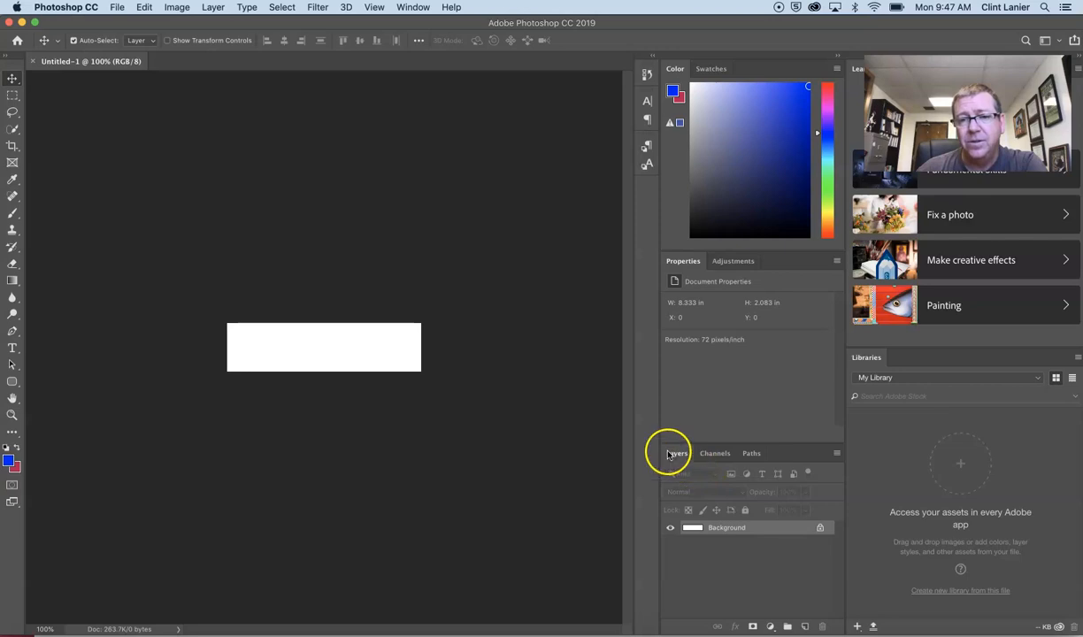
mouse_move(768, 561)
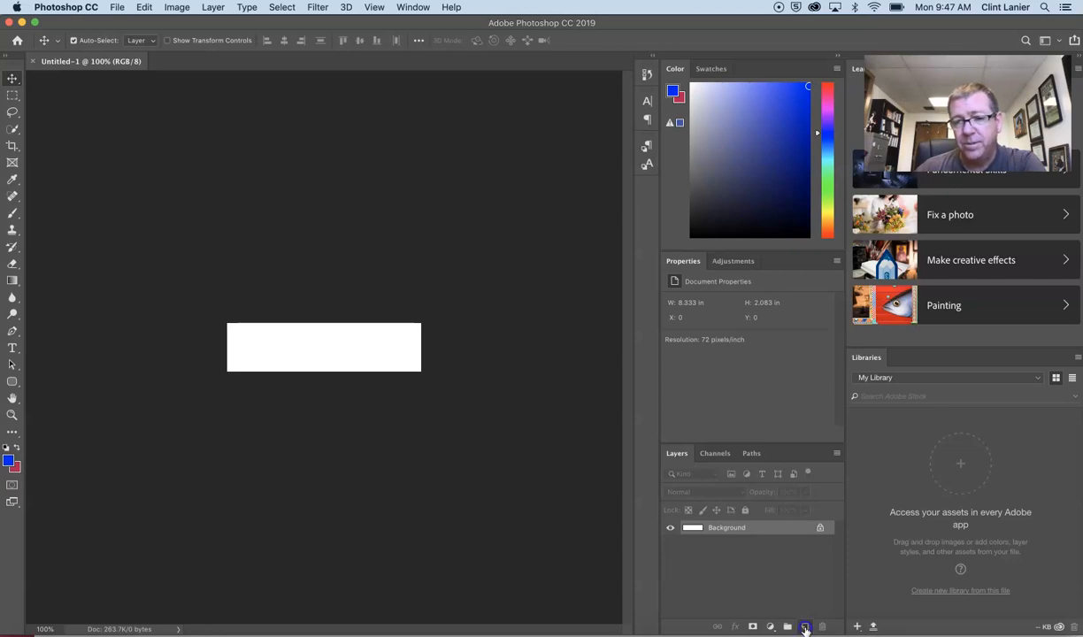
- Add empty layers above Background and select the Background layer
click(803, 626)
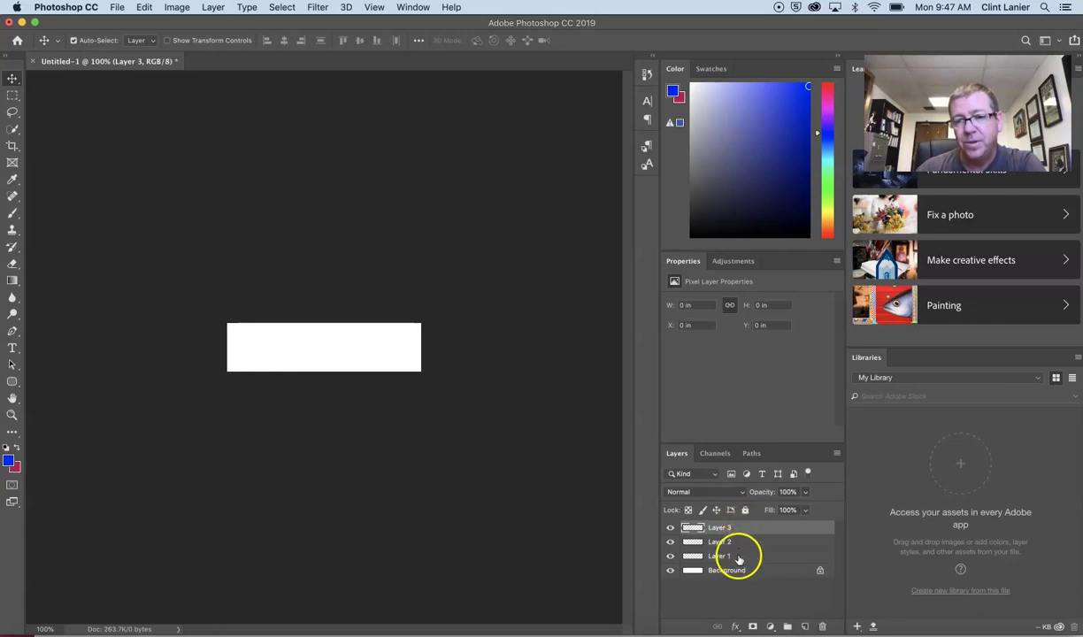
mouse_move(764, 598)
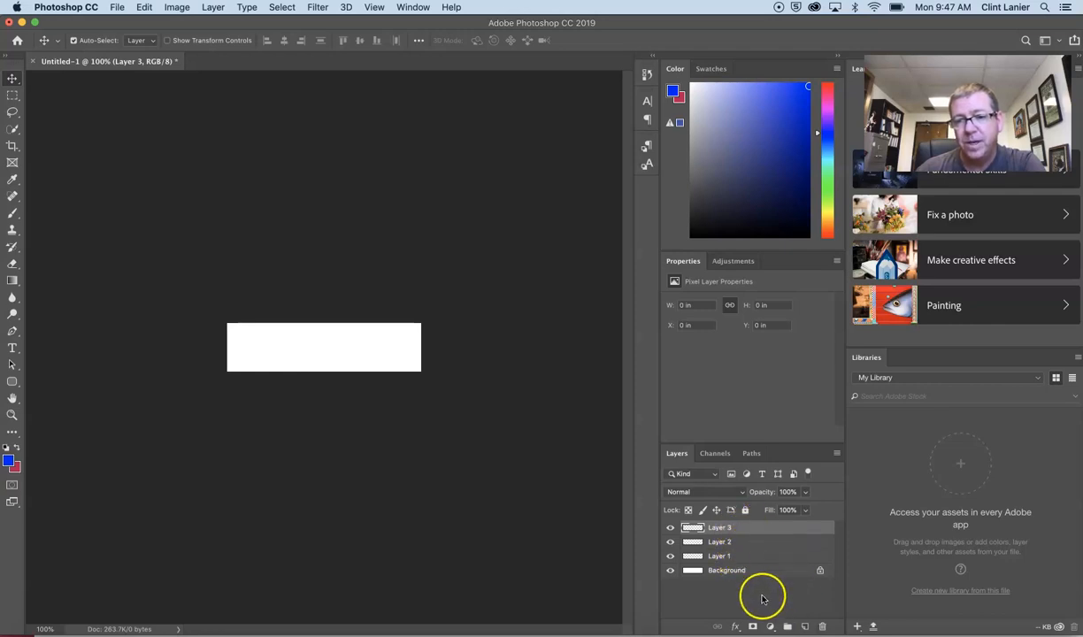
click(725, 569)
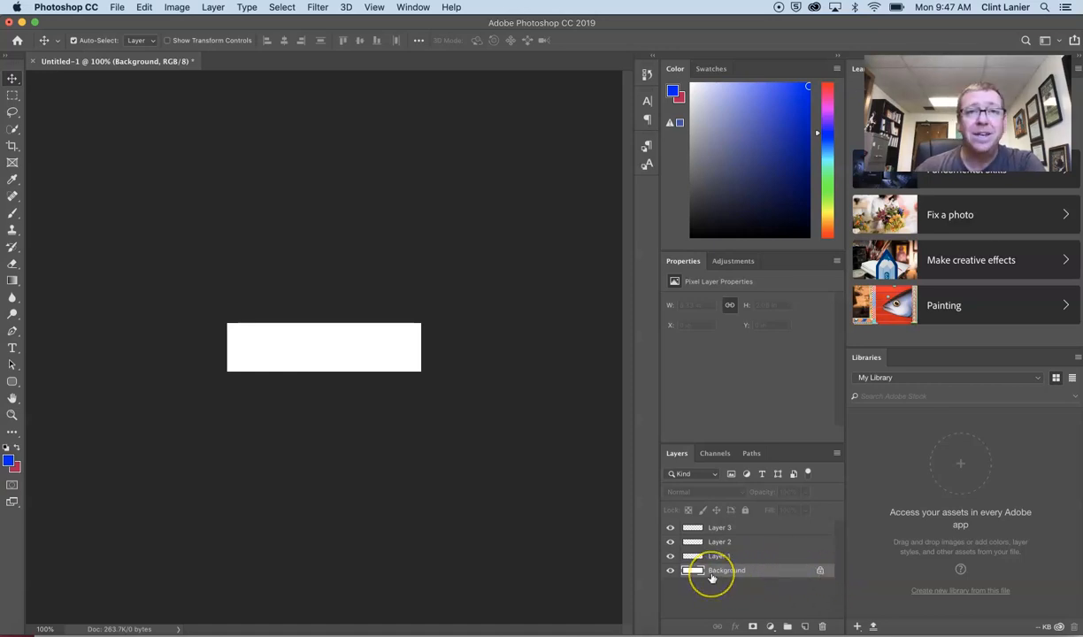
mouse_move(722, 573)
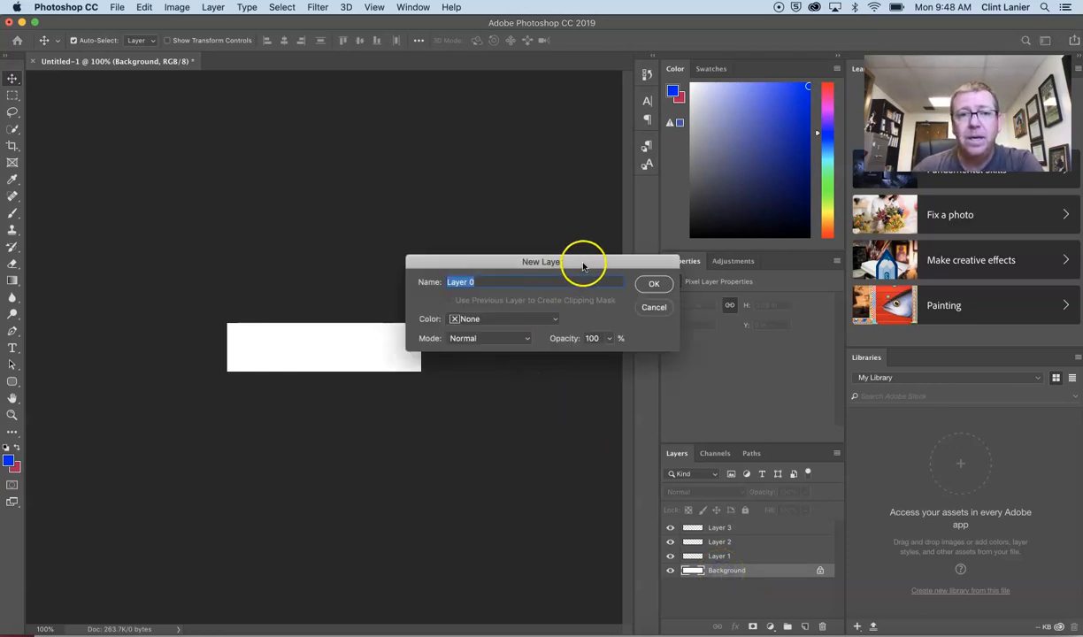
mouse_move(511, 281)
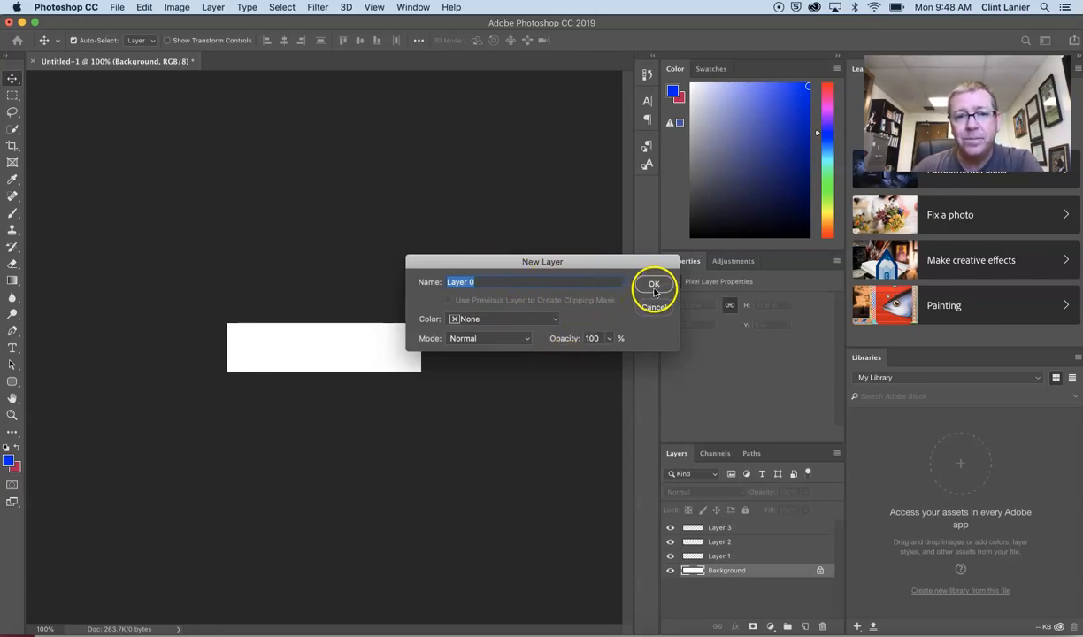
mouse_move(655, 283)
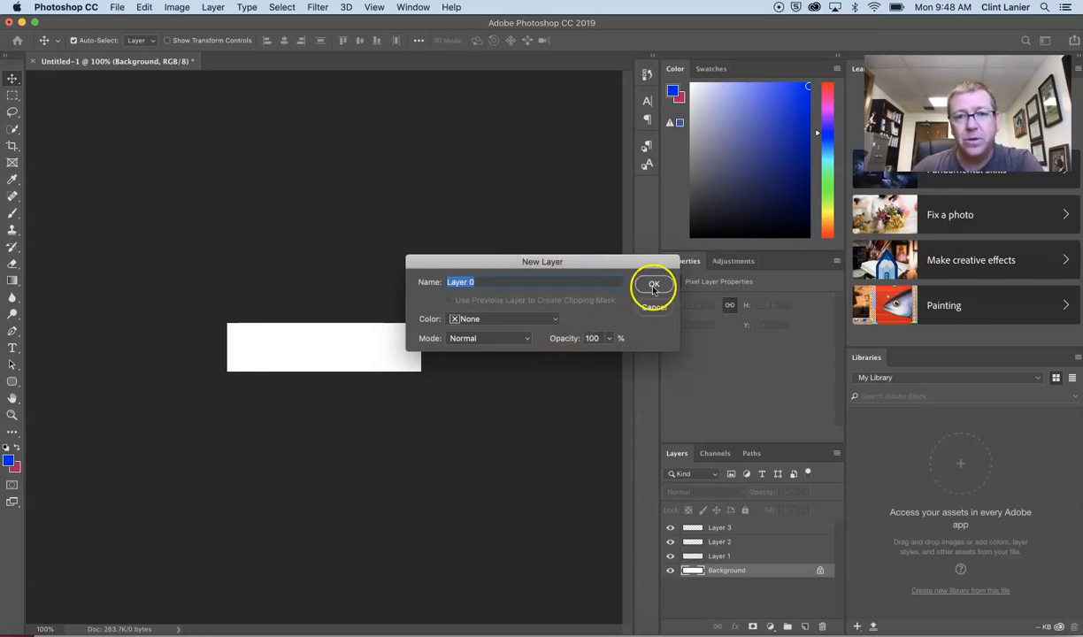
- Convert Background to Layer 0 and delete it, leaving Layers 1–3 transparent
click(655, 283)
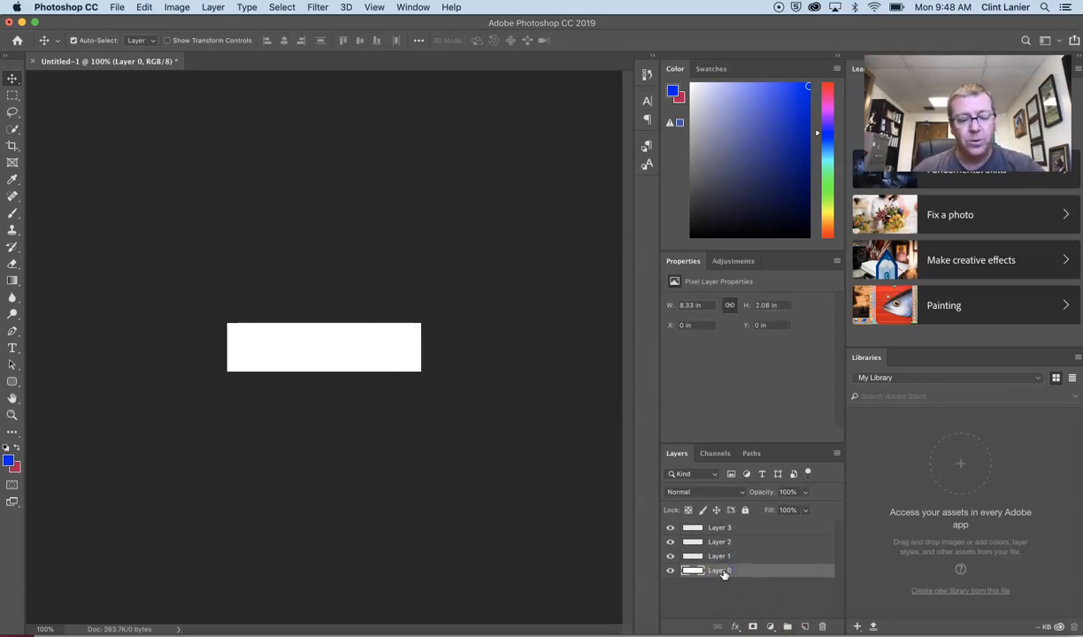
right_click(718, 570)
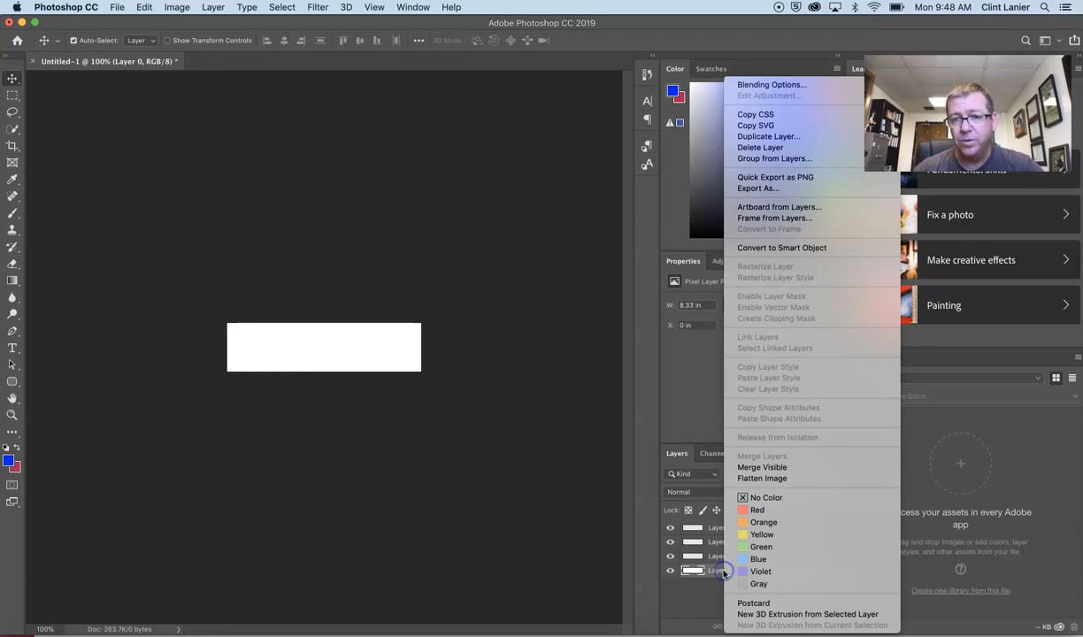
mouse_move(775, 218)
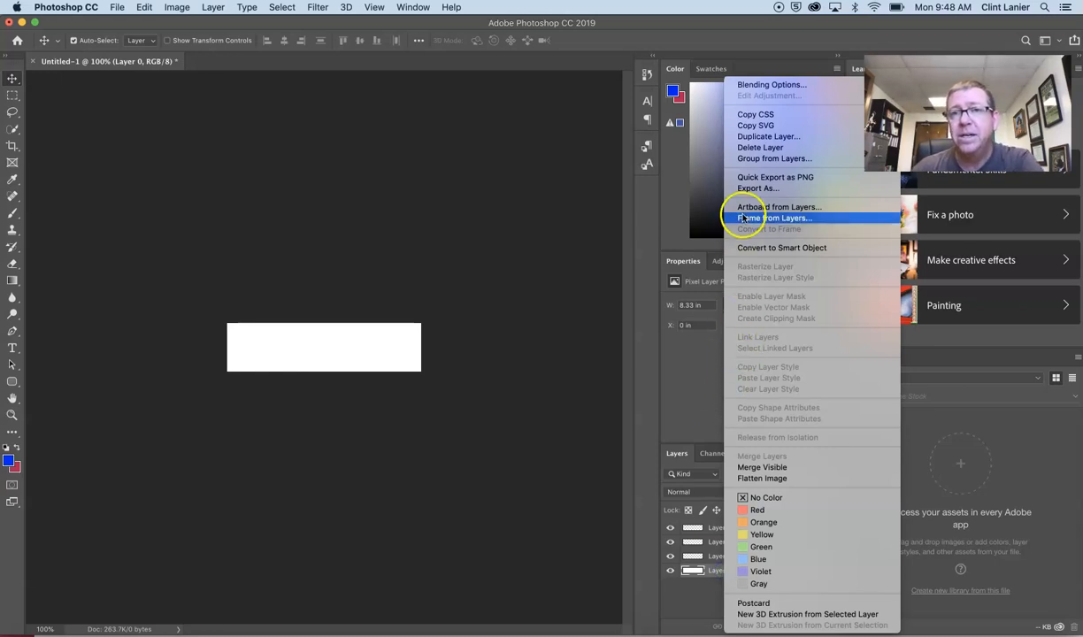
mouse_move(759, 147)
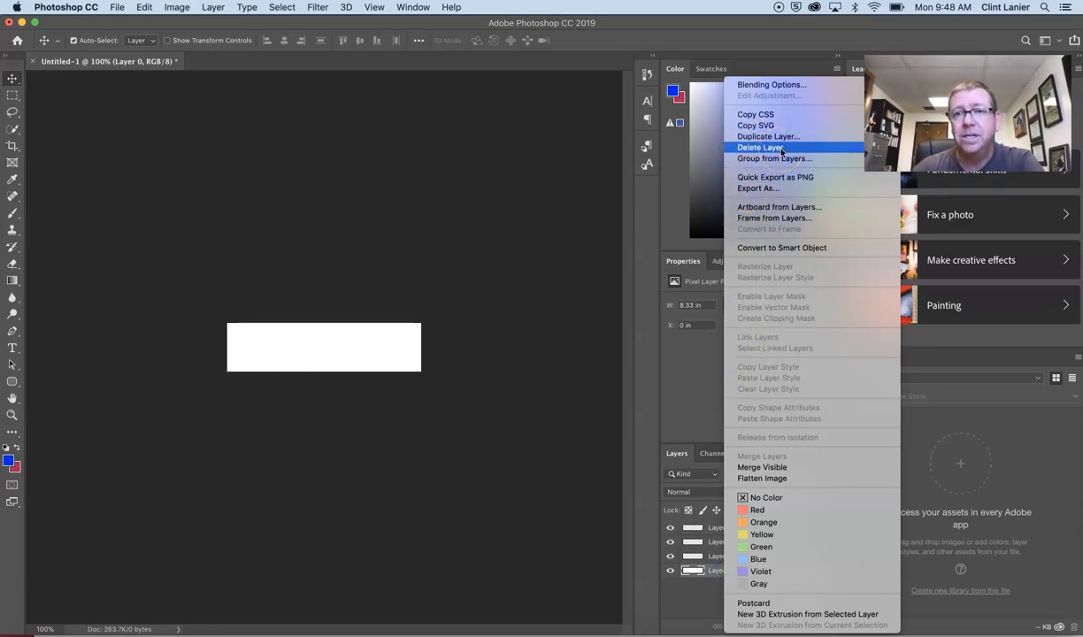
click(759, 147)
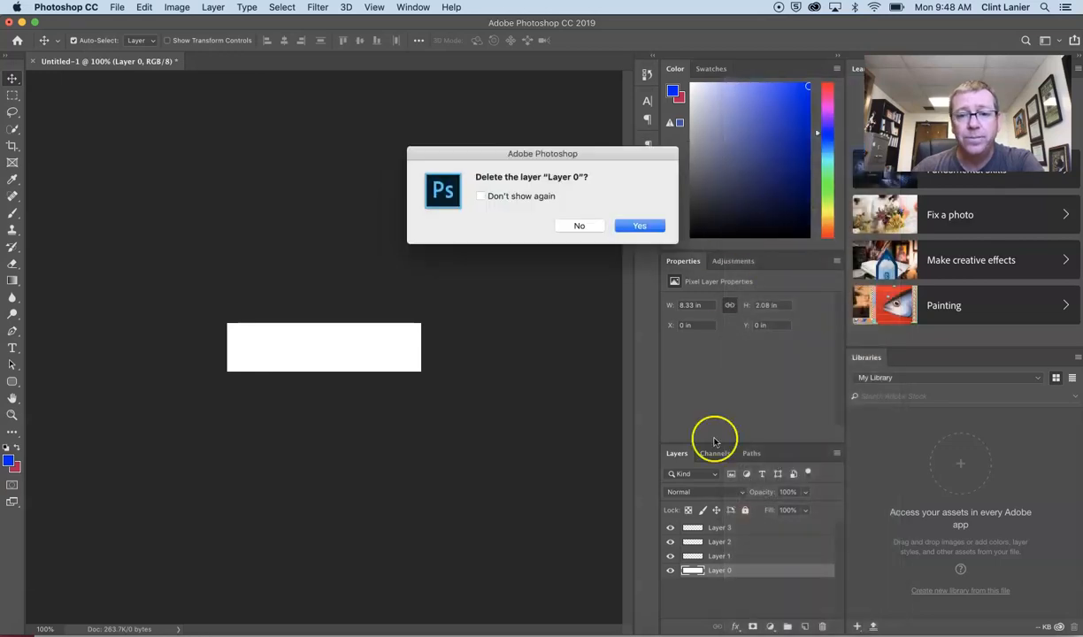
click(640, 227)
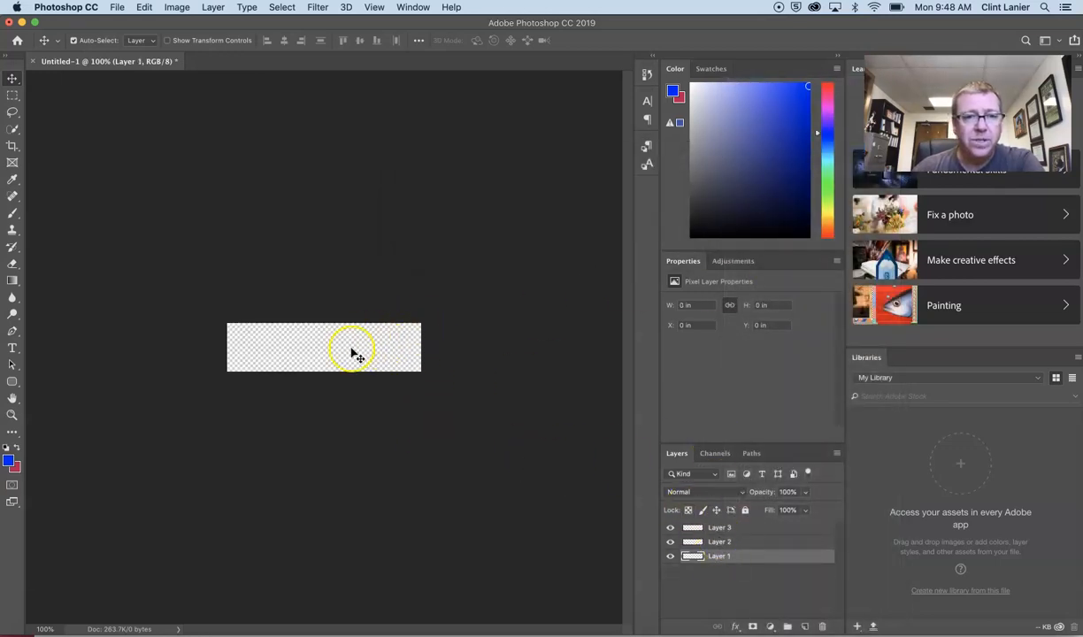
mouse_move(502, 432)
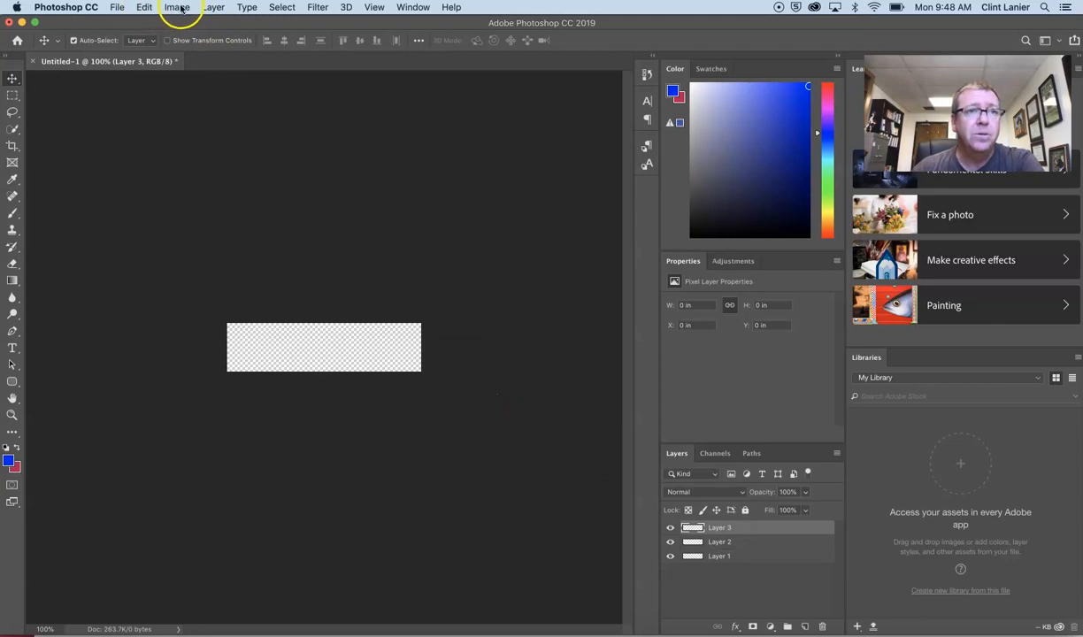
- Fill Layer 3 with a solid red colour via Edit > Fill
click(143, 7)
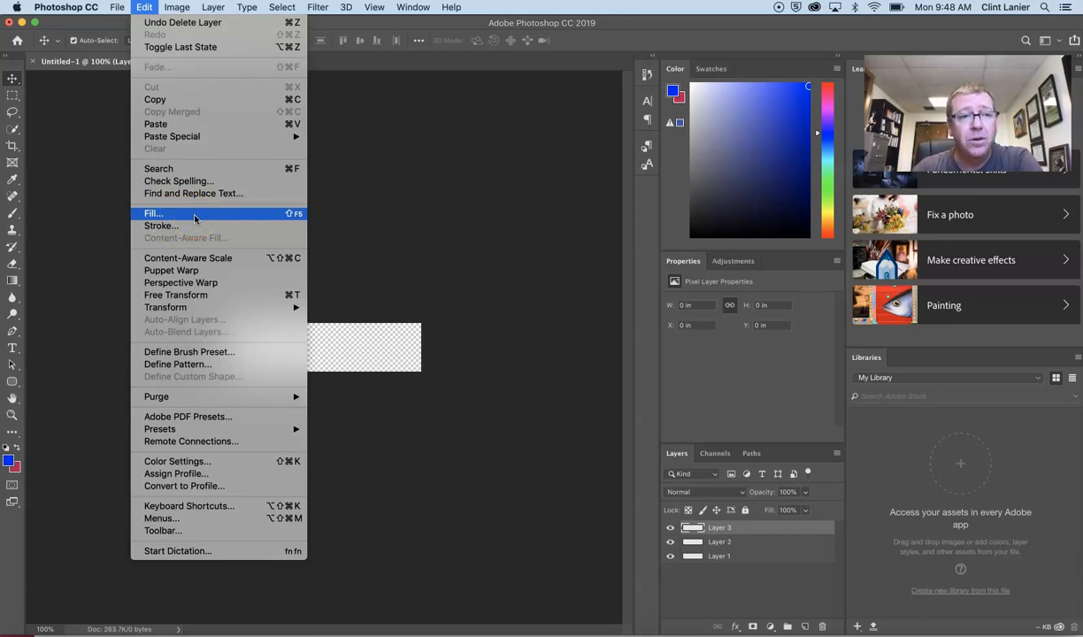
click(152, 212)
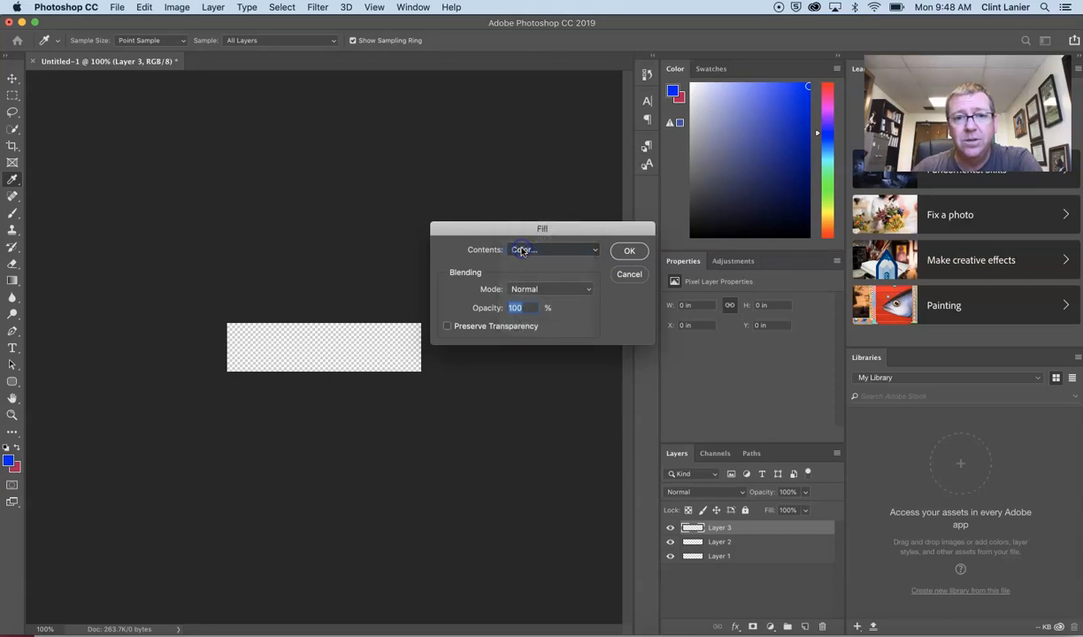
click(550, 249)
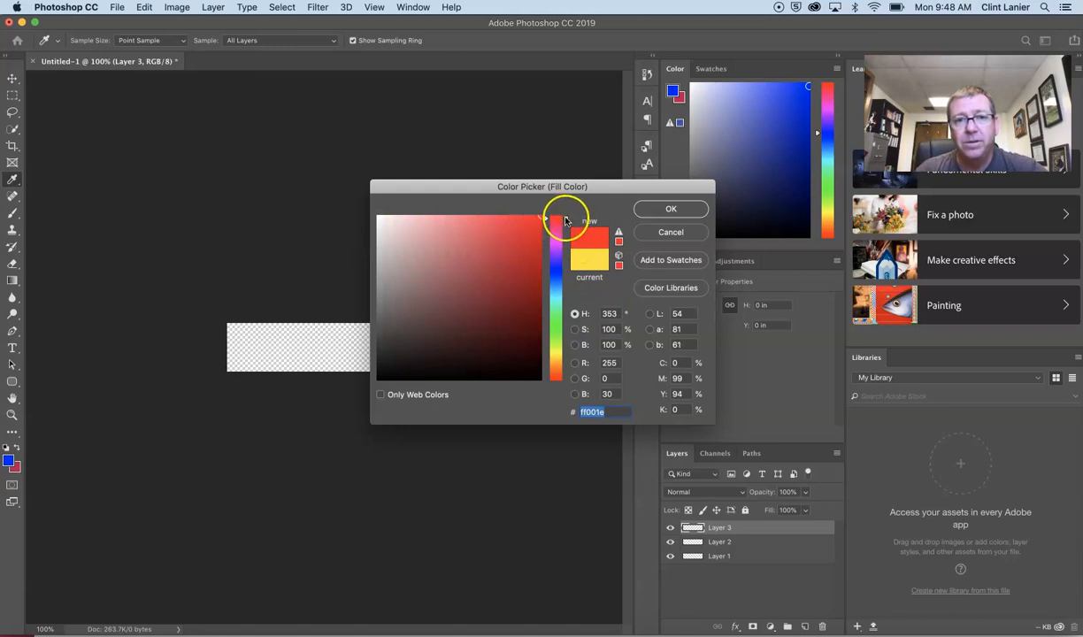
click(564, 216)
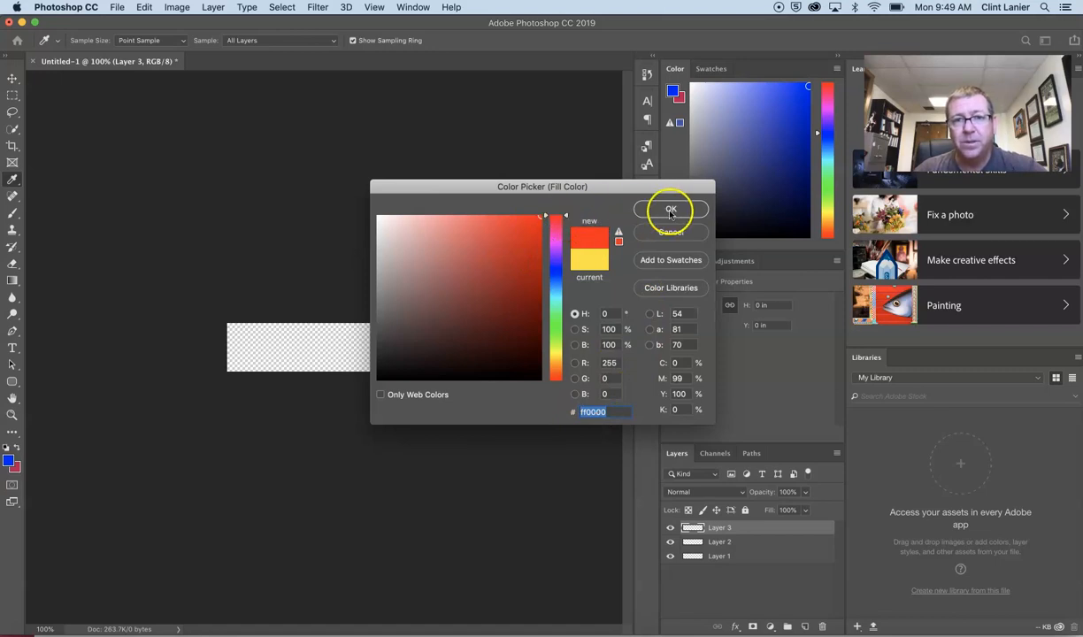
click(671, 208)
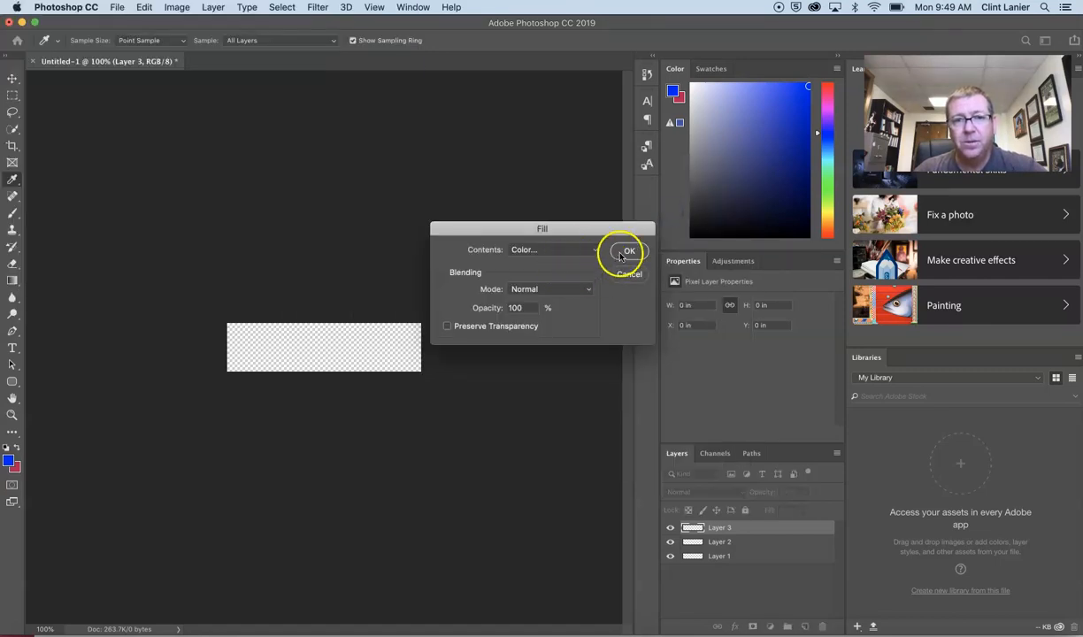
click(628, 252)
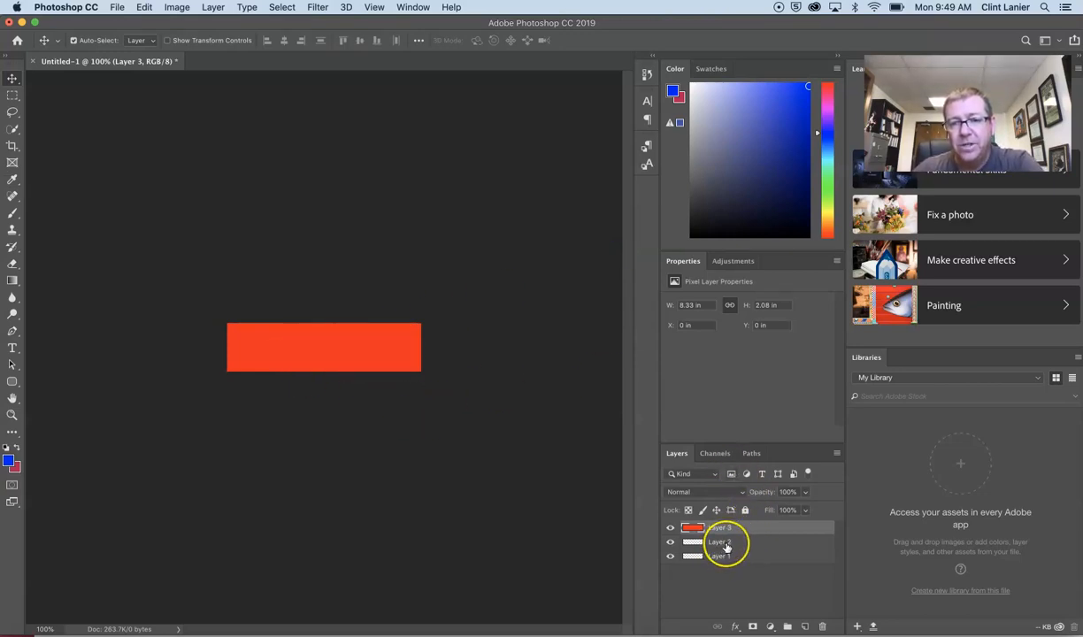
- Make Layer 2 active and hide the red Layer 3
click(720, 542)
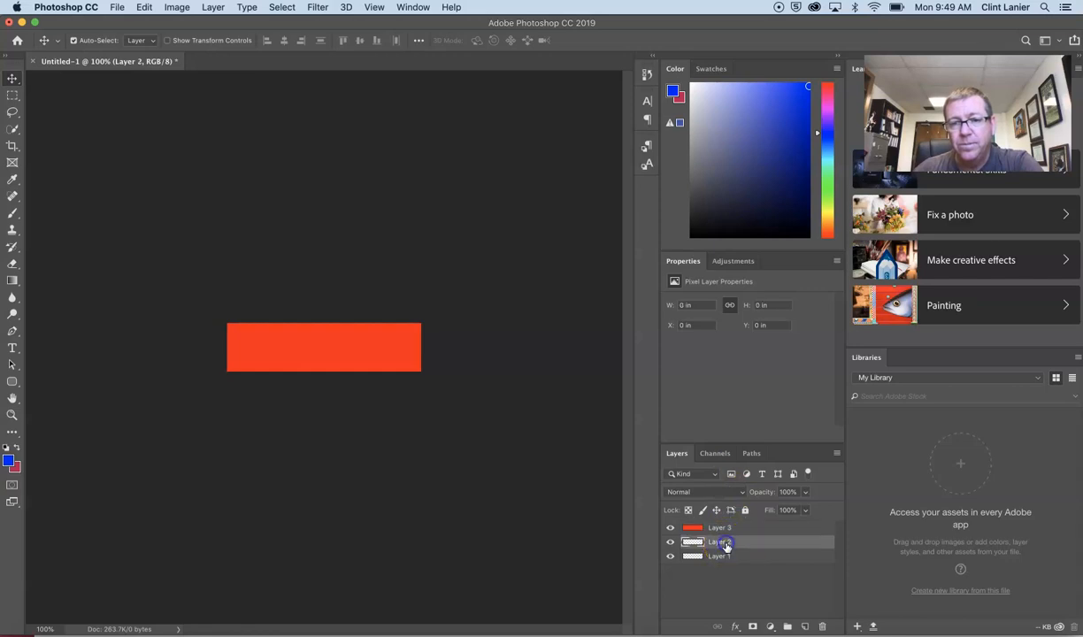
click(718, 541)
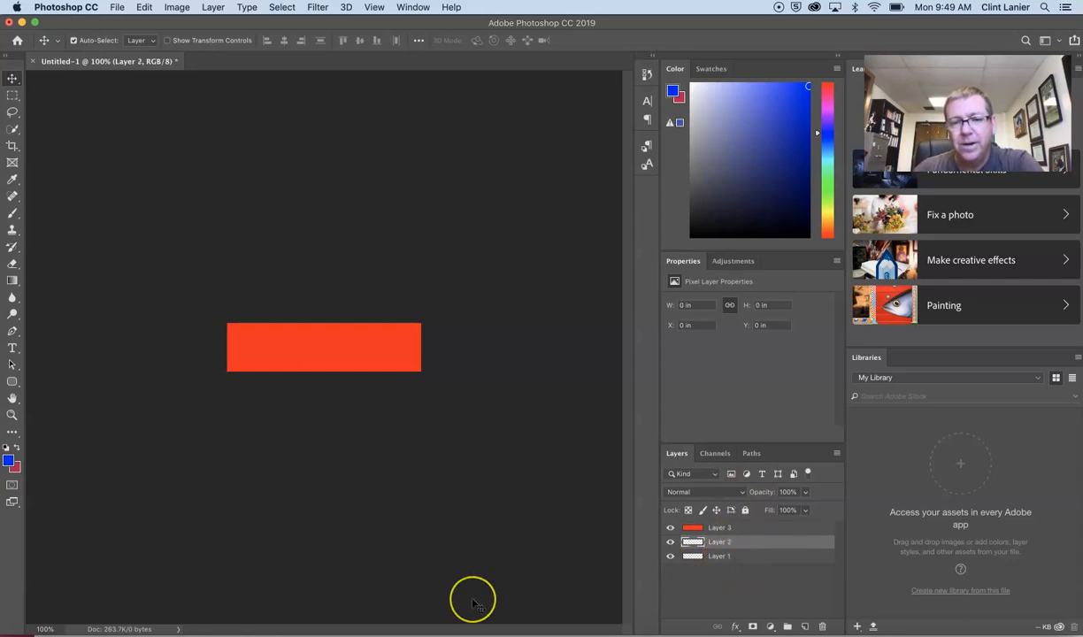
mouse_move(515, 575)
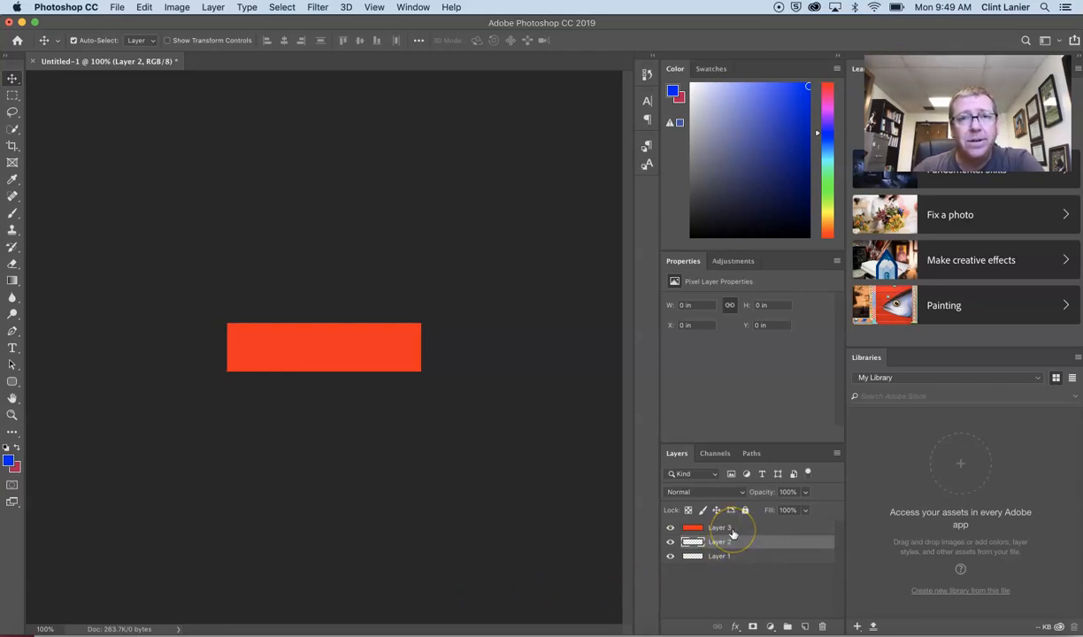
mouse_move(731, 542)
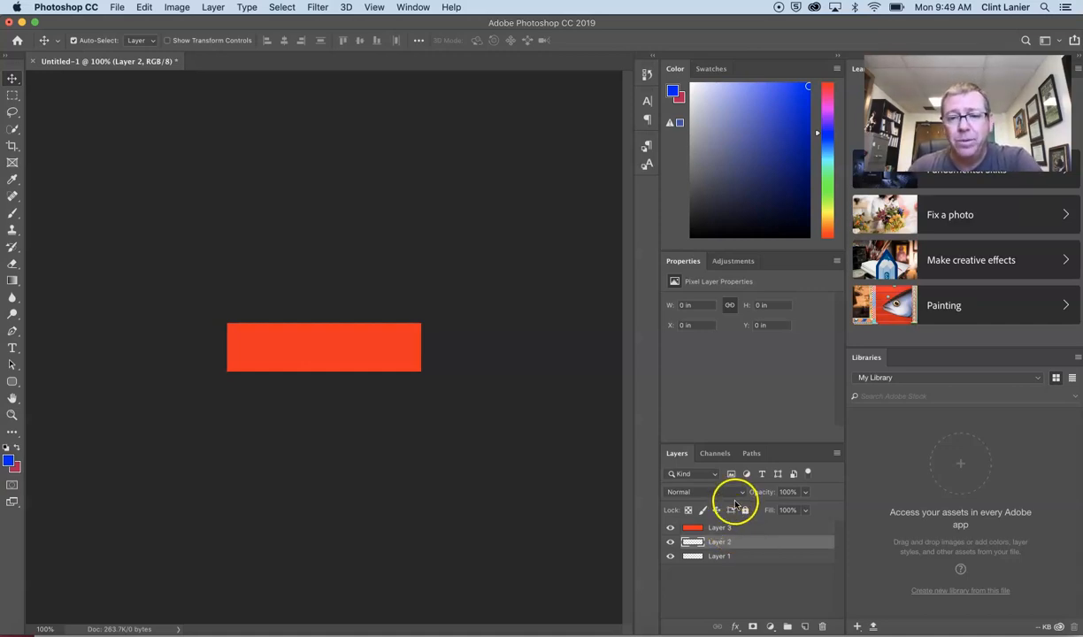
click(722, 527)
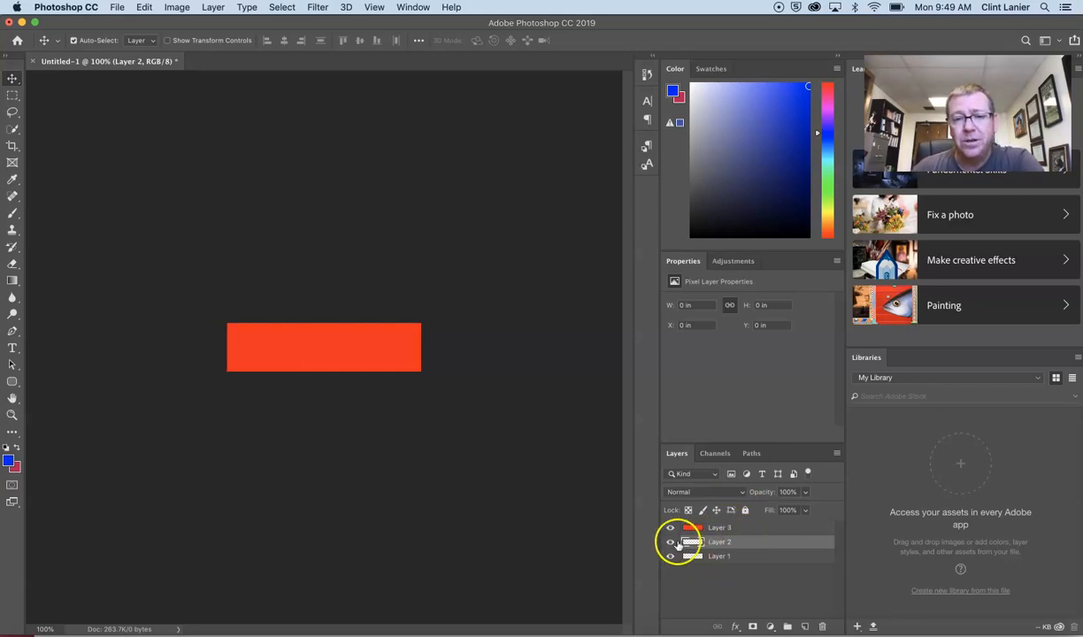
click(668, 541)
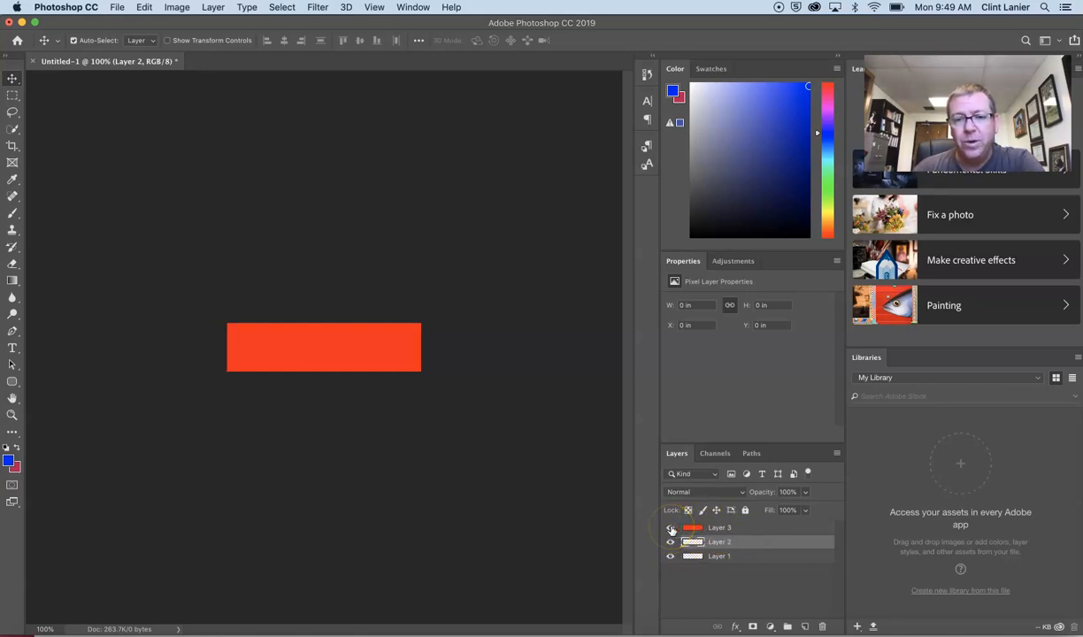
click(669, 527)
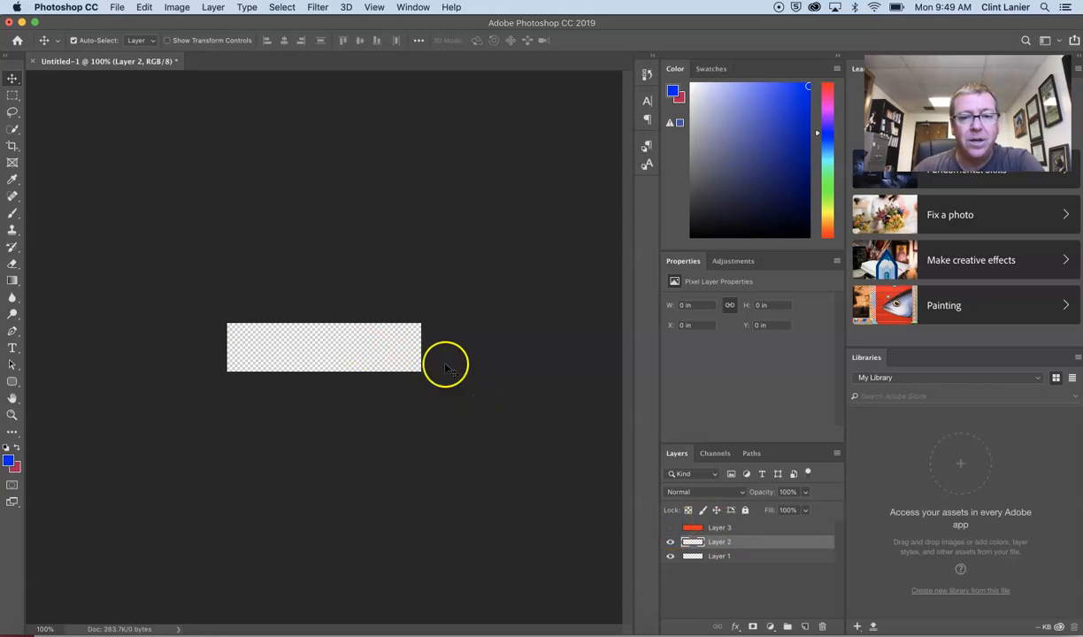
click(669, 527)
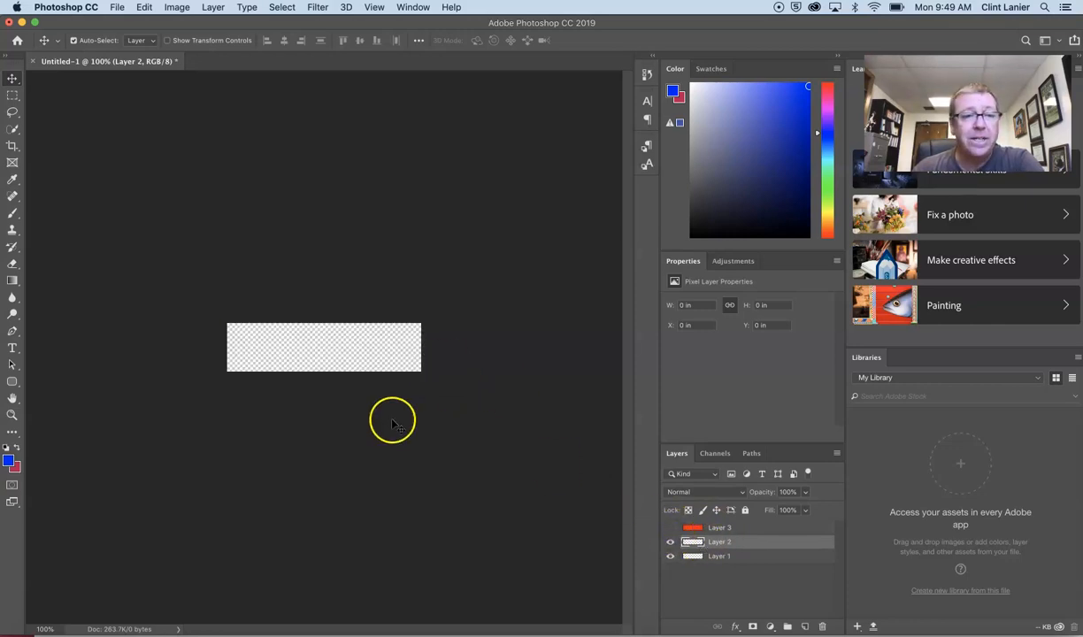
mouse_move(428, 258)
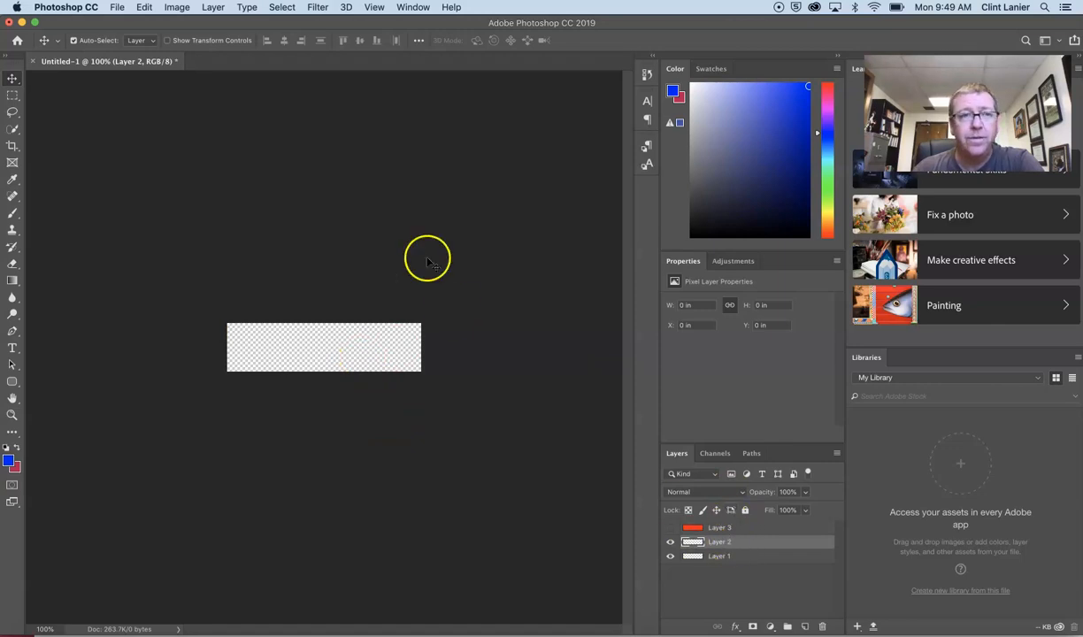
- Fill Layer 2 with a solid blue colour via Edit > Fill
click(145, 7)
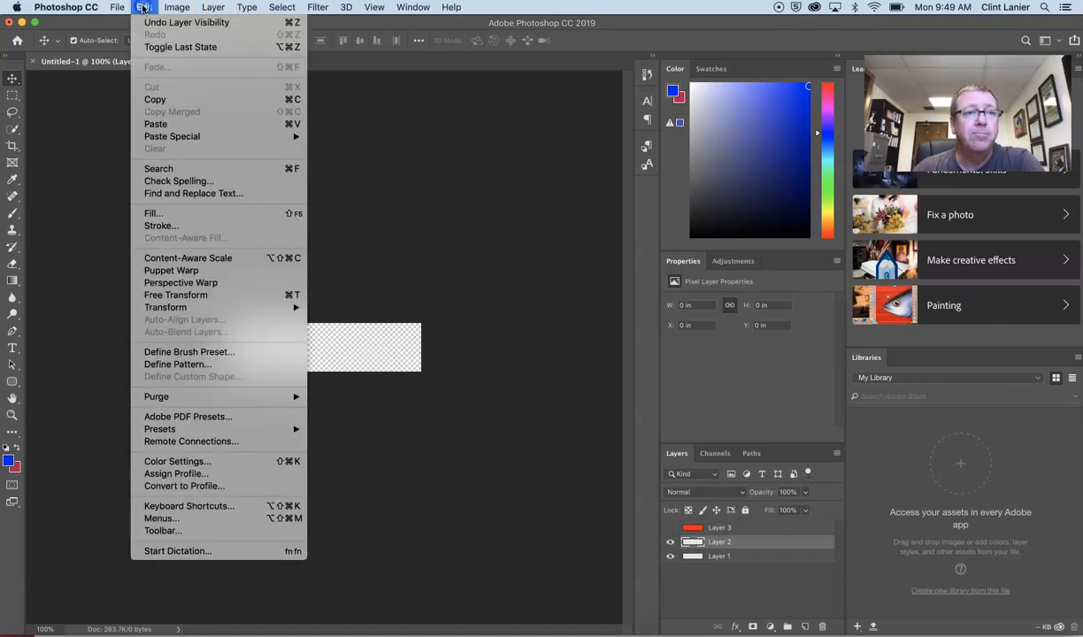
mouse_move(174, 213)
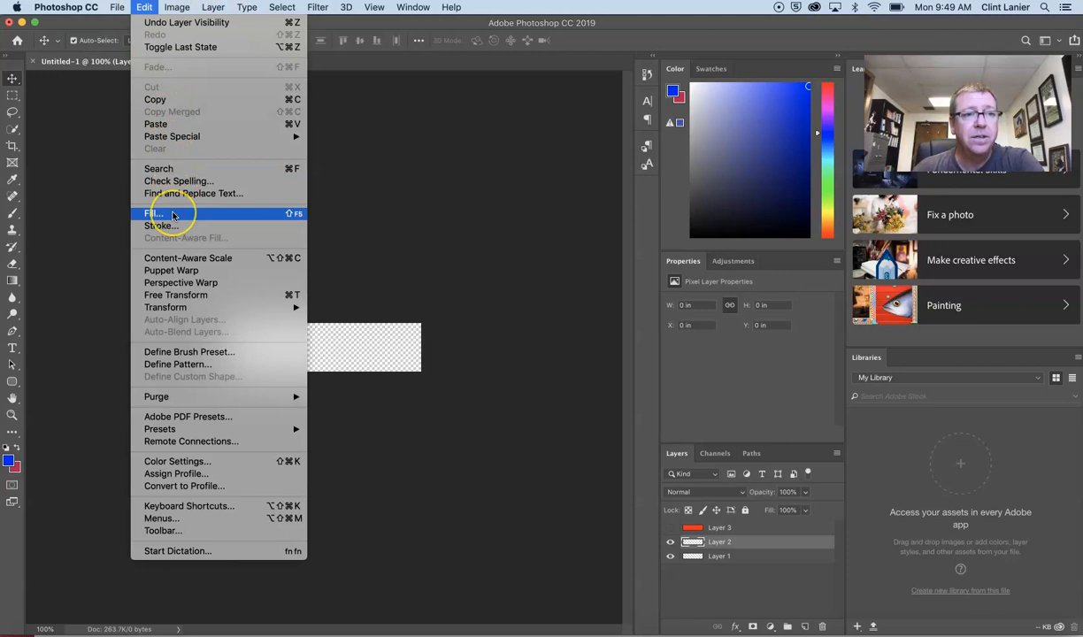
mouse_move(153, 213)
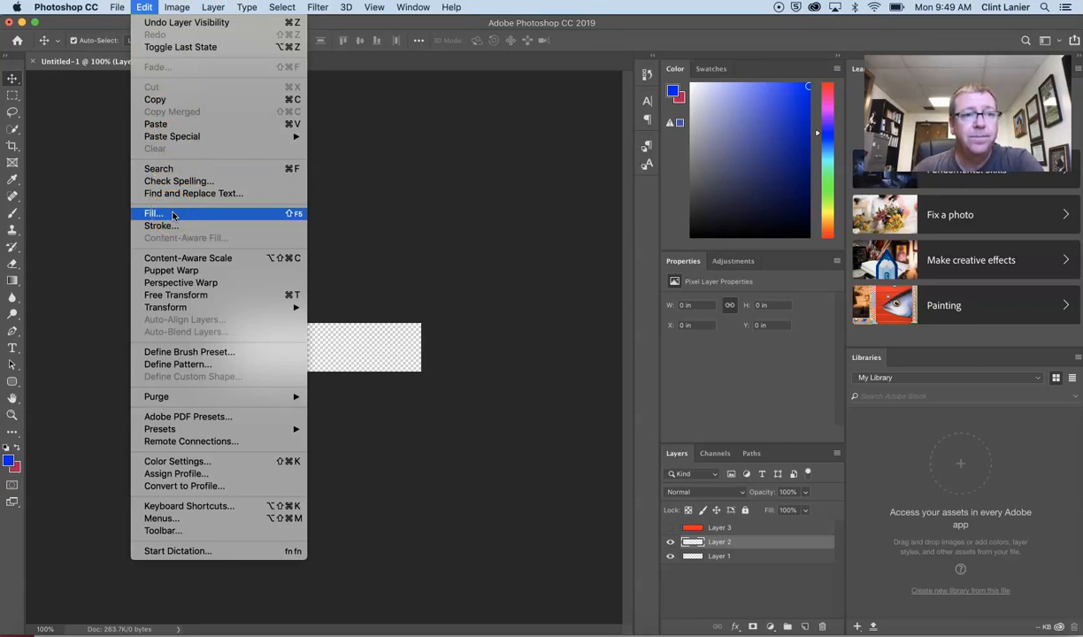
click(152, 212)
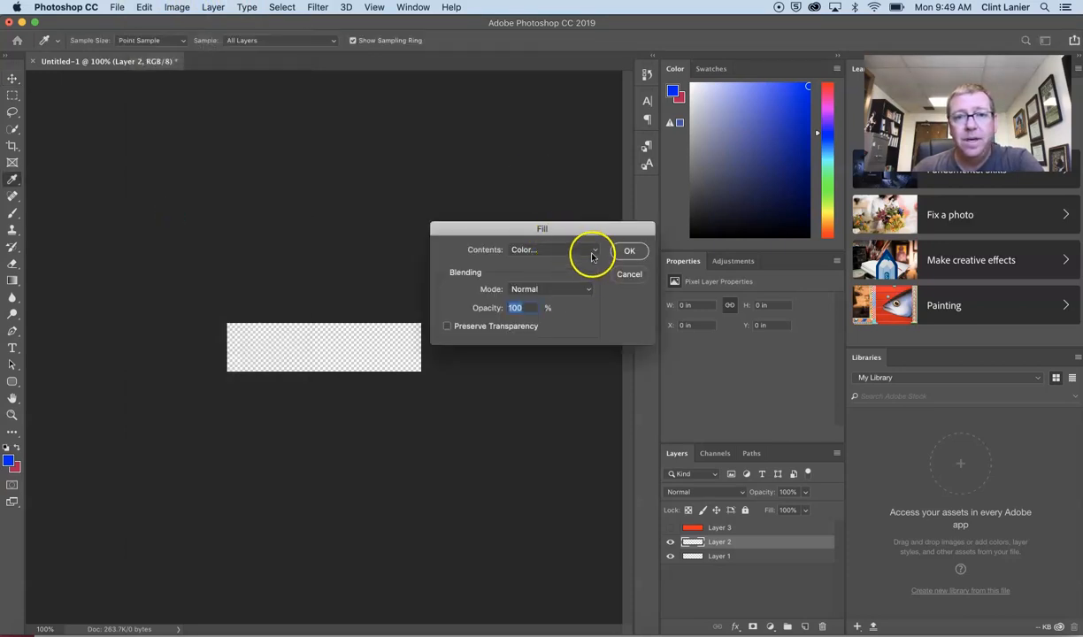
click(592, 250)
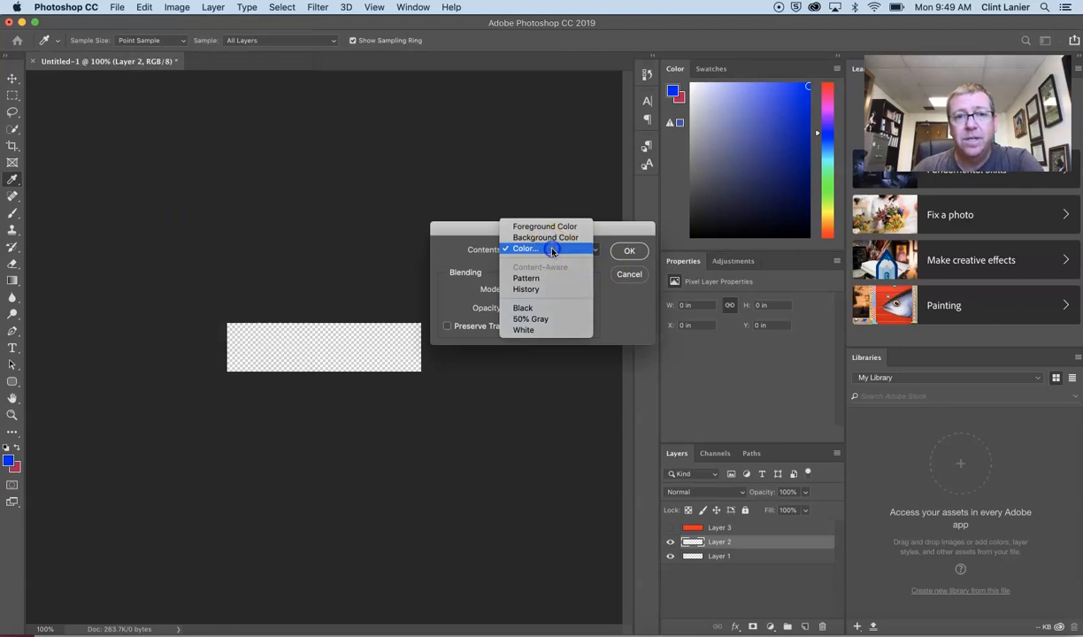
click(525, 248)
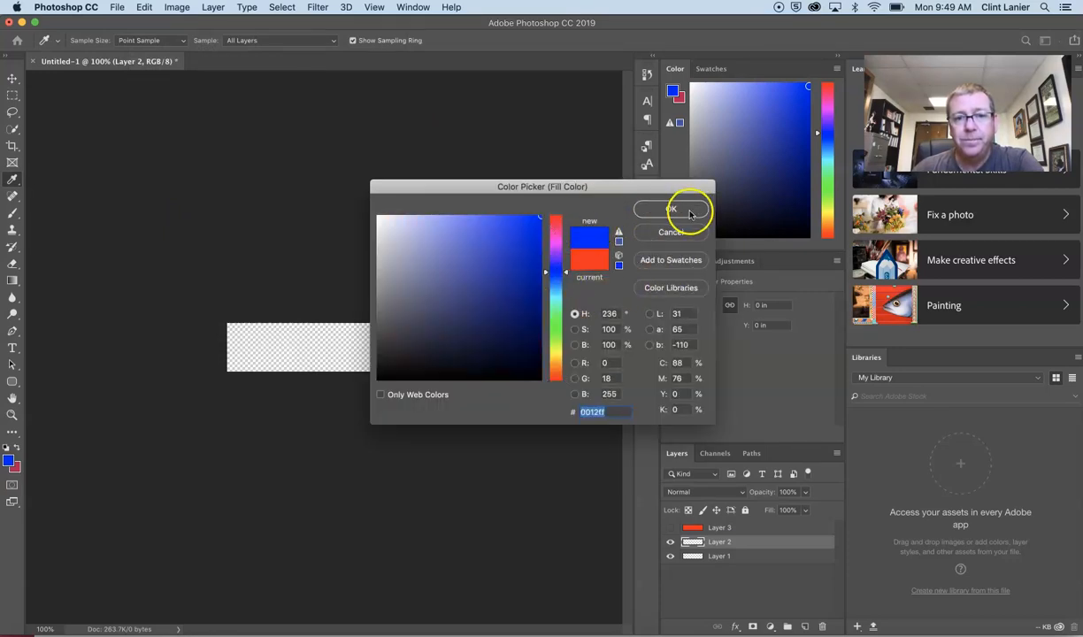
mouse_move(567, 269)
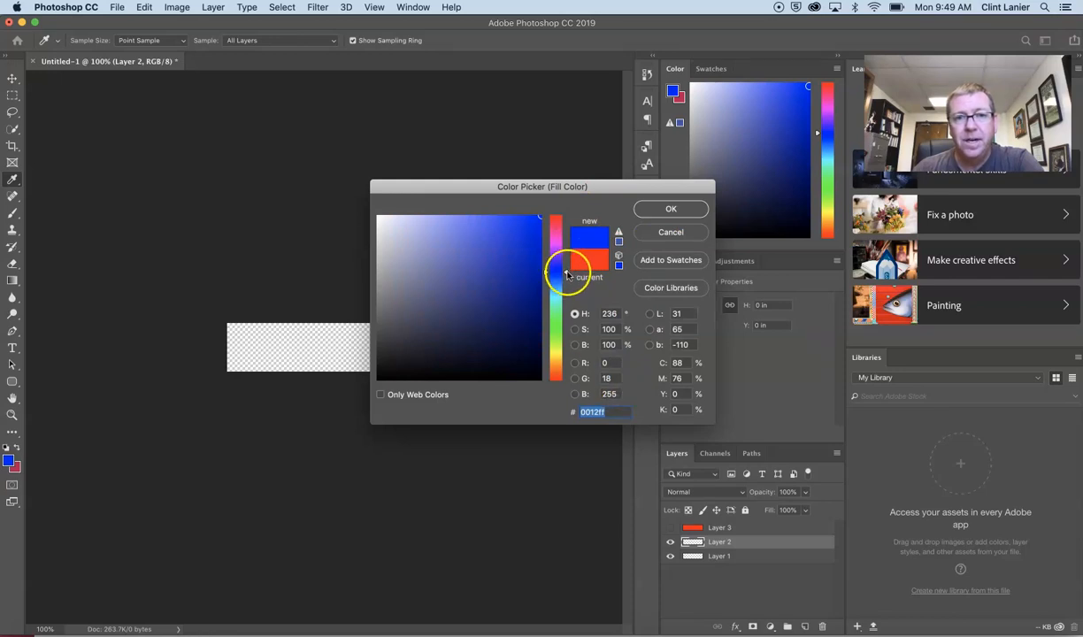
click(670, 209)
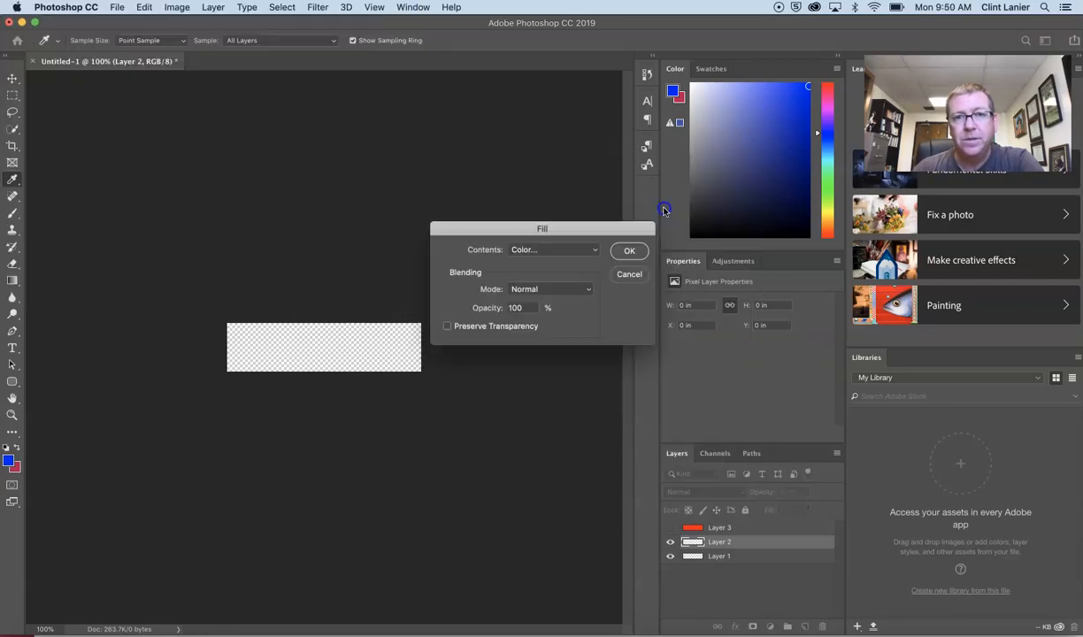
click(630, 252)
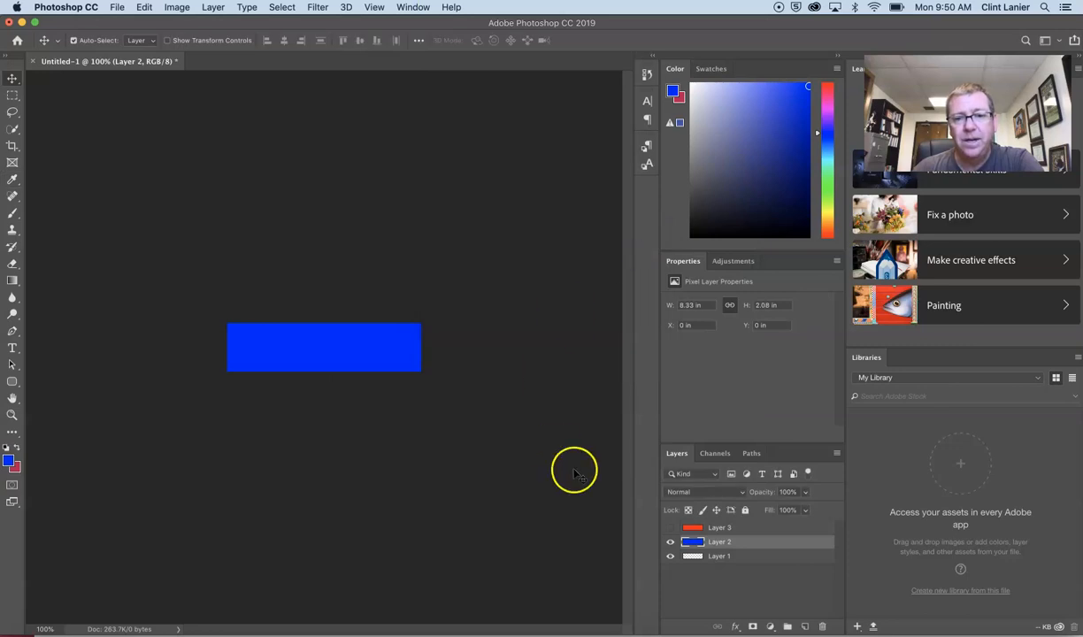
mouse_move(729, 557)
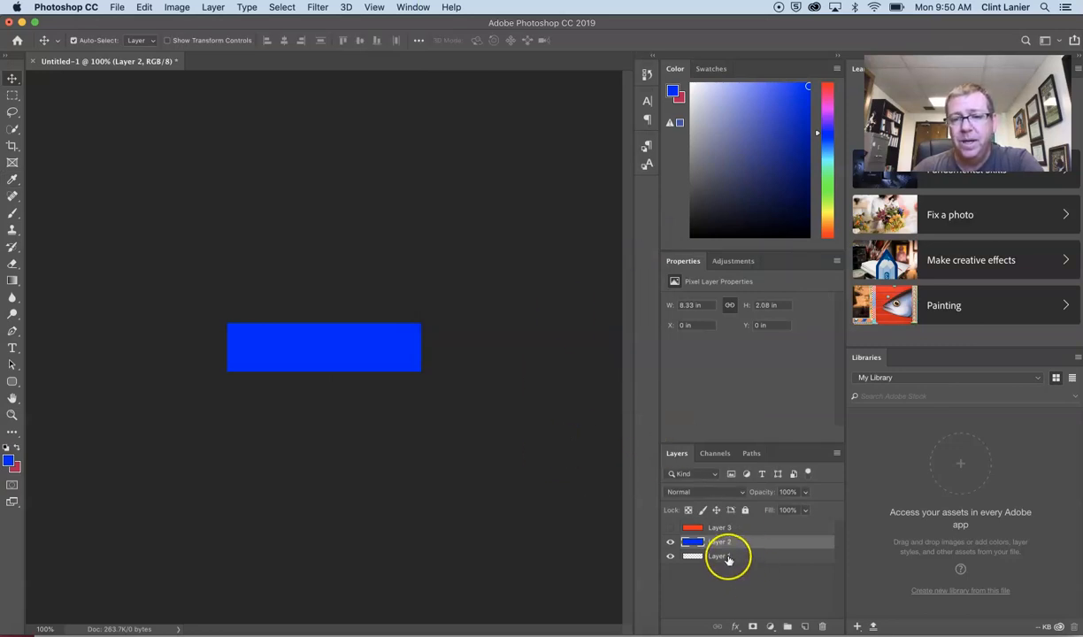
mouse_move(727, 556)
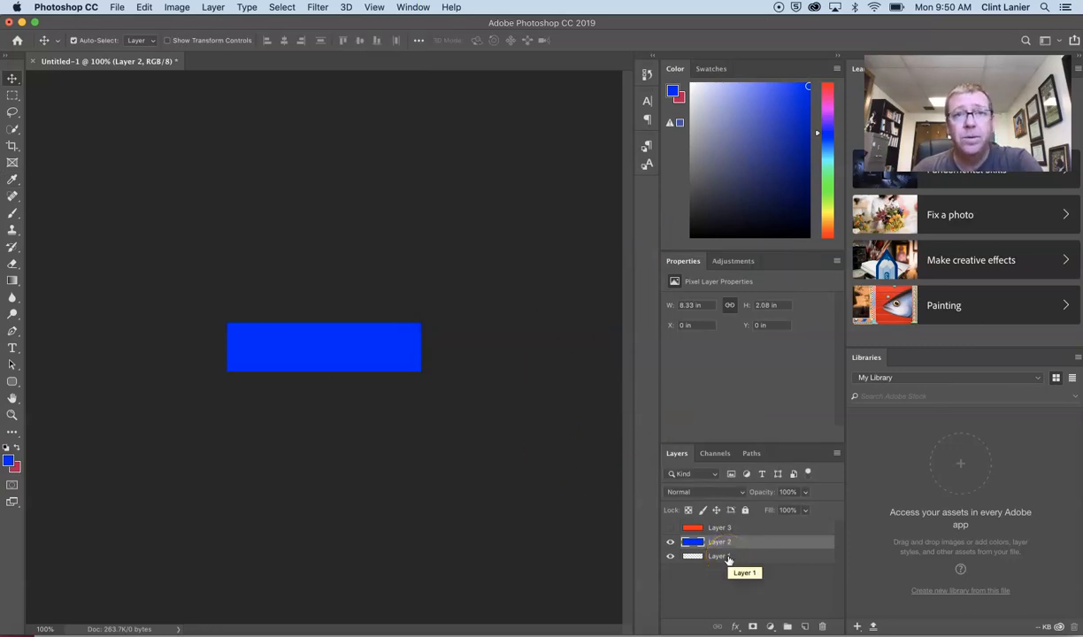
- Select Layer 1, hide the blue Layer 2, and fill Layer 1 with yellow
click(719, 556)
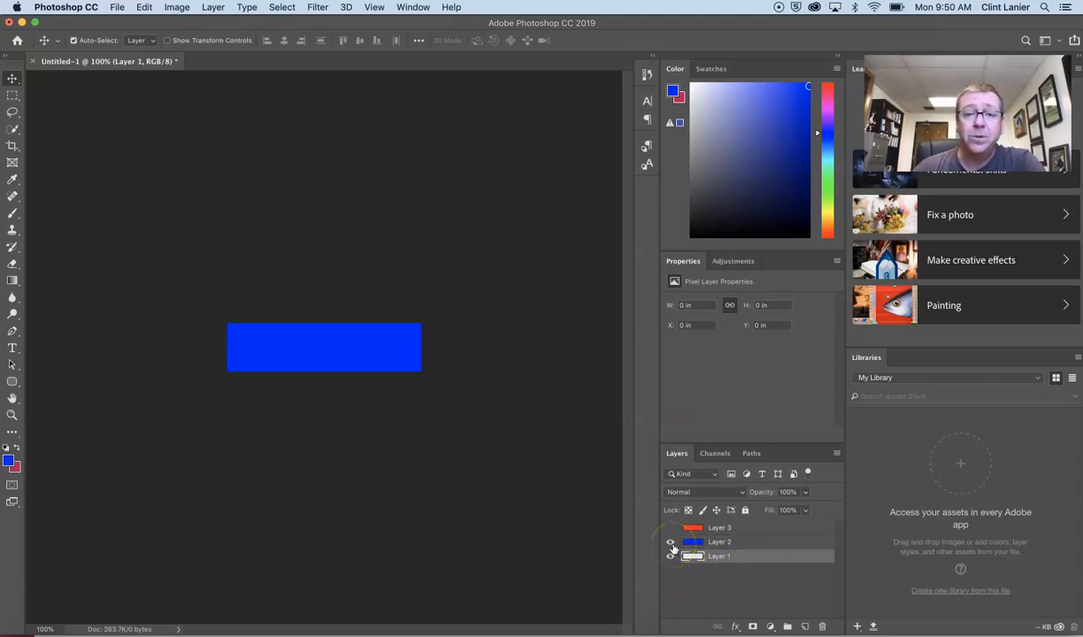
click(669, 555)
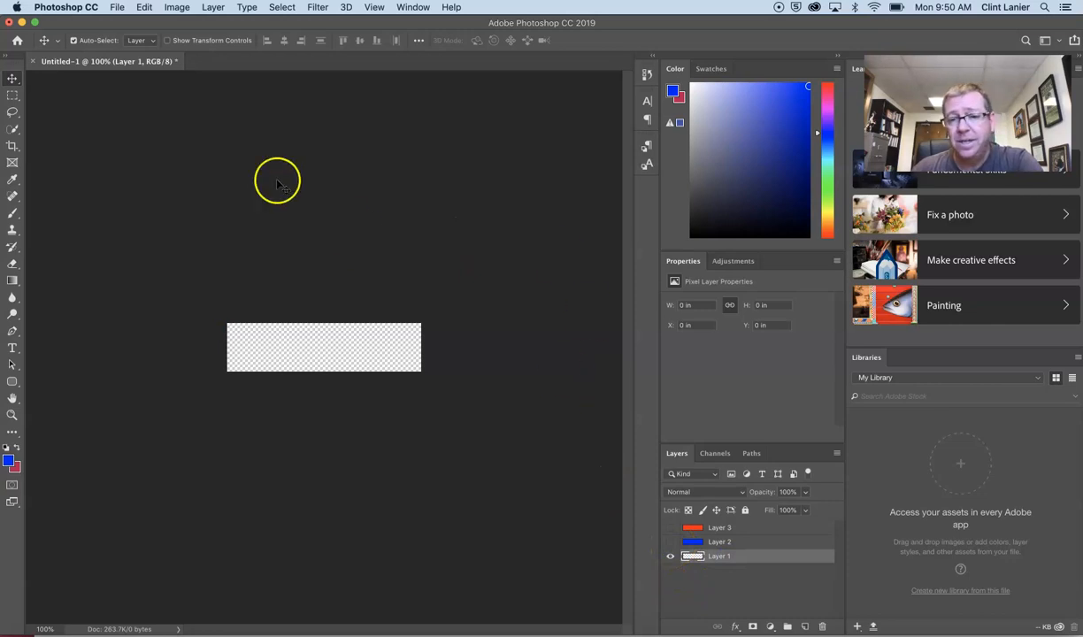
click(668, 542)
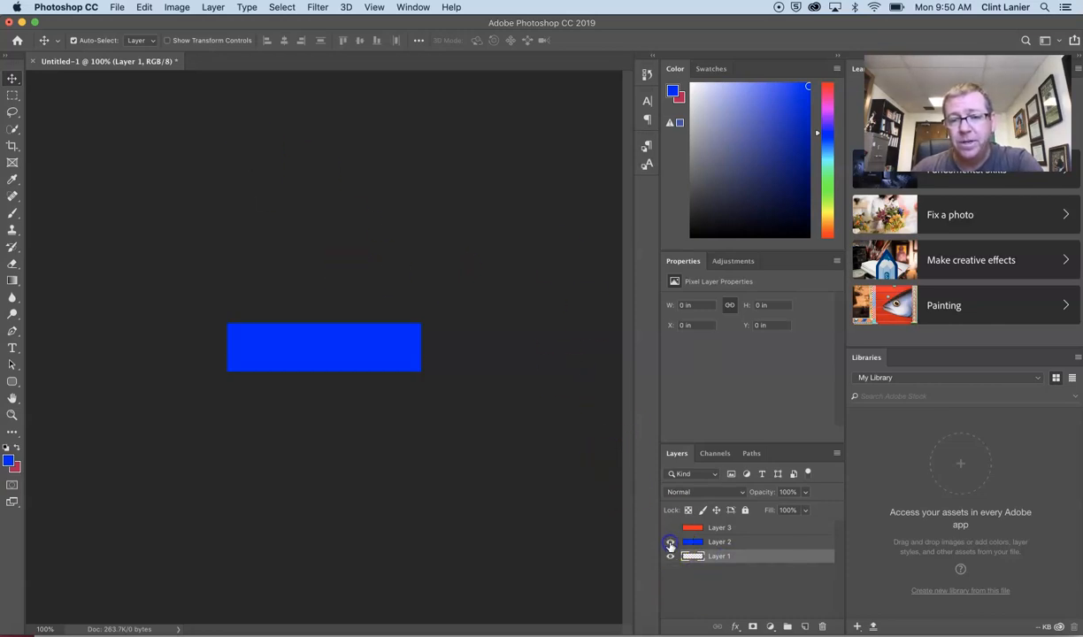
click(669, 541)
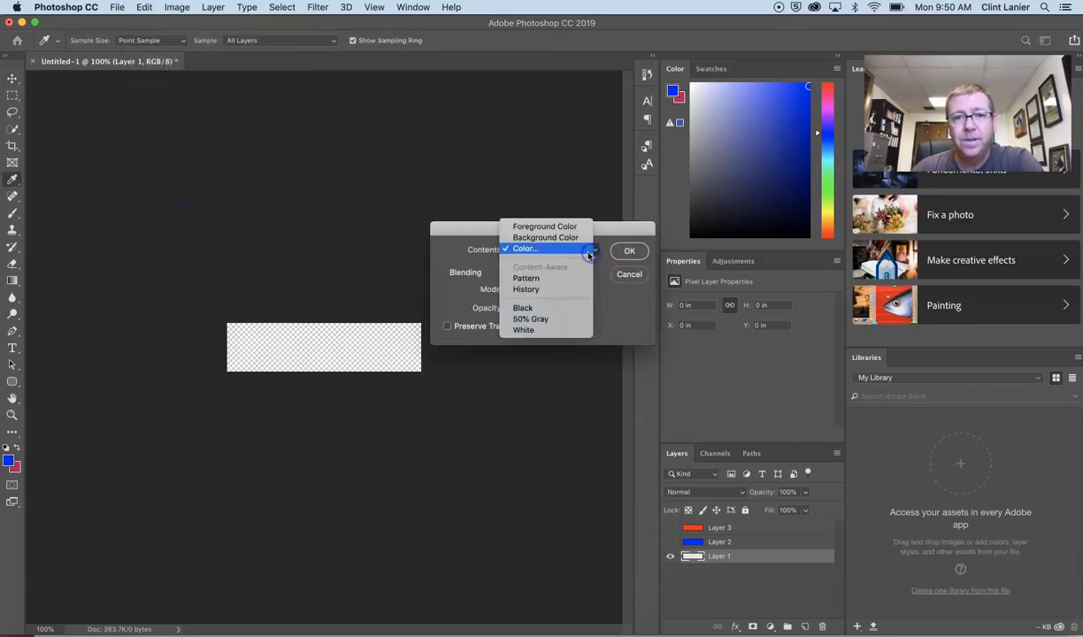
click(526, 248)
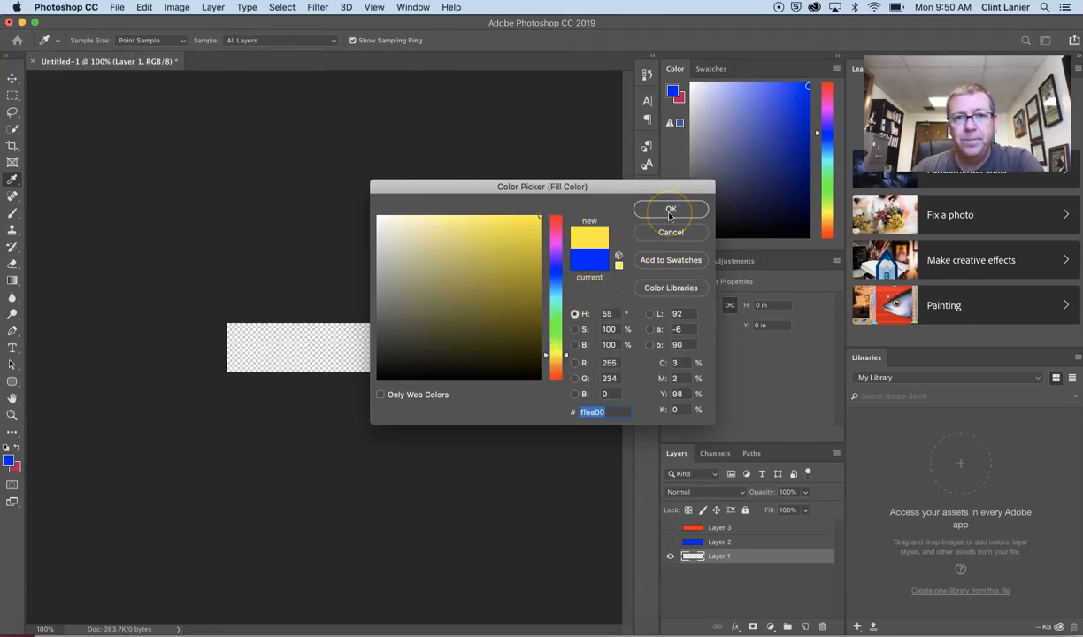
click(670, 209)
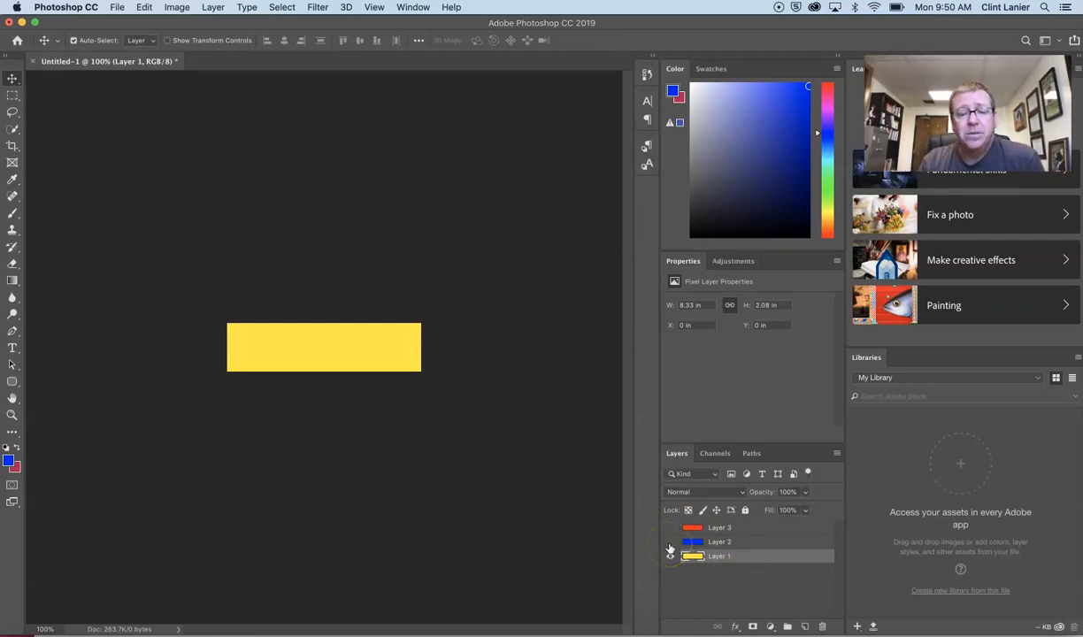
- Toggle Layer 3 and Layer 2 visibility to preview each bar, then show all and select Layer 3
click(669, 556)
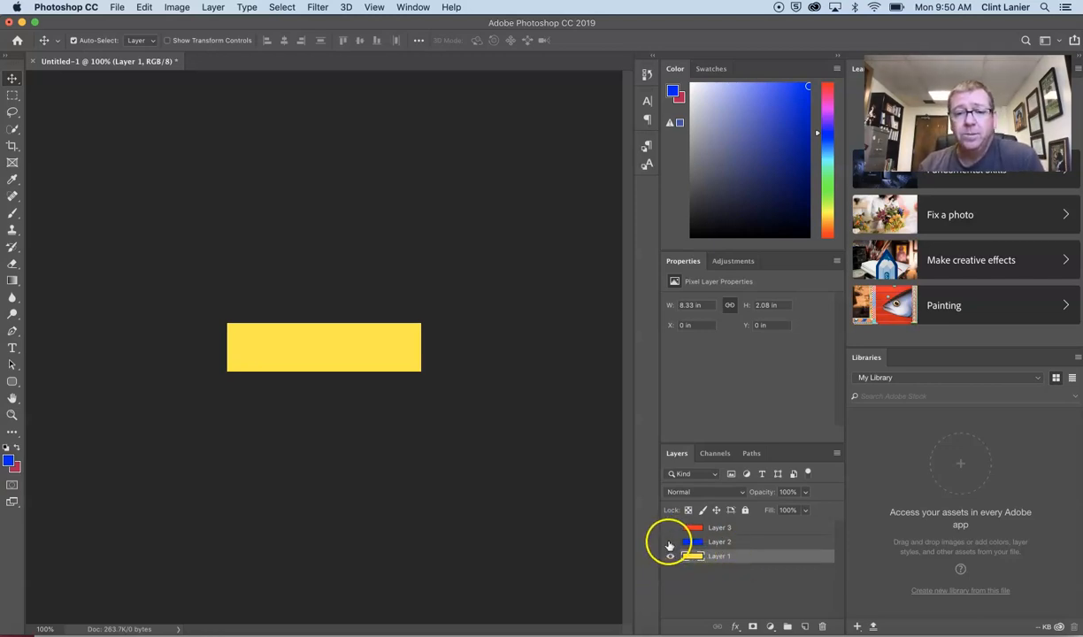
click(669, 555)
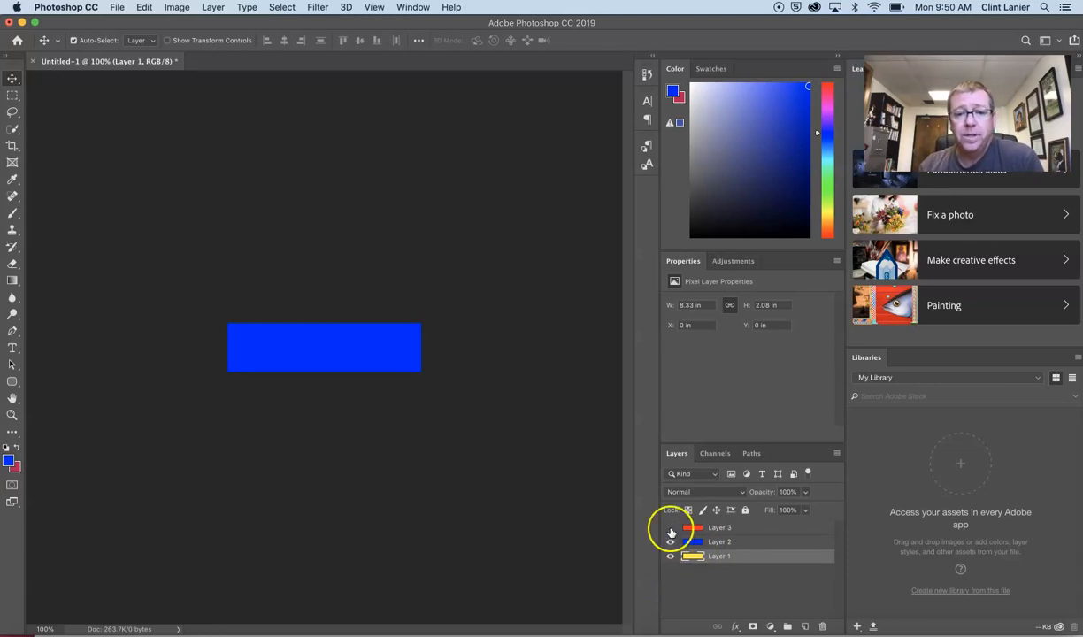
click(668, 527)
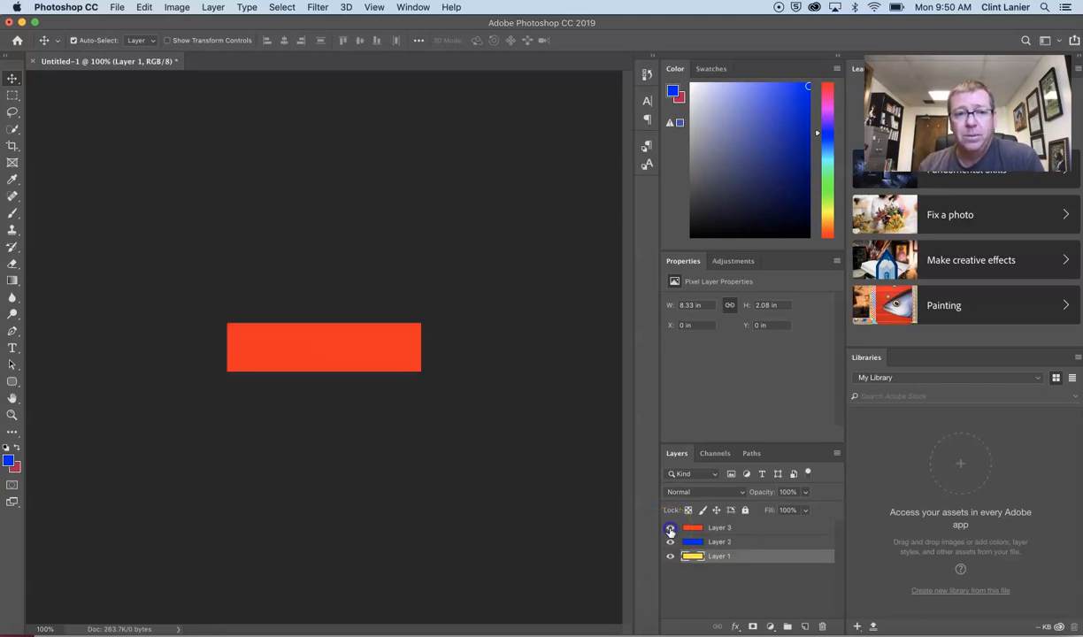
click(668, 527)
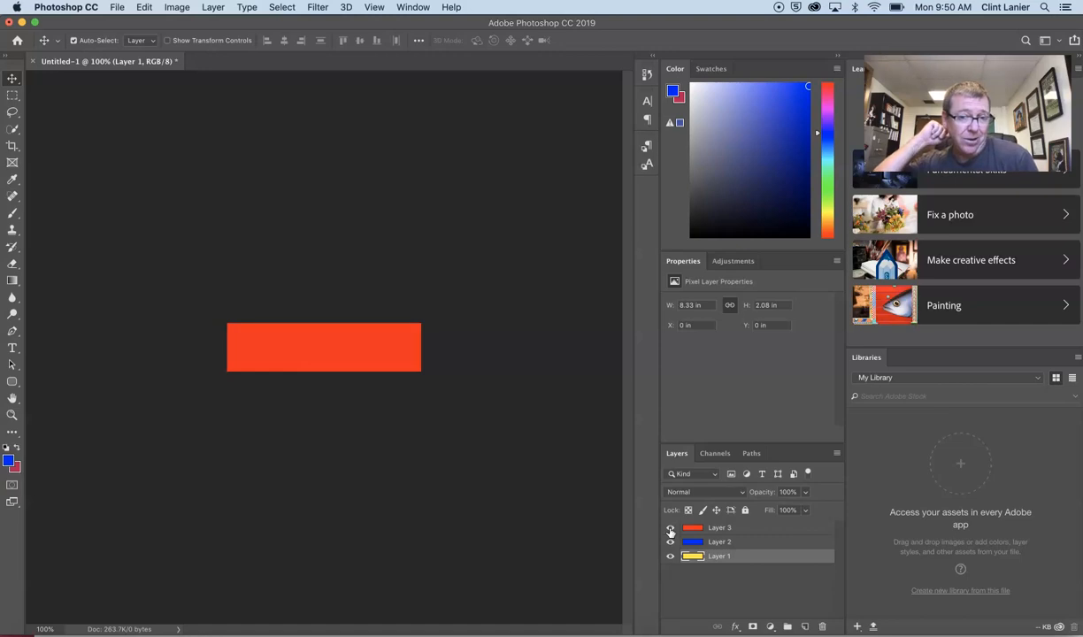
click(669, 527)
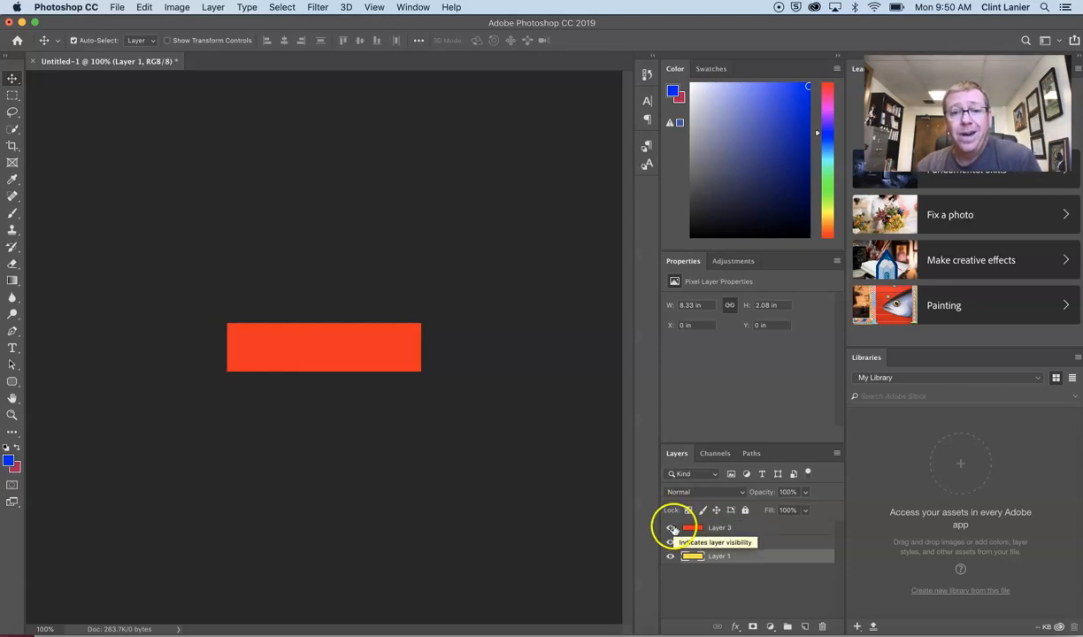
click(669, 527)
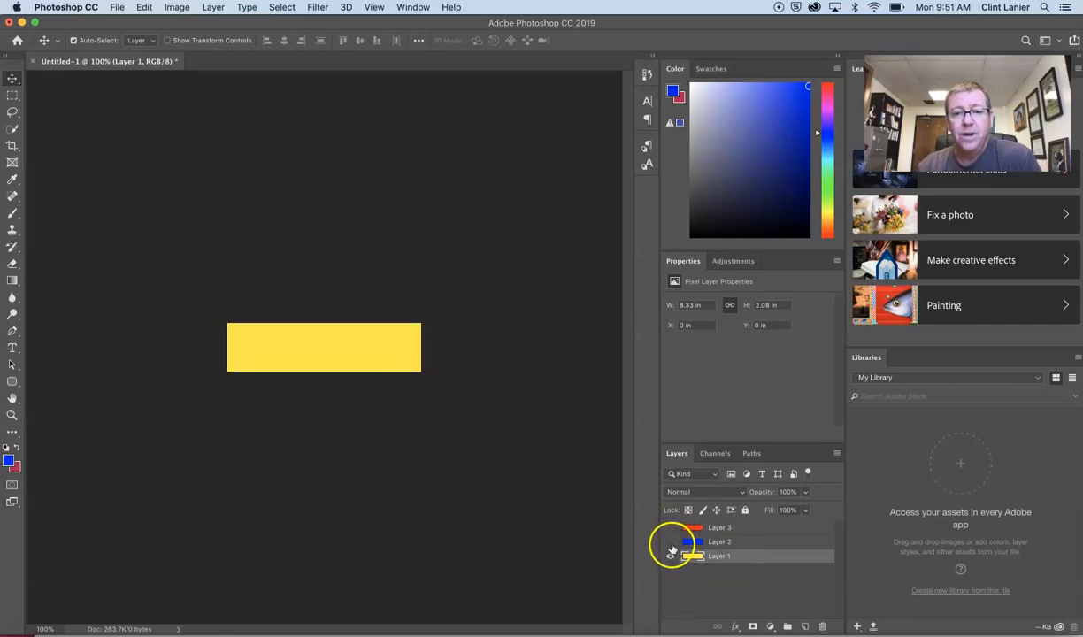
click(670, 528)
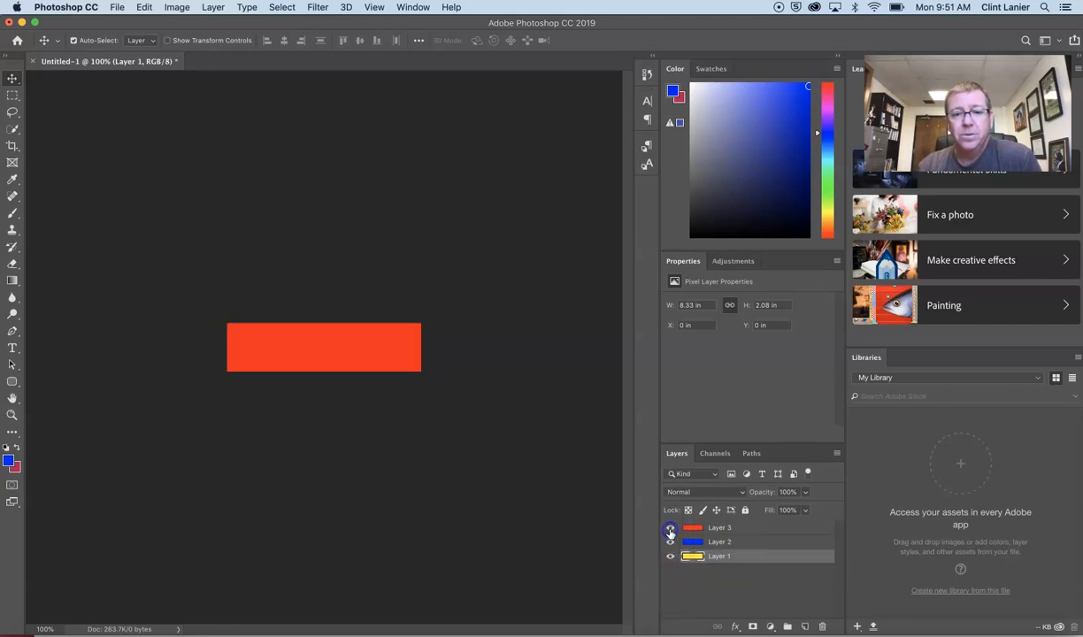
click(668, 527)
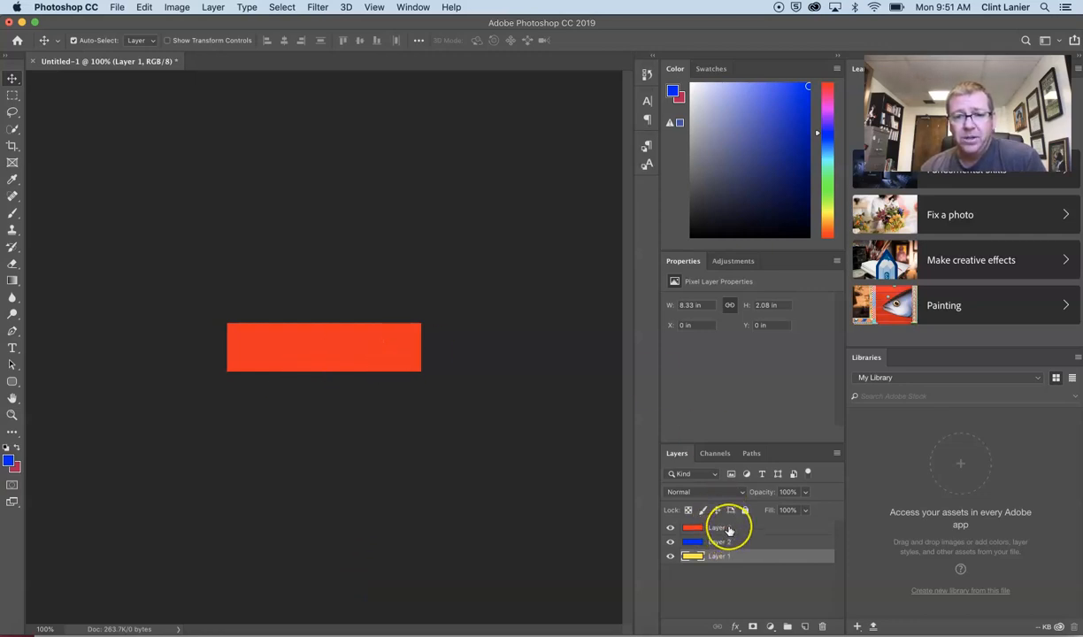
click(726, 527)
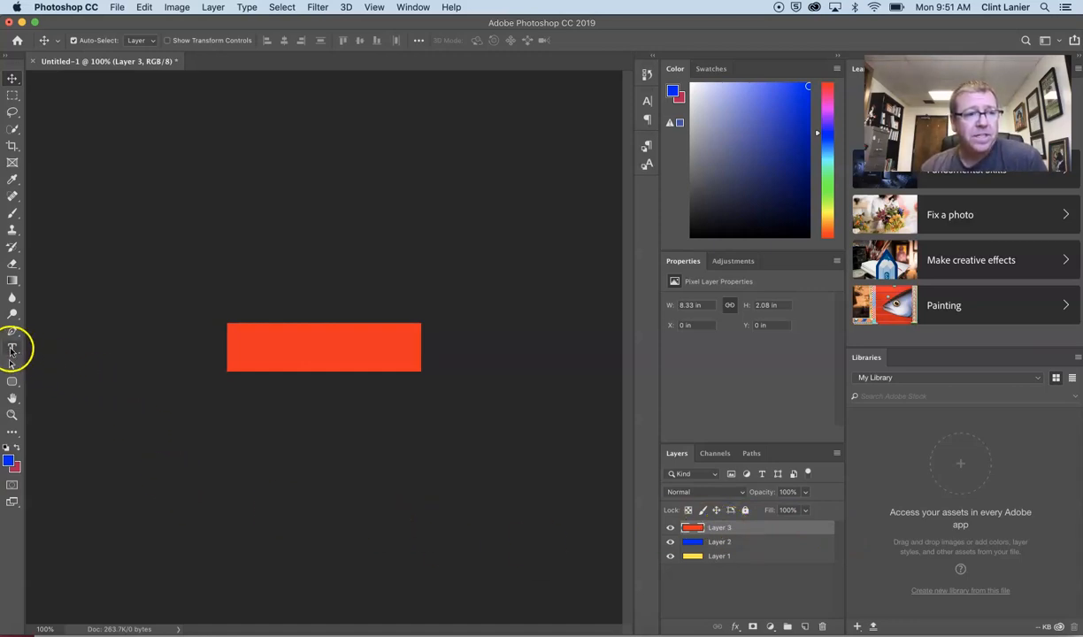
mouse_move(13, 347)
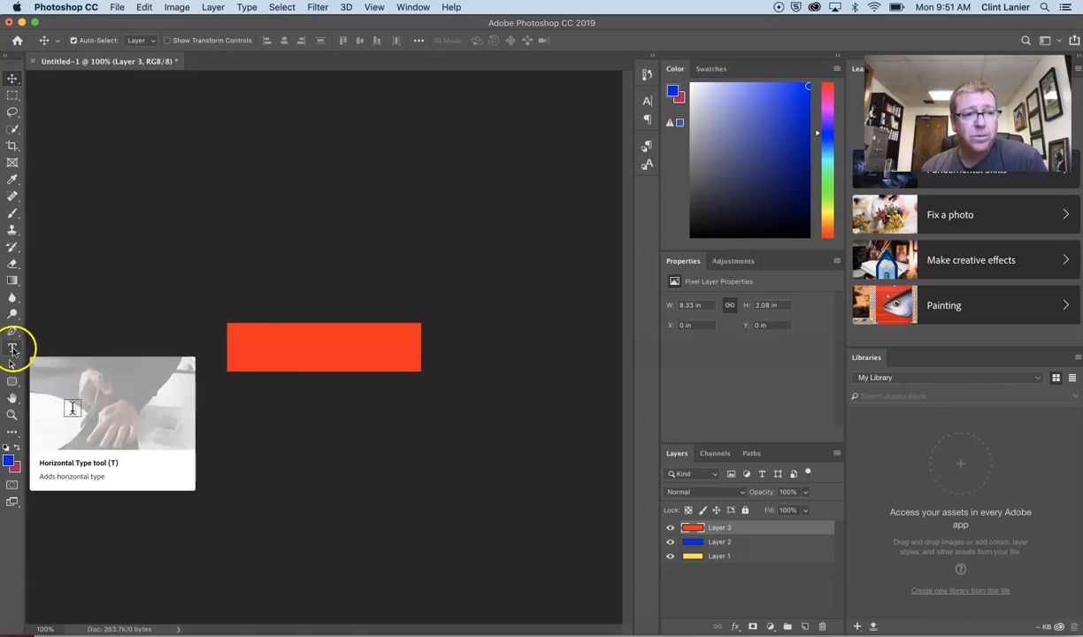
- Choose the Horizontal Type tool and set the text colour to white (ffffff)
click(12, 347)
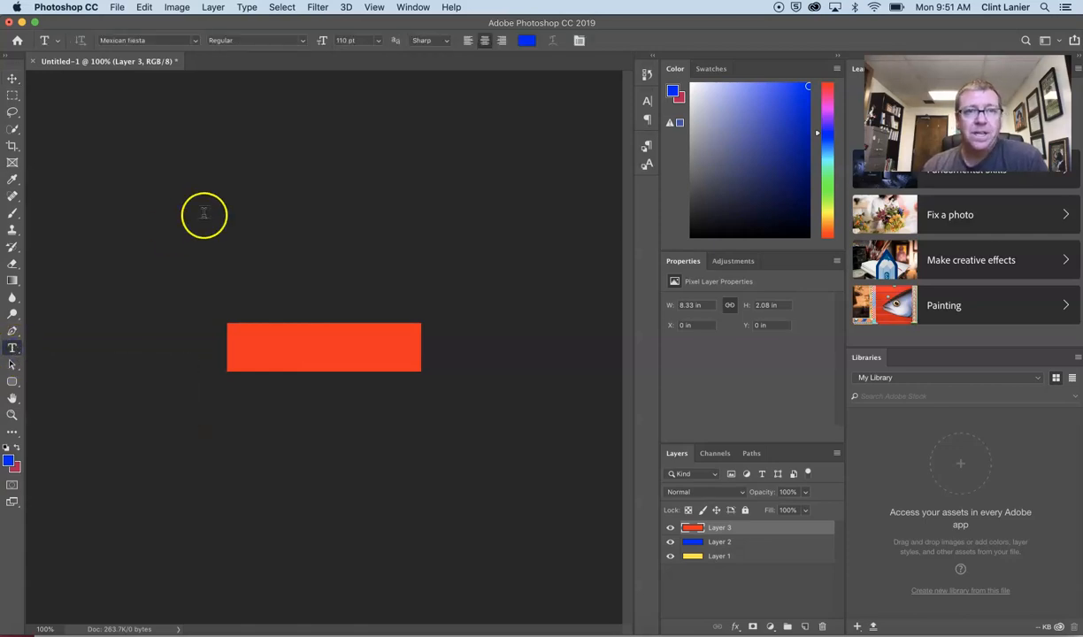
mouse_move(528, 62)
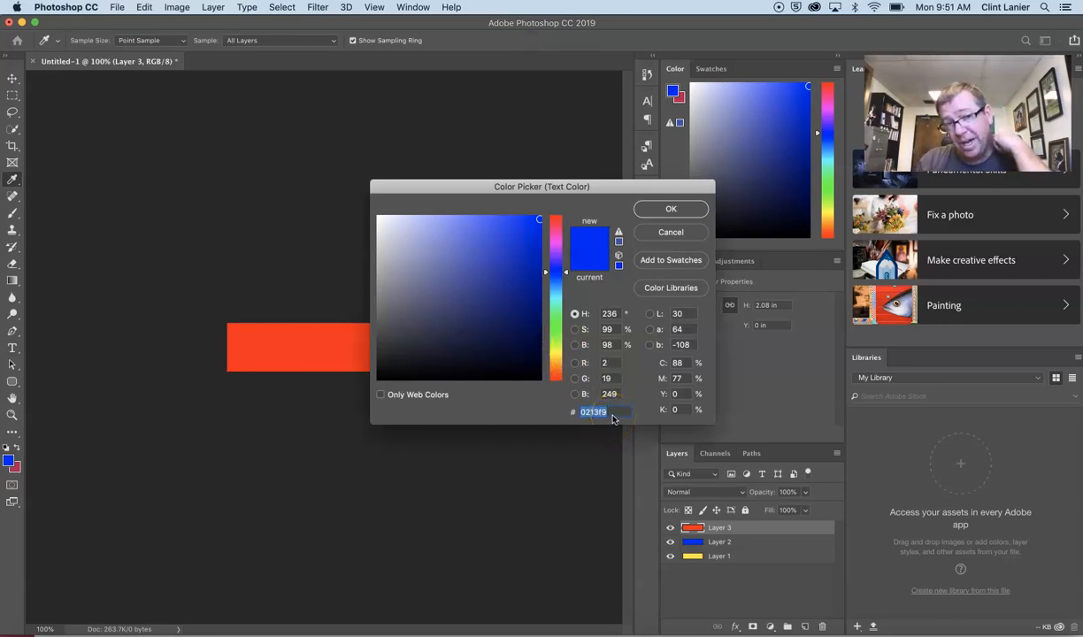
click(379, 217)
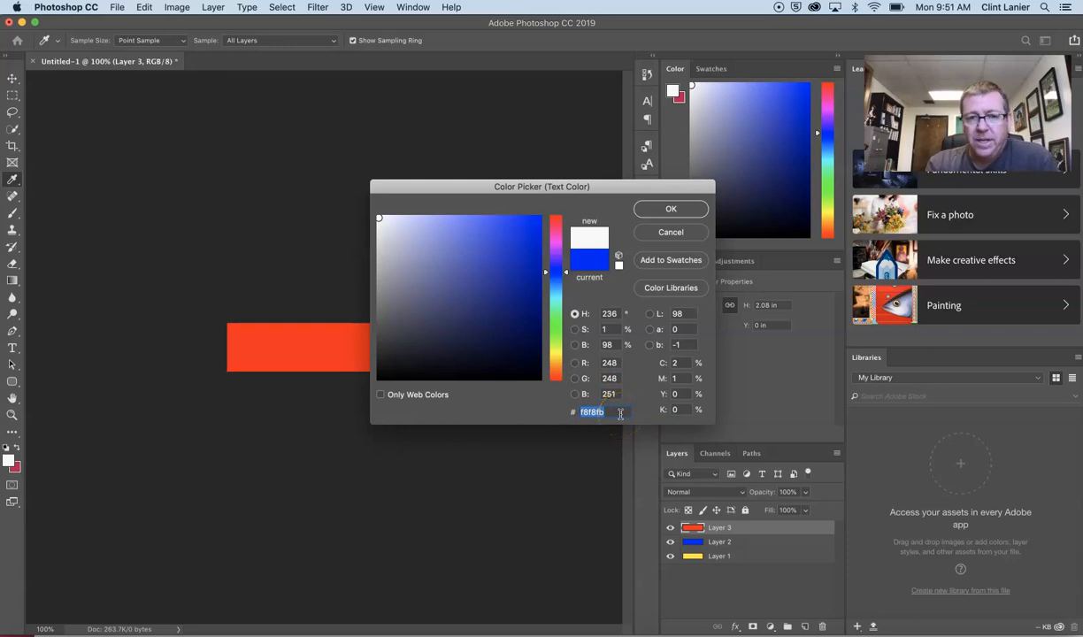
text(ffffff)
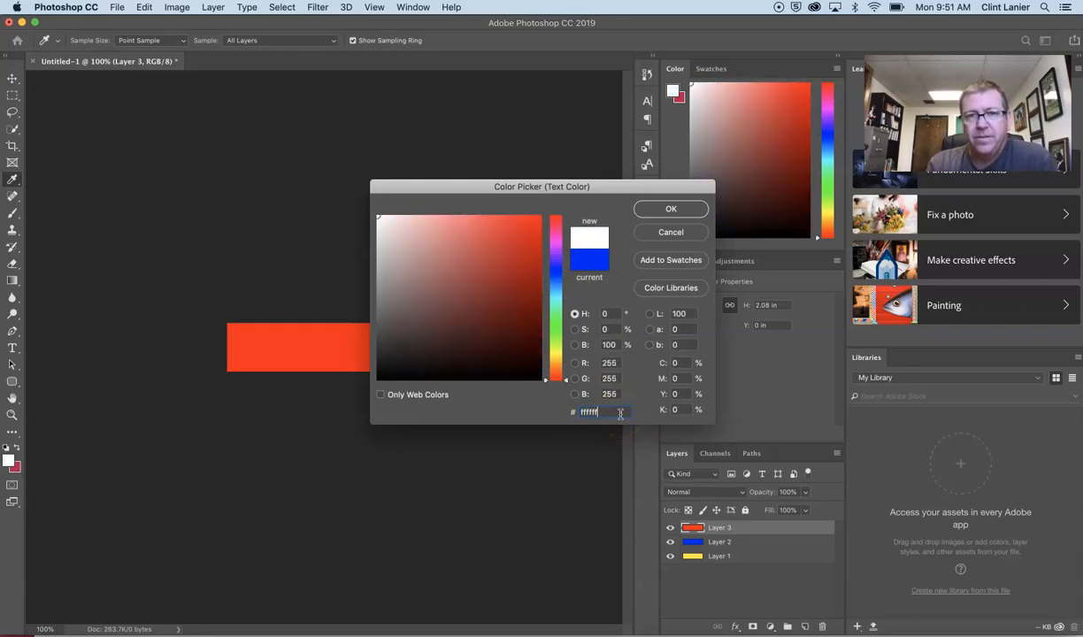
mouse_move(671, 208)
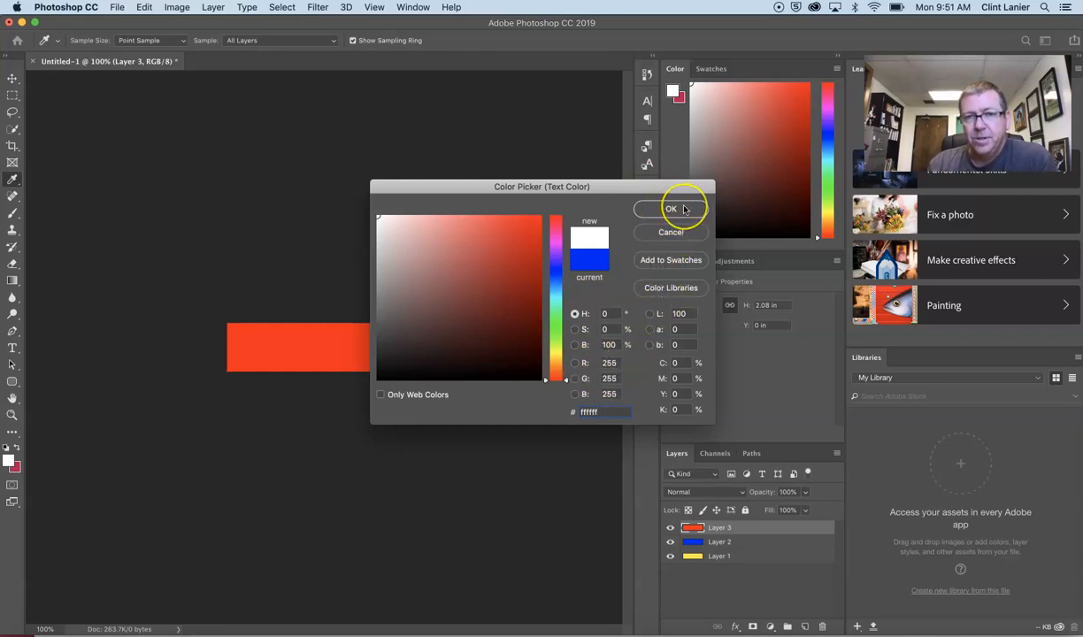
click(670, 209)
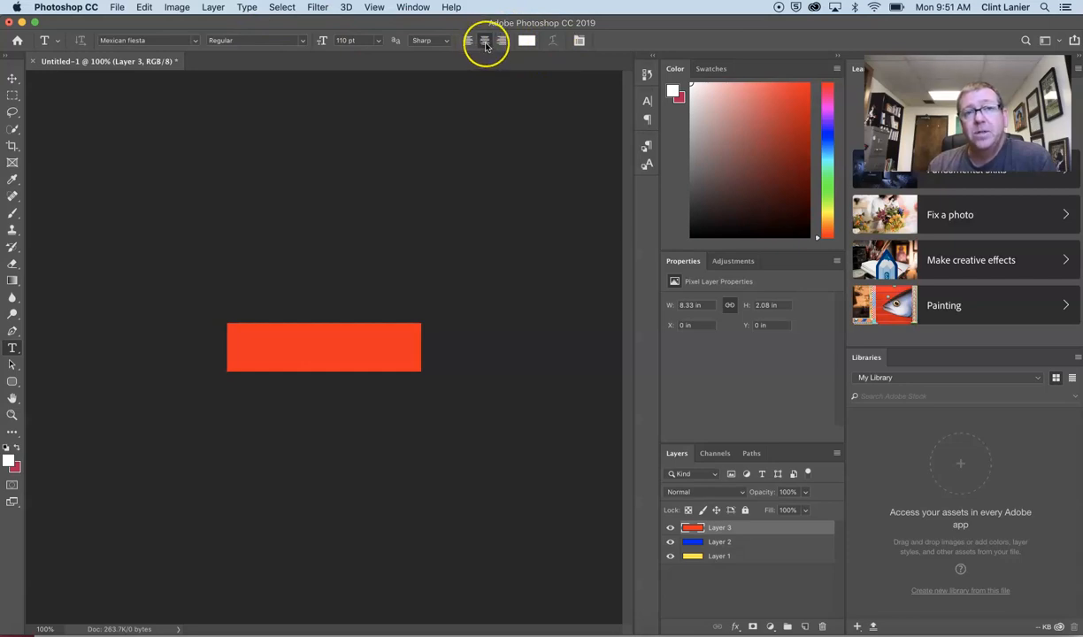
mouse_move(484, 41)
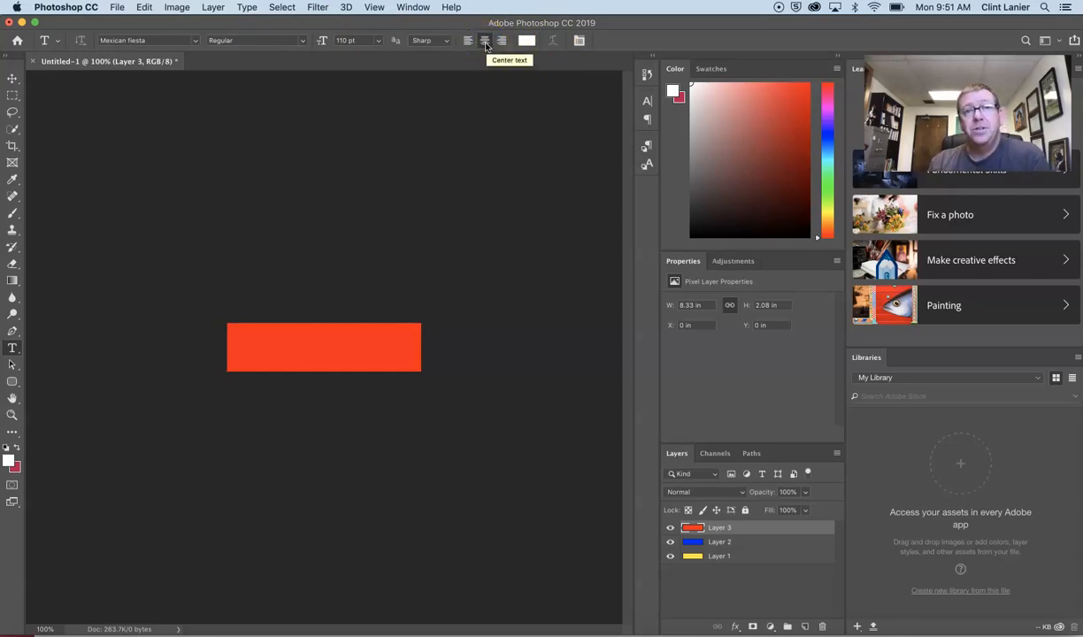
- Centre-align the text and type EAT in white on the red bar
click(322, 346)
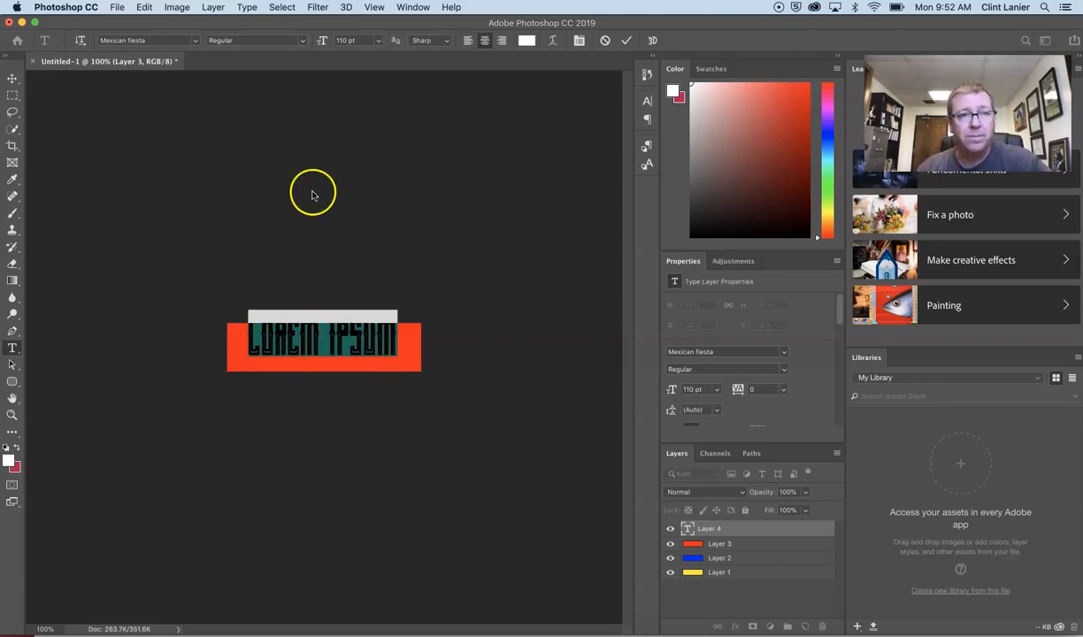
mouse_move(193, 43)
text(EAT)
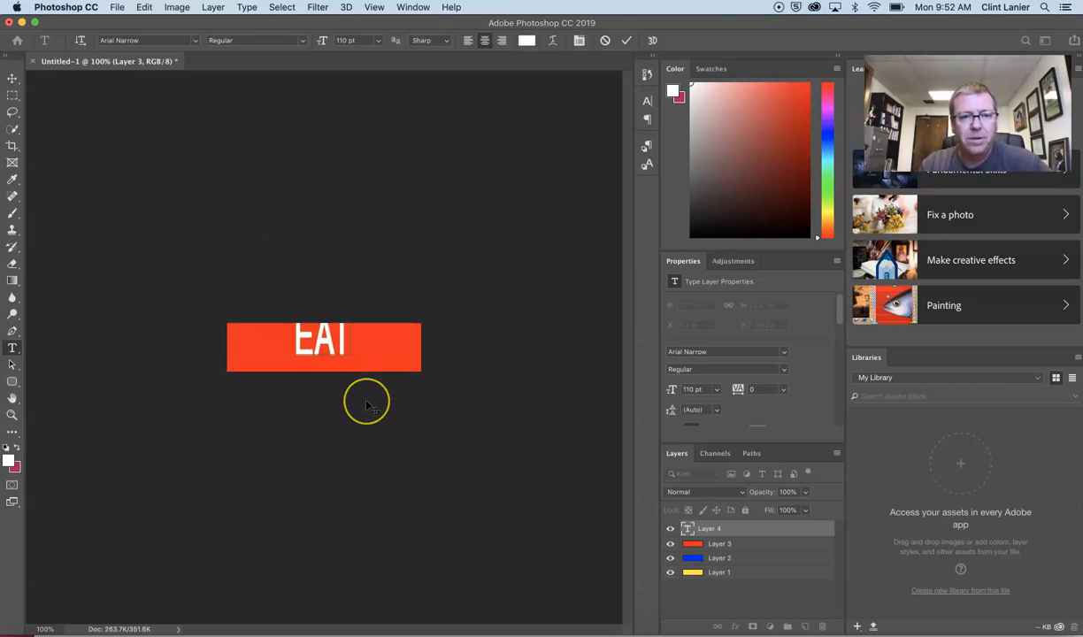
mouse_move(395, 311)
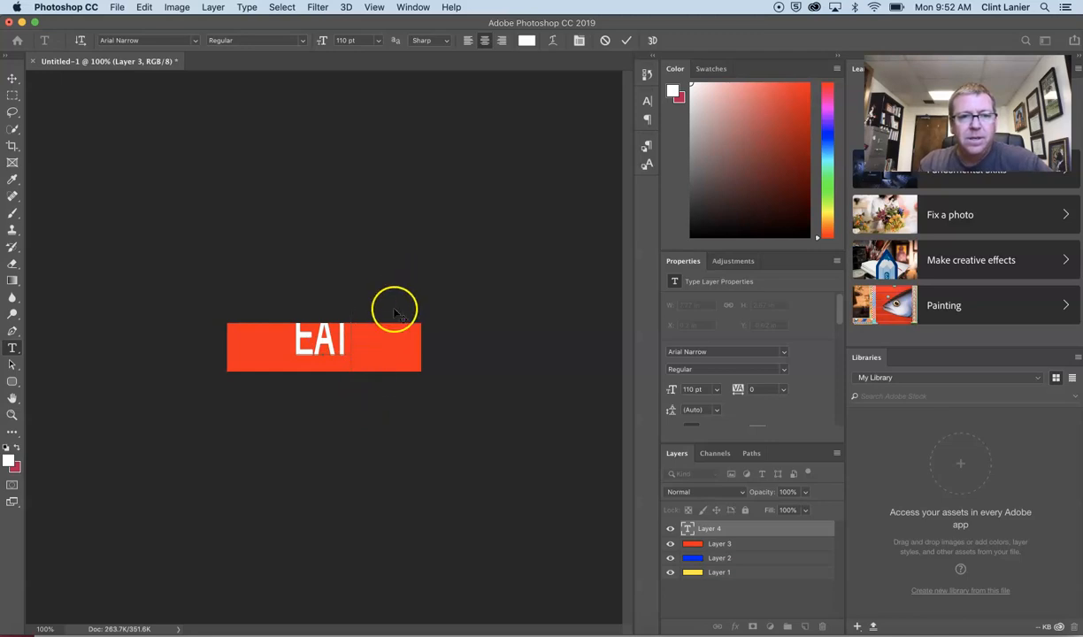
mouse_move(364, 410)
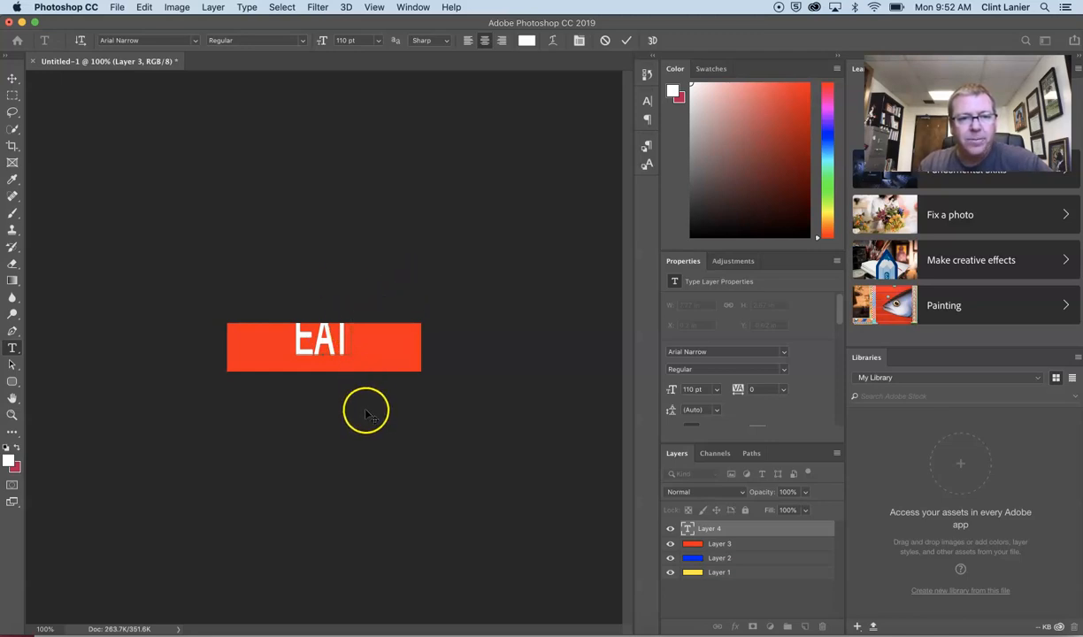
mouse_move(370, 379)
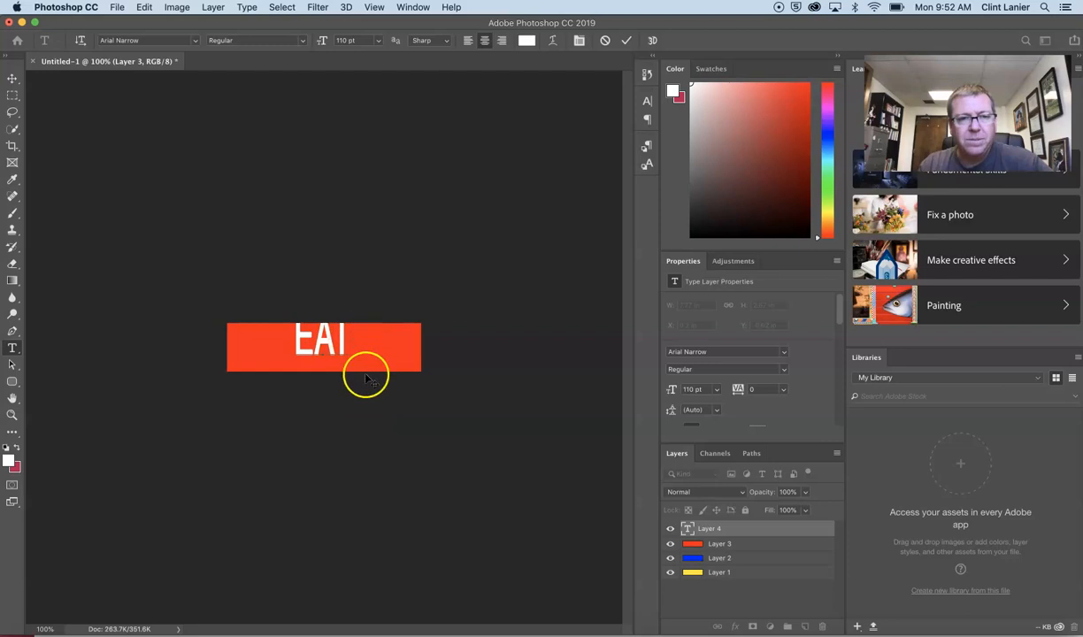
mouse_move(354, 415)
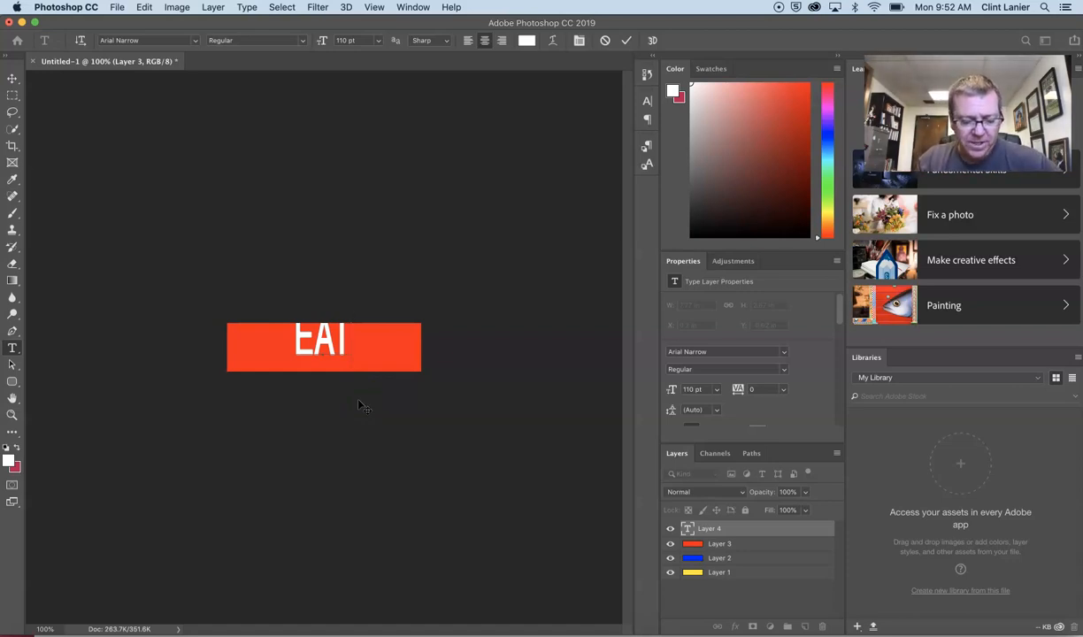
text(T)
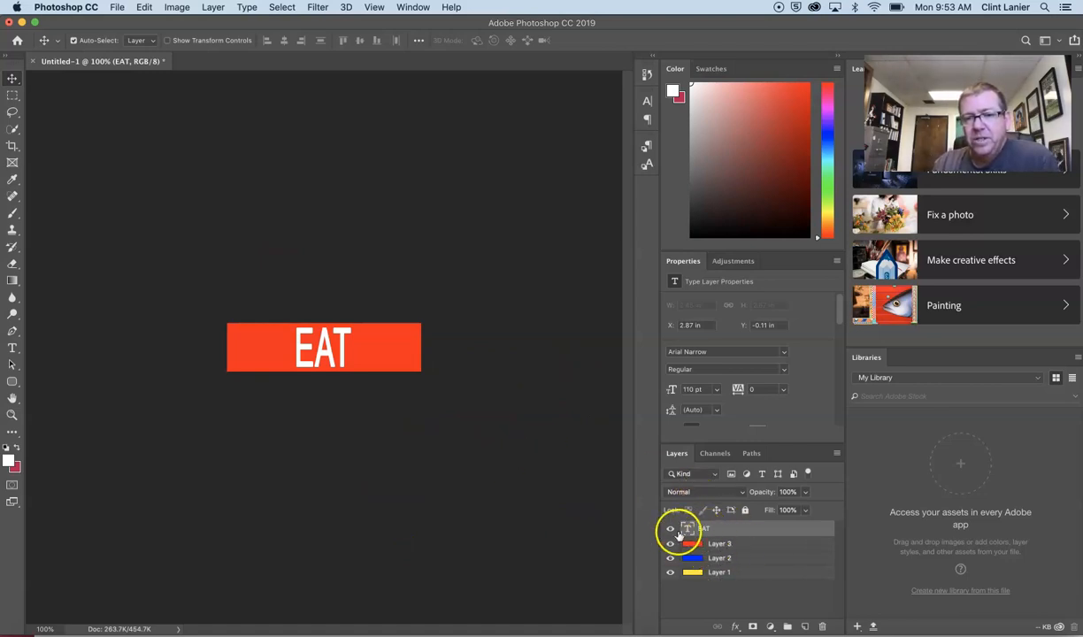
- Hide the EAT text and Layer 3 red bar, leaving the blue bar visible with Layer 2 active
click(704, 527)
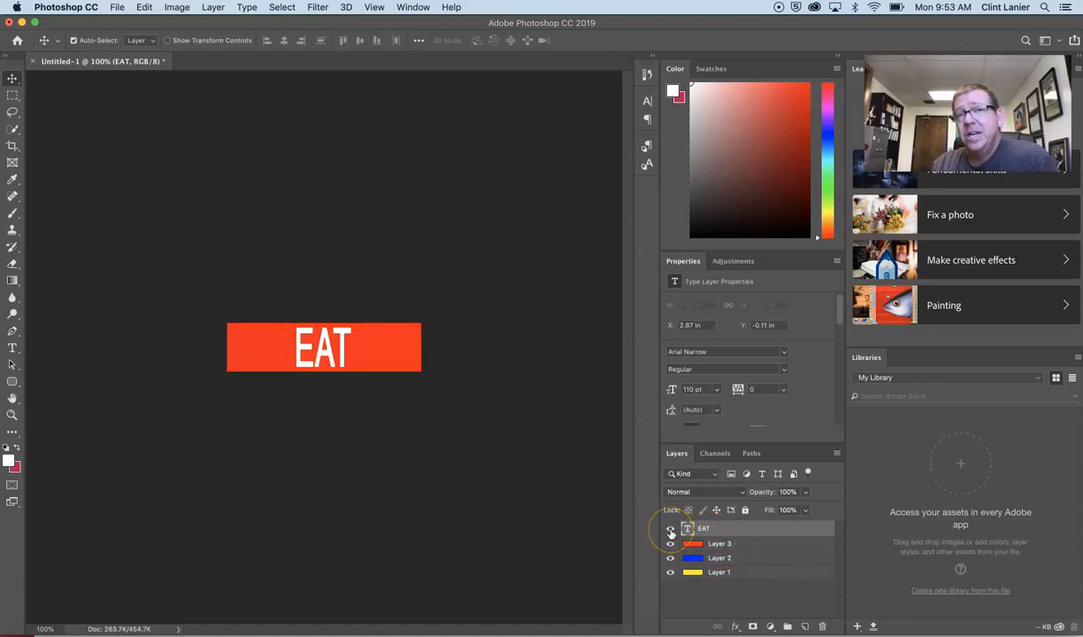
click(671, 543)
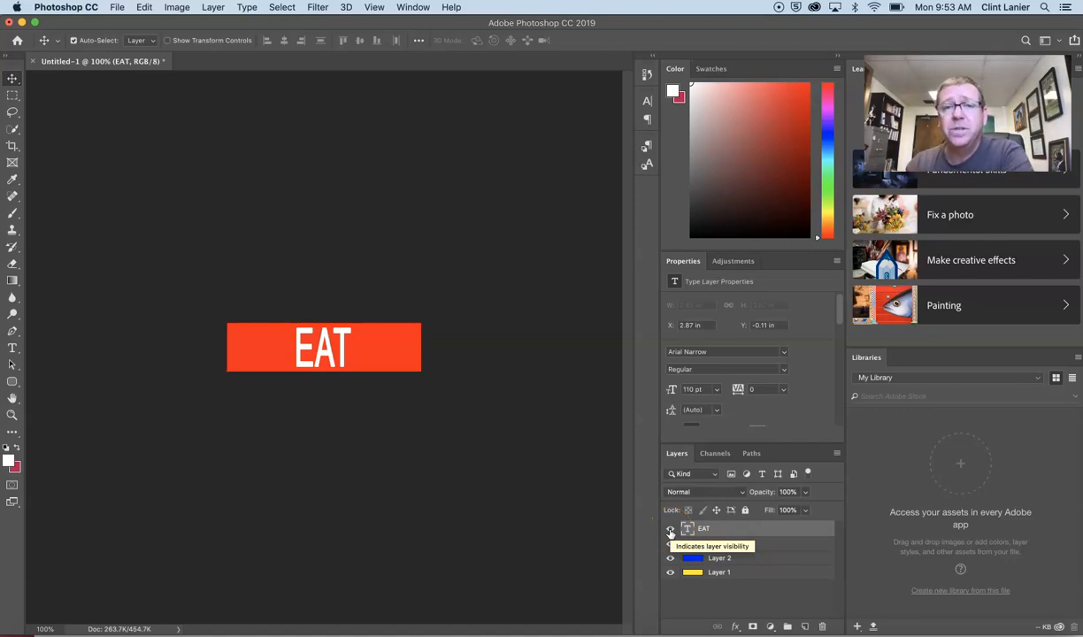
click(670, 527)
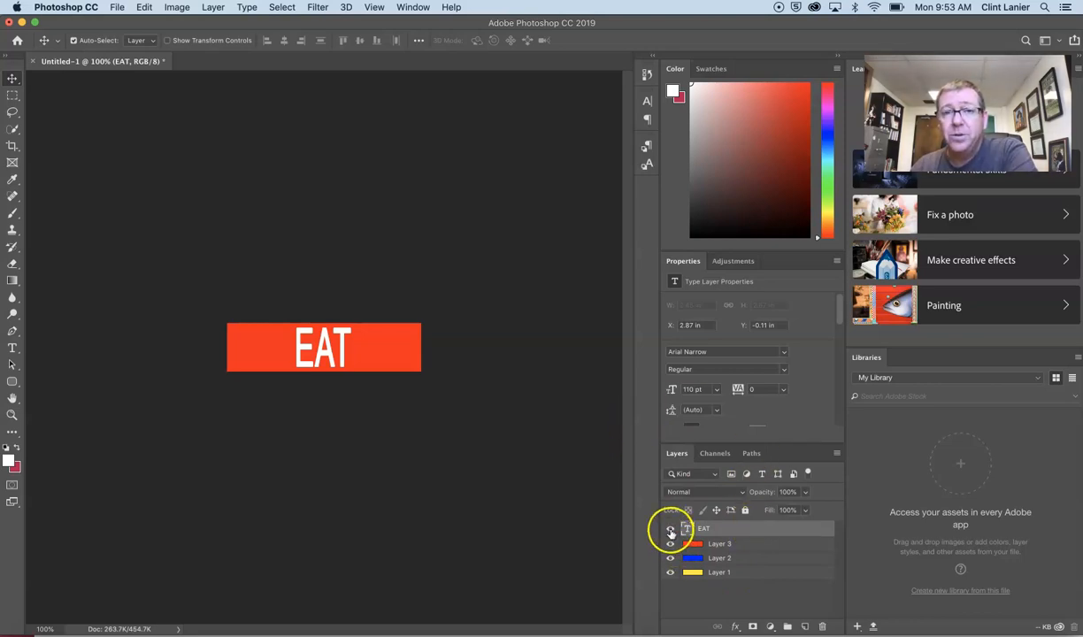
click(670, 527)
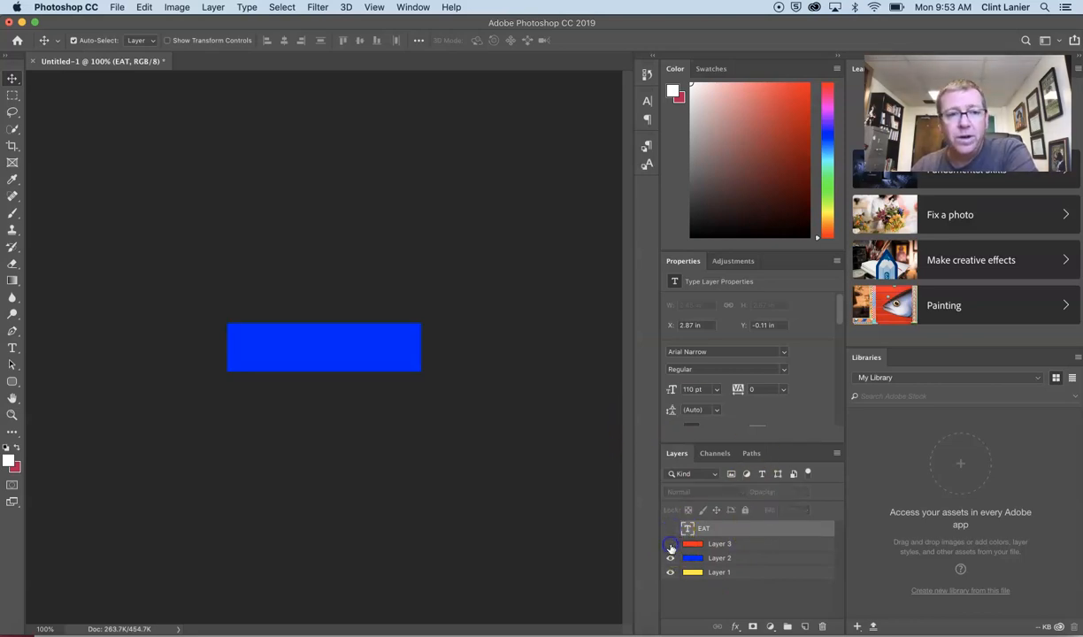
click(669, 543)
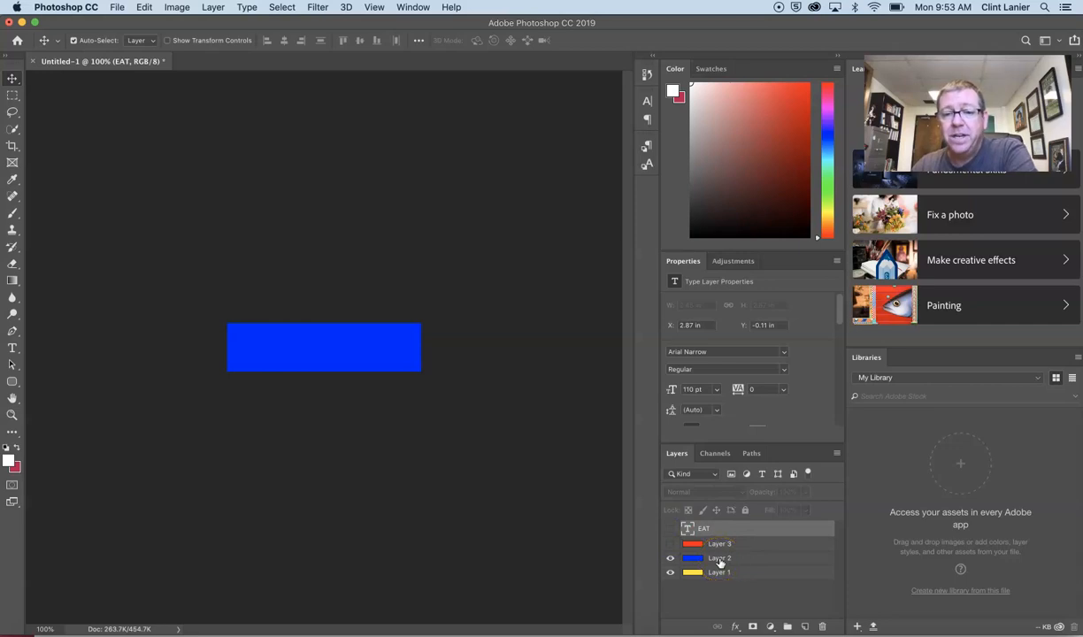
click(718, 557)
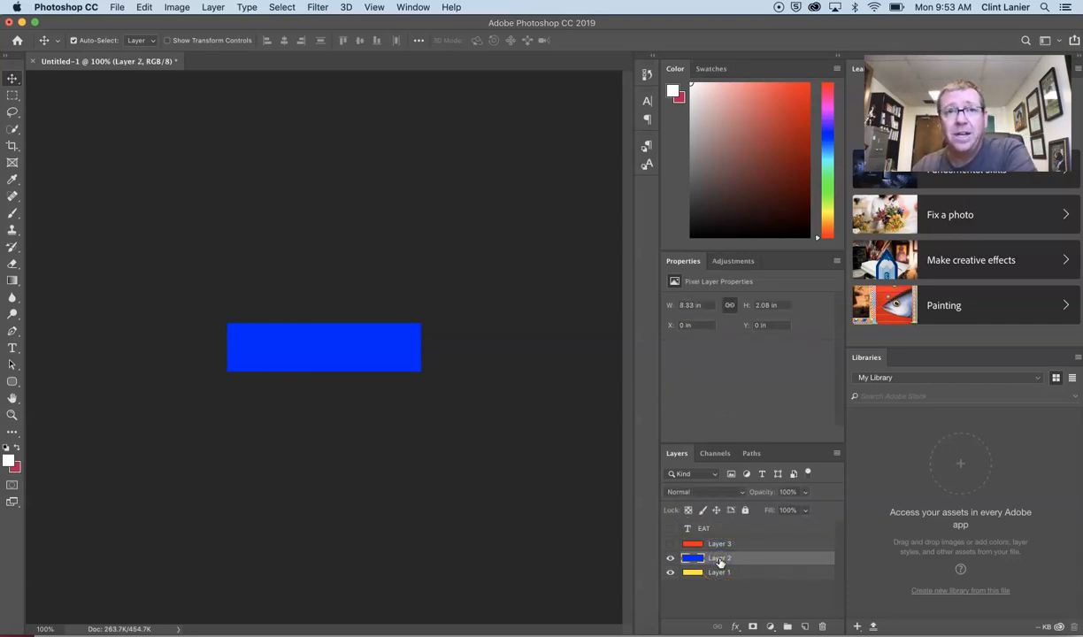
- Start a white text layer on the blue bar with the Horizontal Type tool for the word AT
click(13, 345)
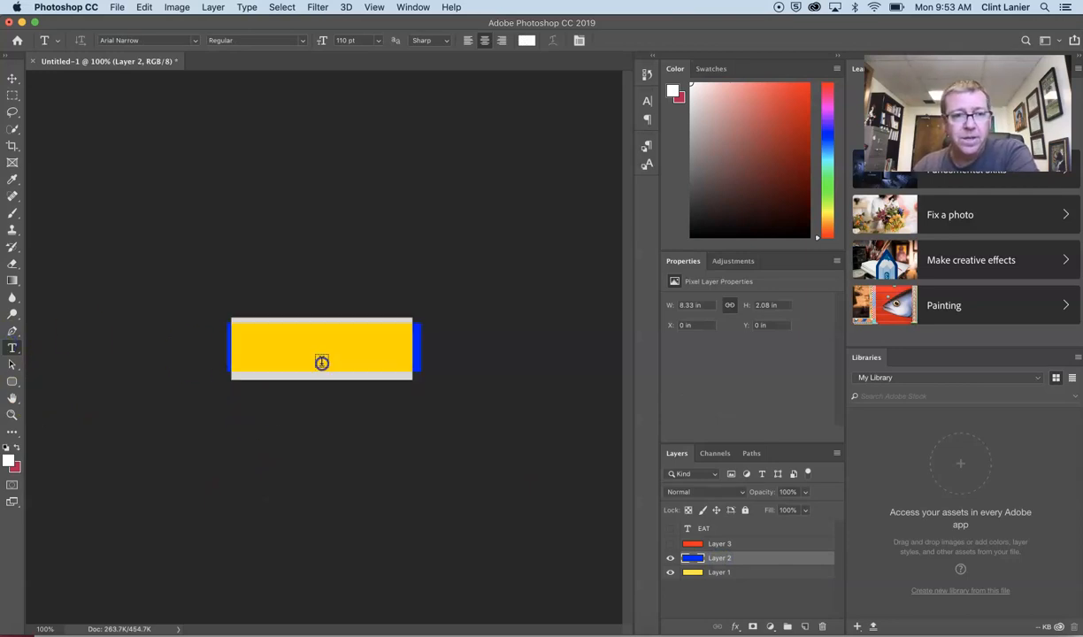
text(Lorem Ipsum)
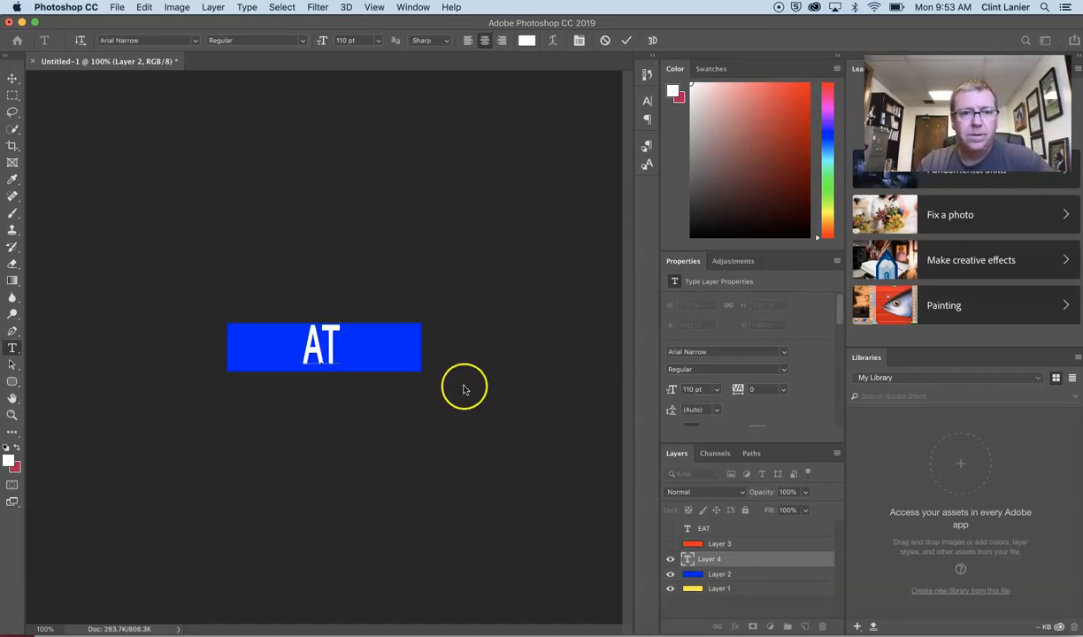
mouse_move(390, 524)
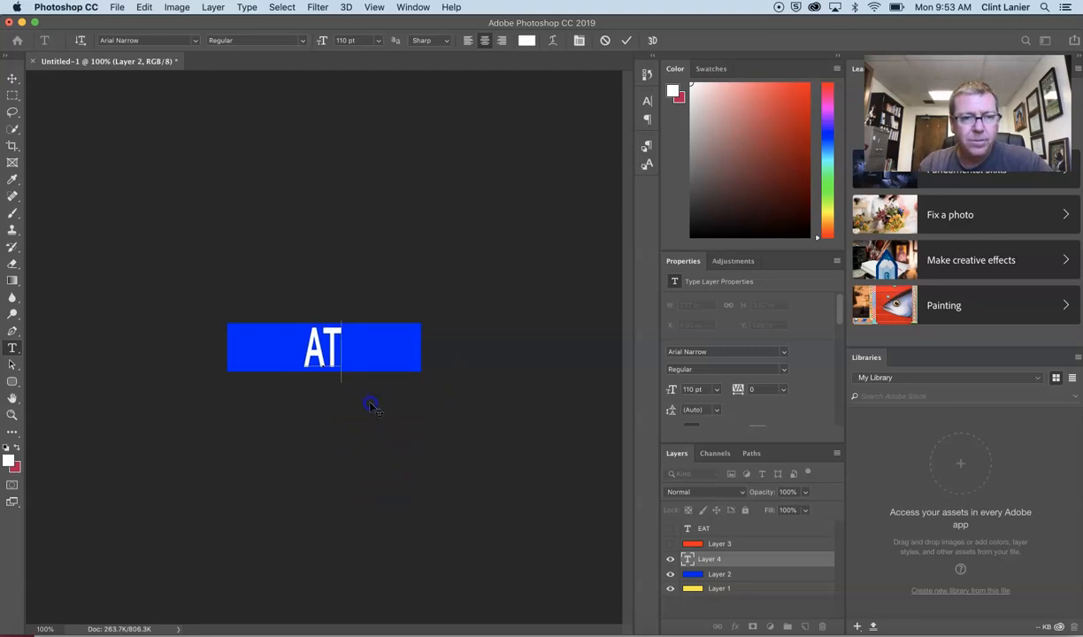
mouse_move(430, 446)
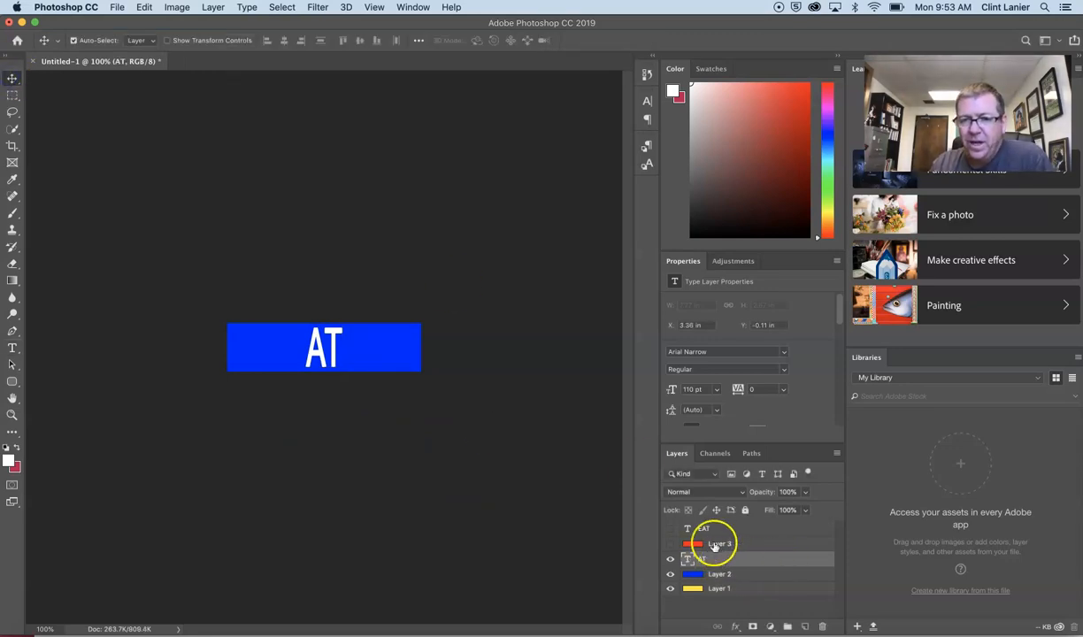
- Hide EAT, Layer 3, AT and Layer 2, select Layer 1 and start text on the yellow bar
click(670, 544)
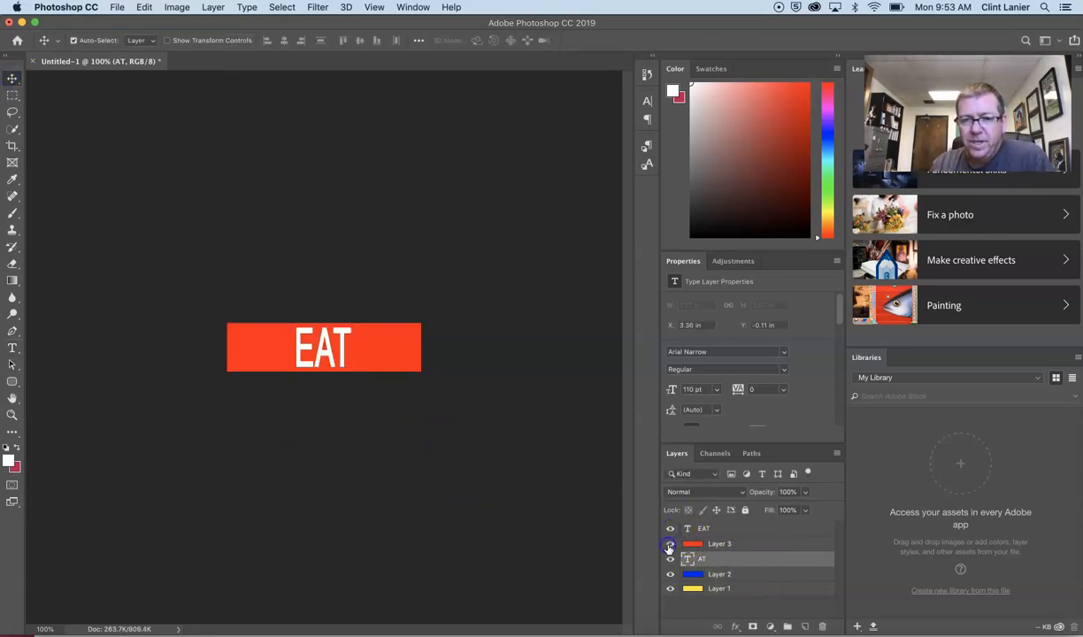
click(669, 545)
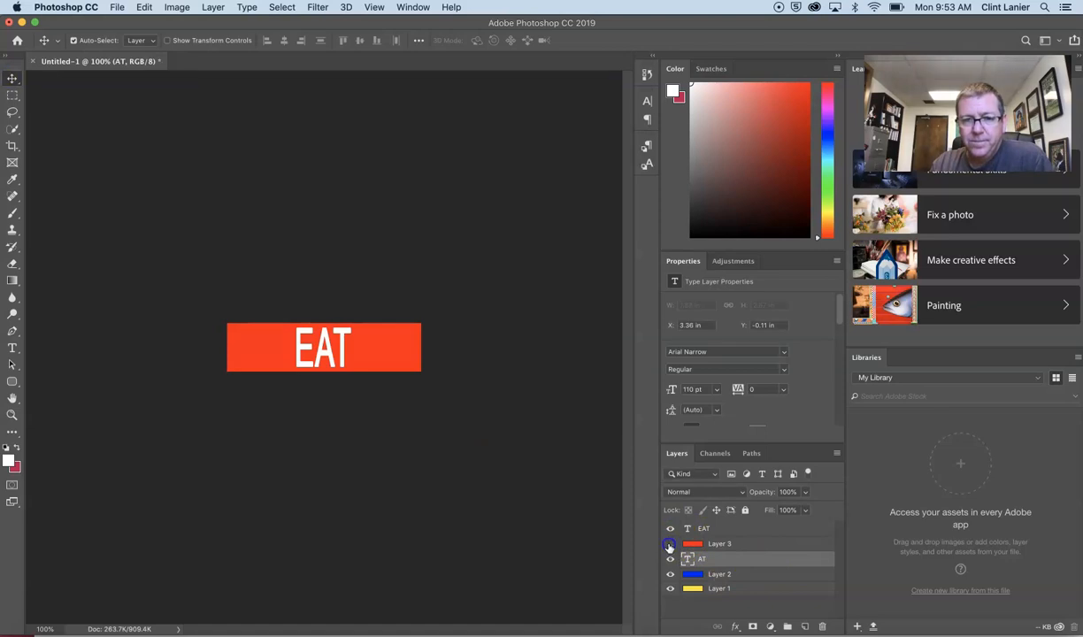
click(669, 543)
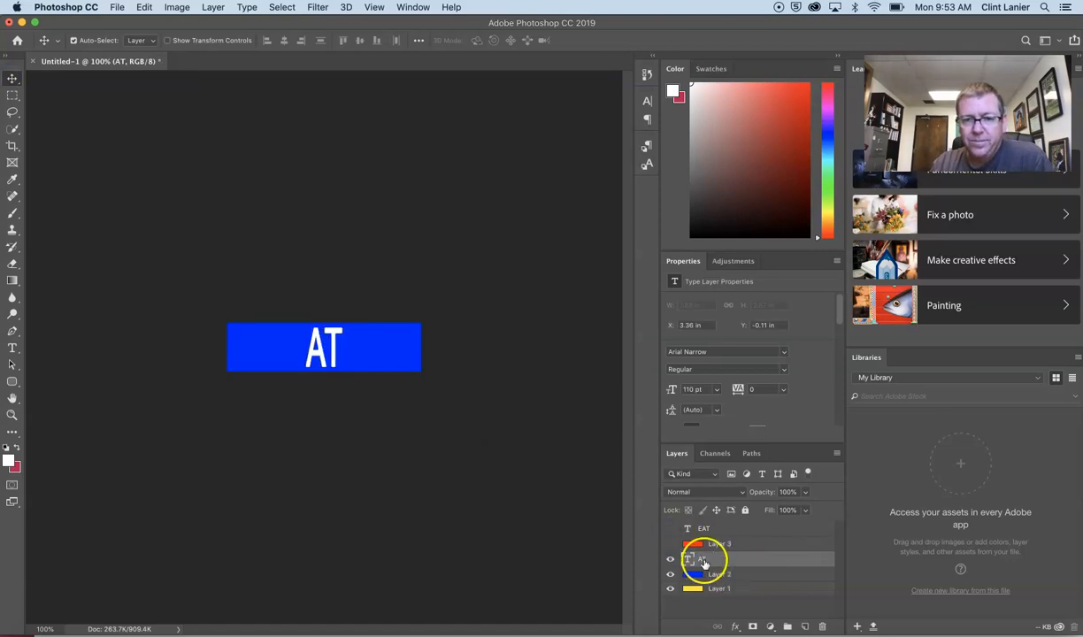
click(718, 573)
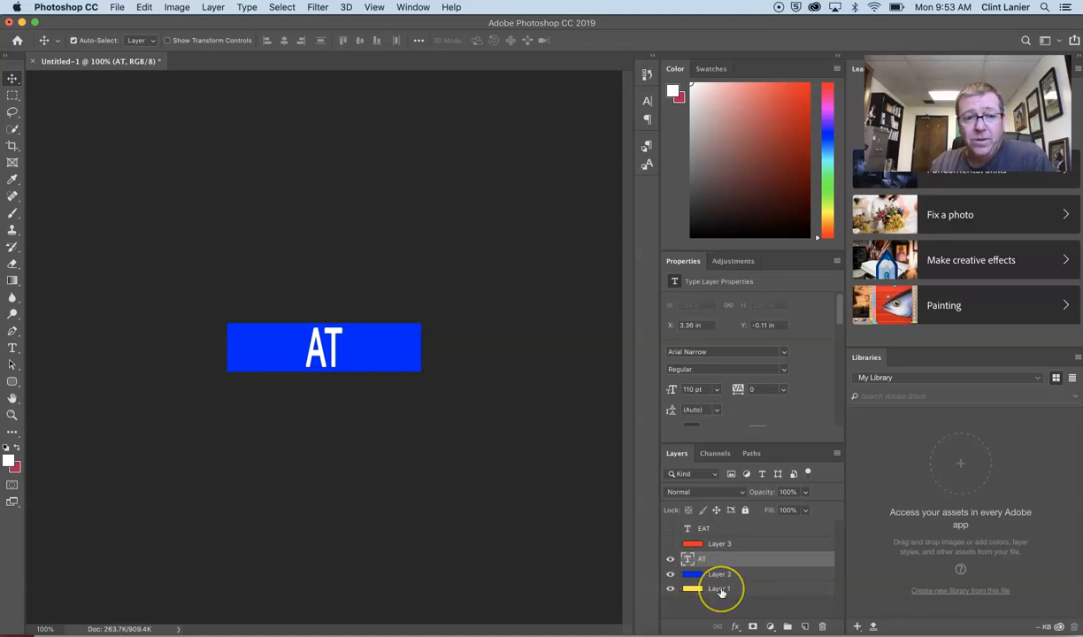
click(669, 573)
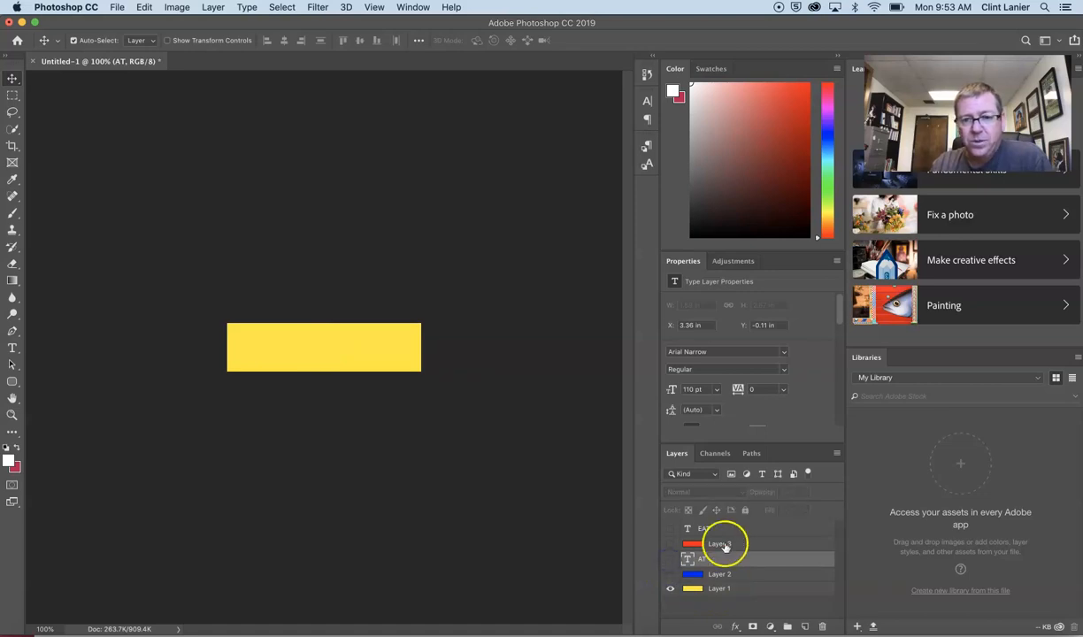
click(719, 587)
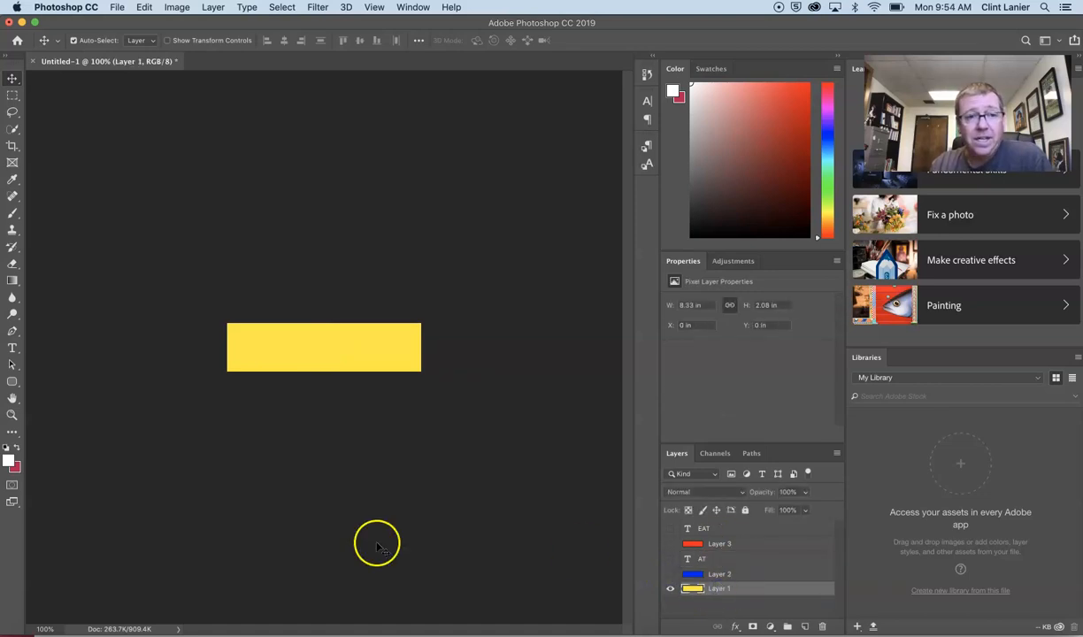
click(12, 346)
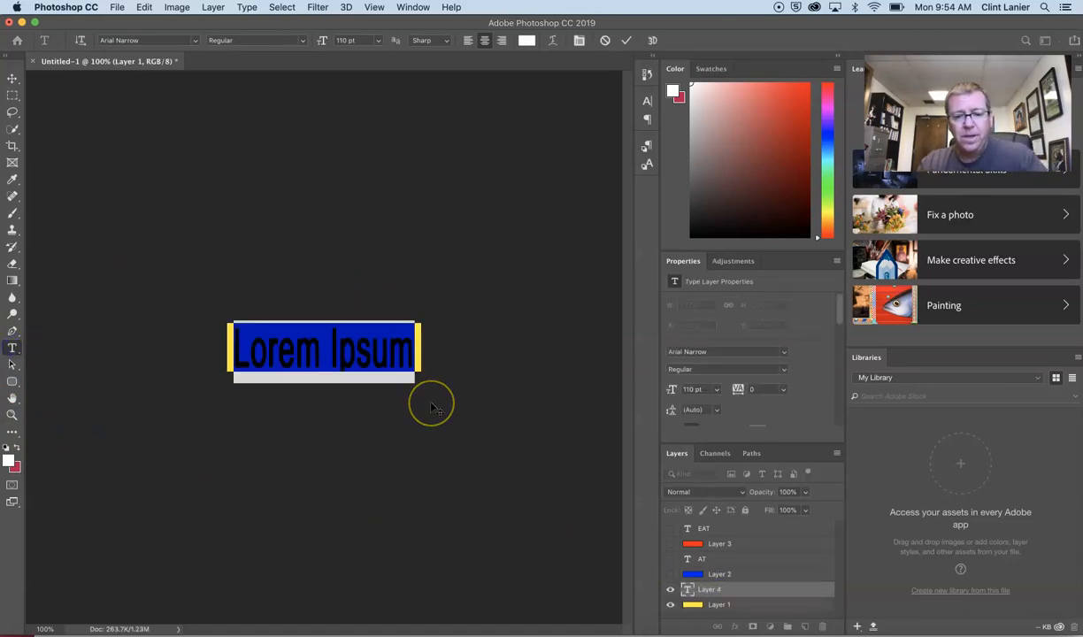
- Write JOE'S in white on the yellow bar and commit the text layer
text(JO)
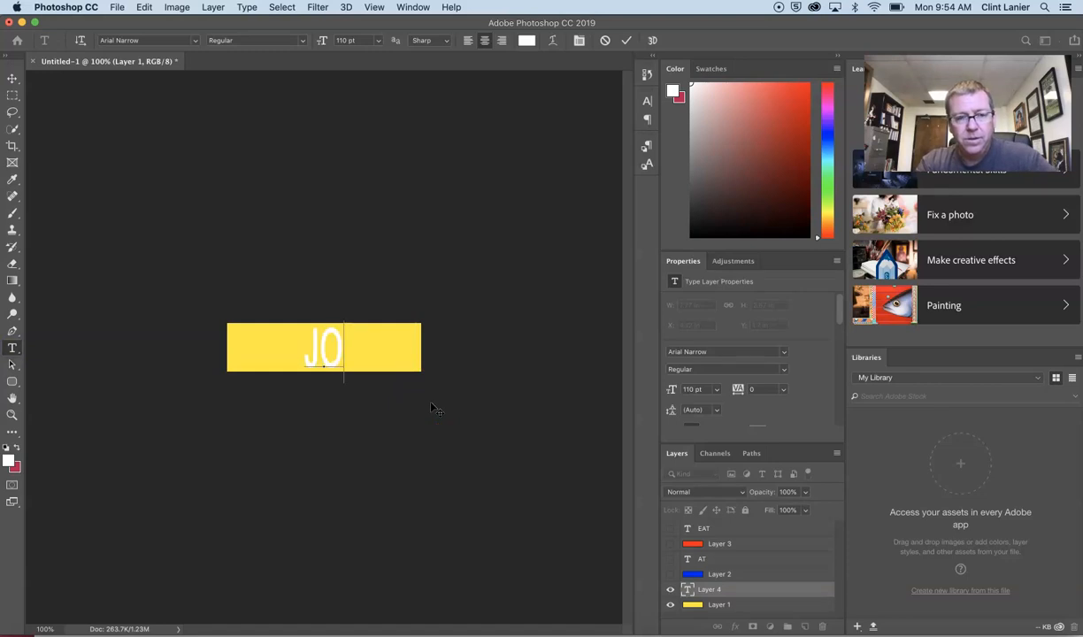
text(E'S)
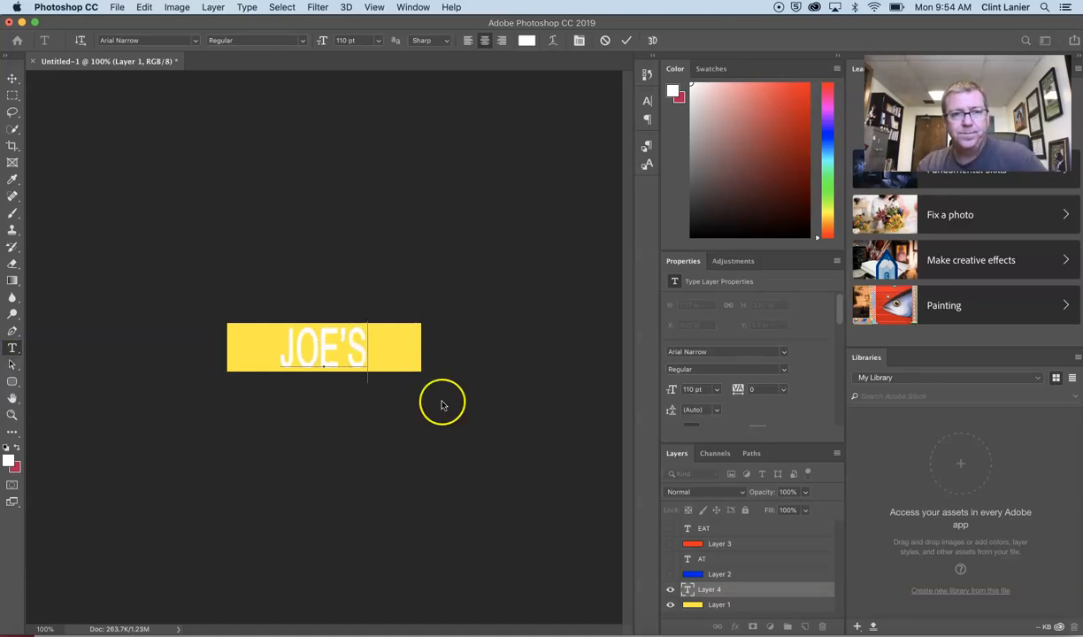
mouse_move(15, 110)
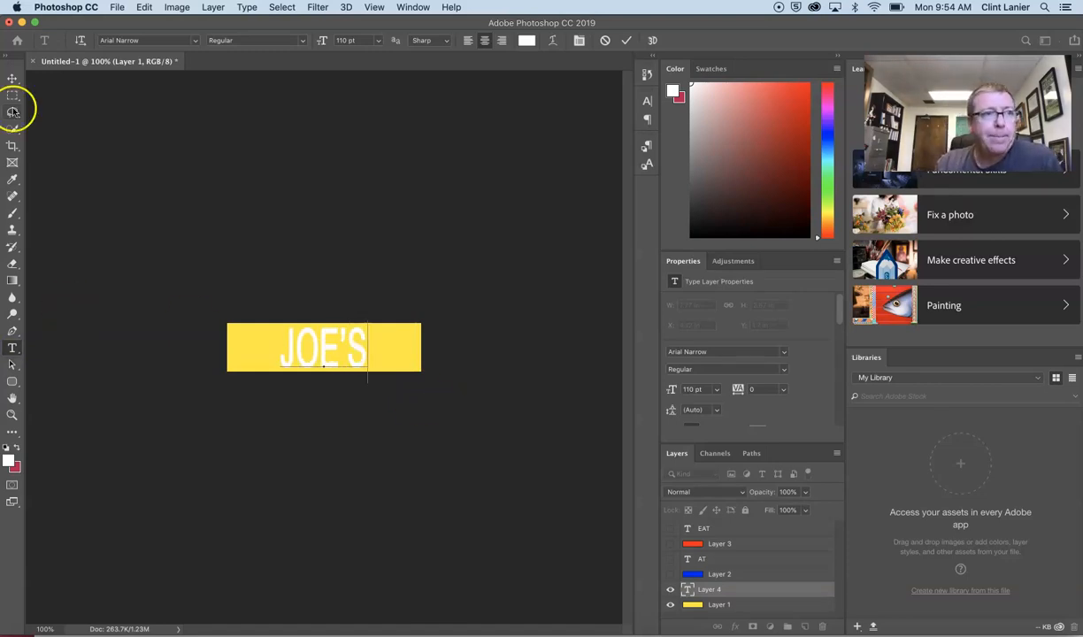
click(12, 78)
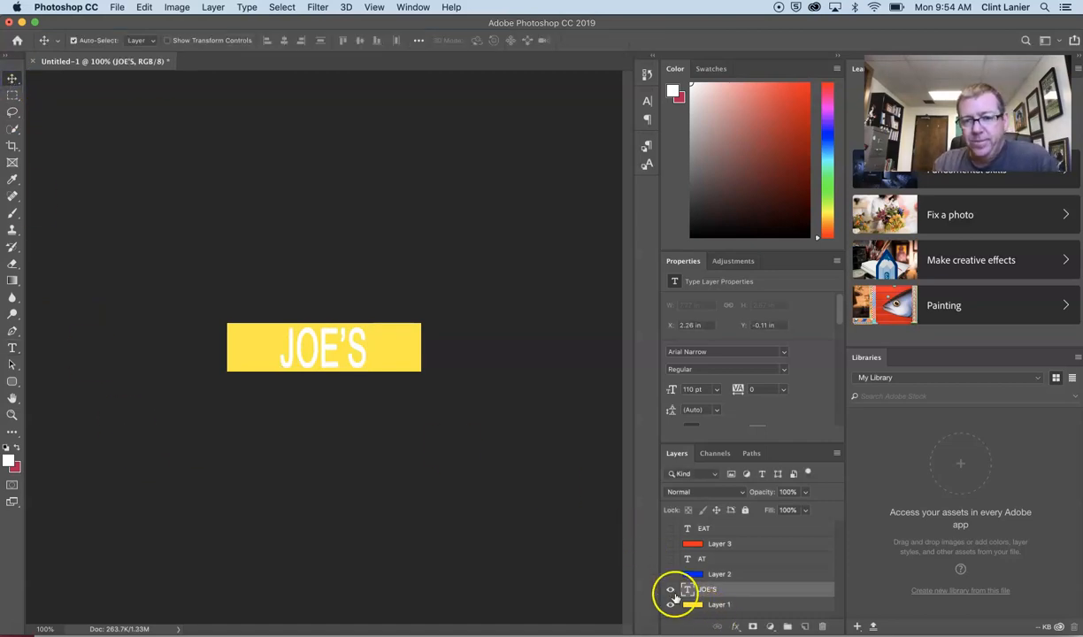
- Make every layer visible again in the Layers panel
click(669, 589)
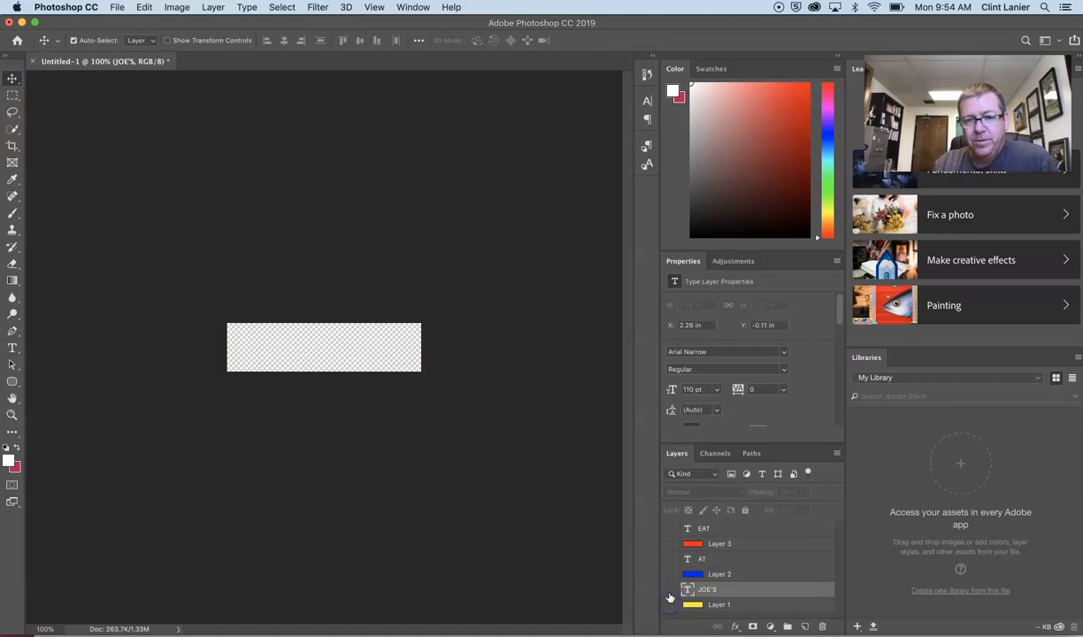
click(668, 589)
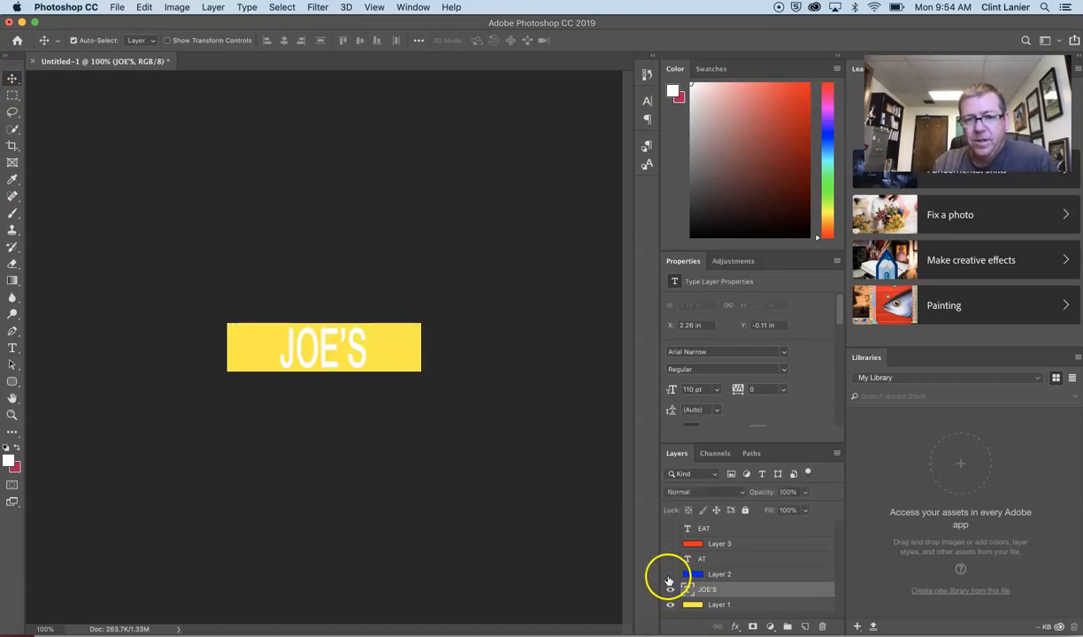
click(669, 527)
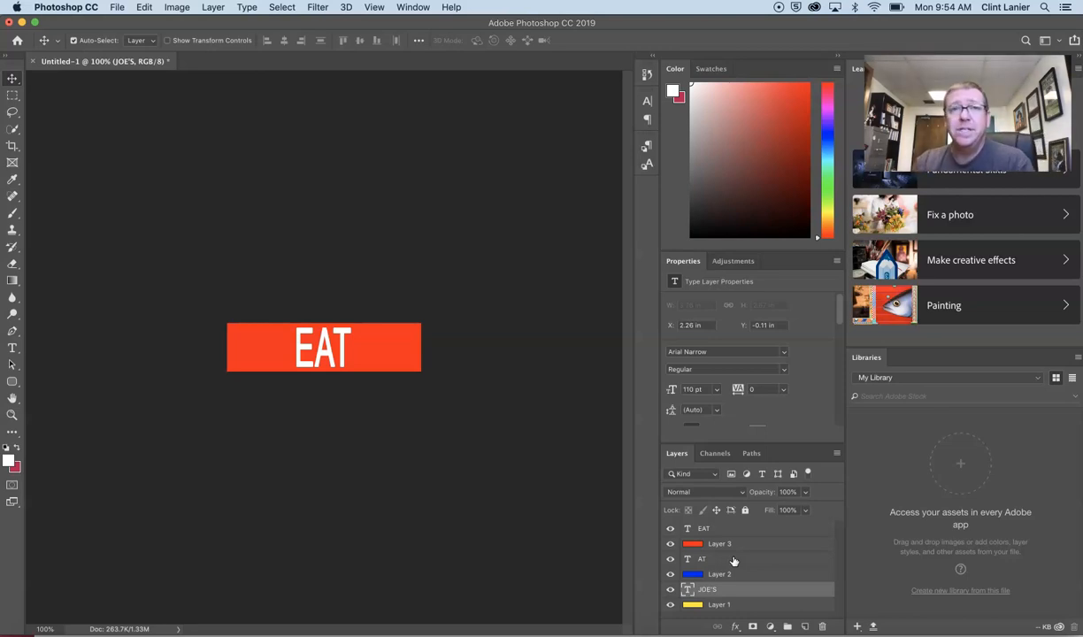
mouse_move(453, 109)
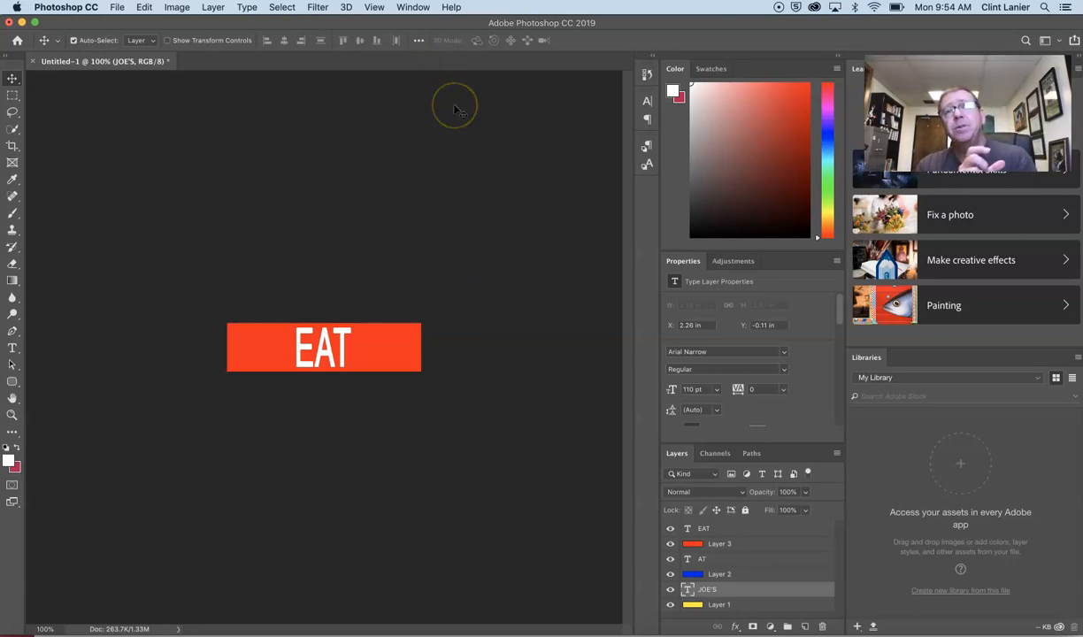
mouse_move(457, 109)
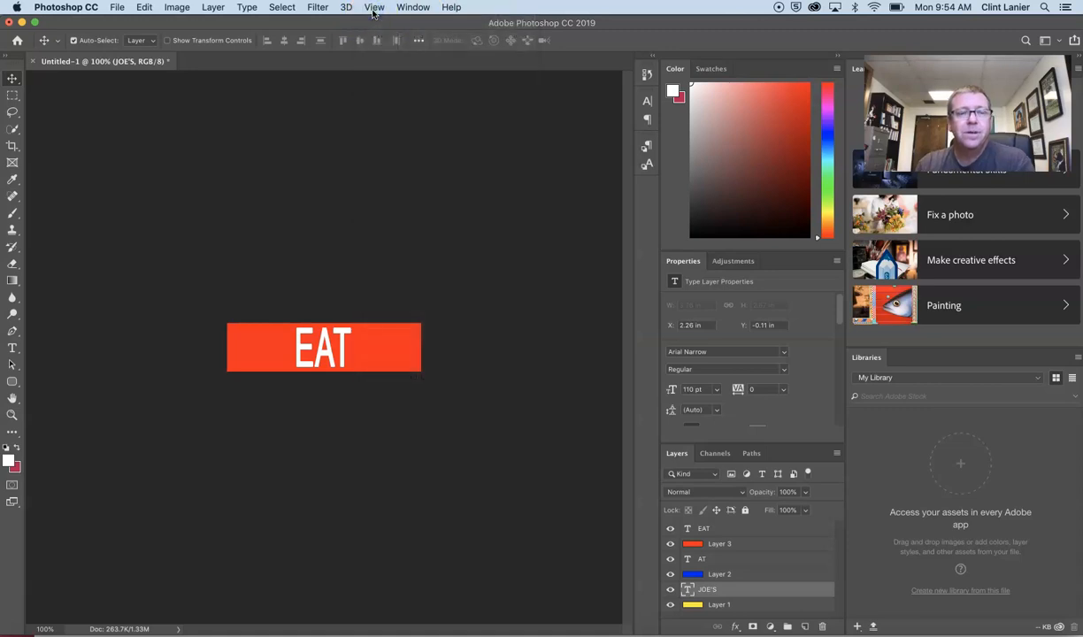
- Show the Timeline panel and create a video timeline with a track per layer
click(412, 7)
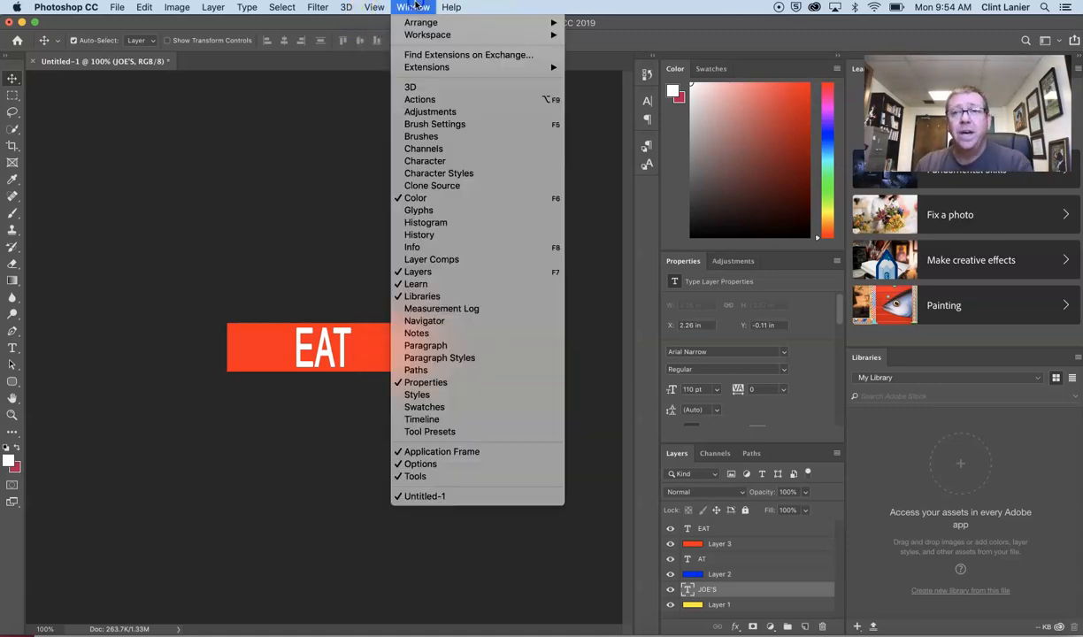
mouse_move(426, 68)
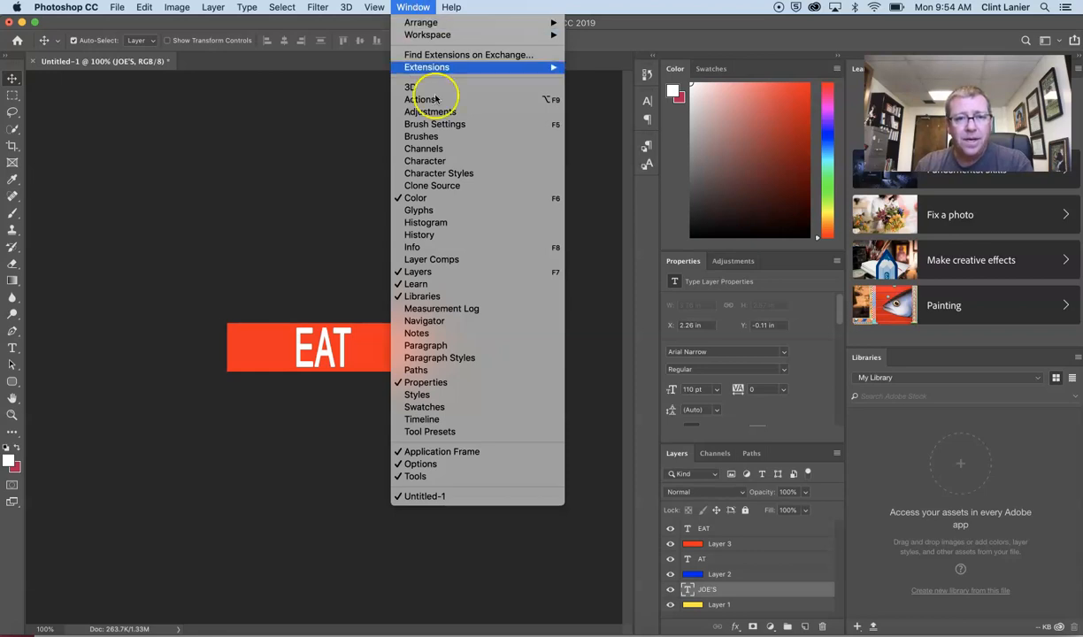
mouse_move(421, 417)
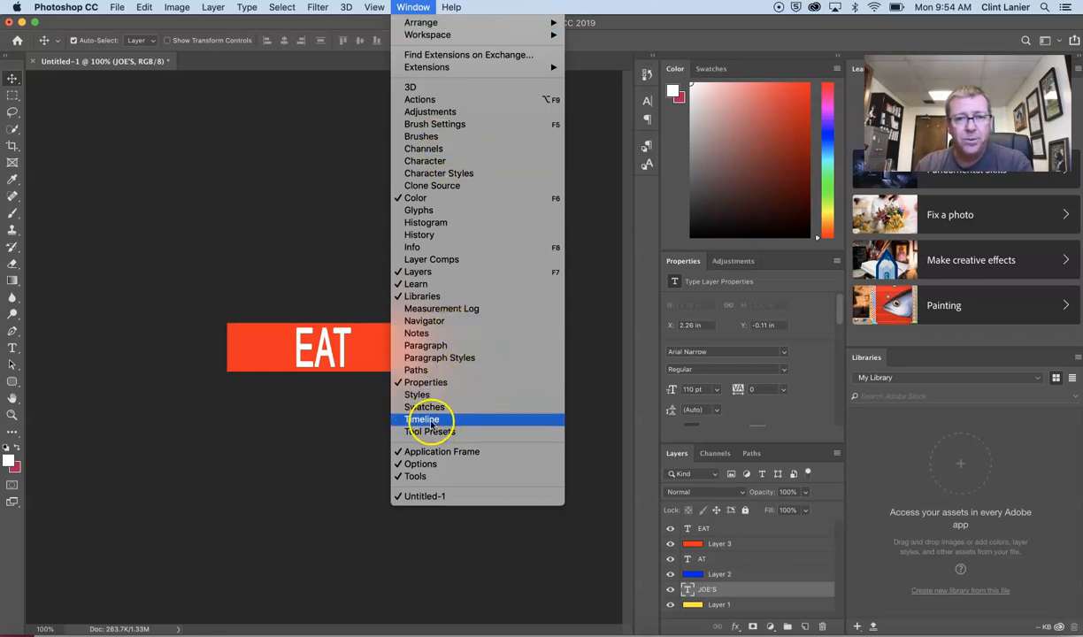
mouse_move(428, 420)
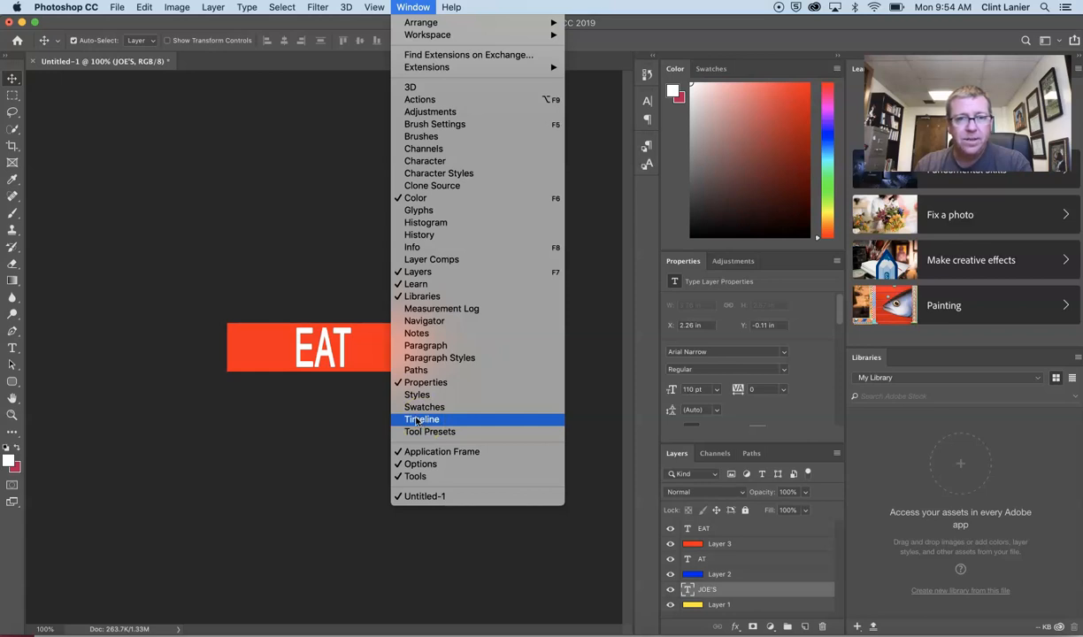
mouse_move(432, 417)
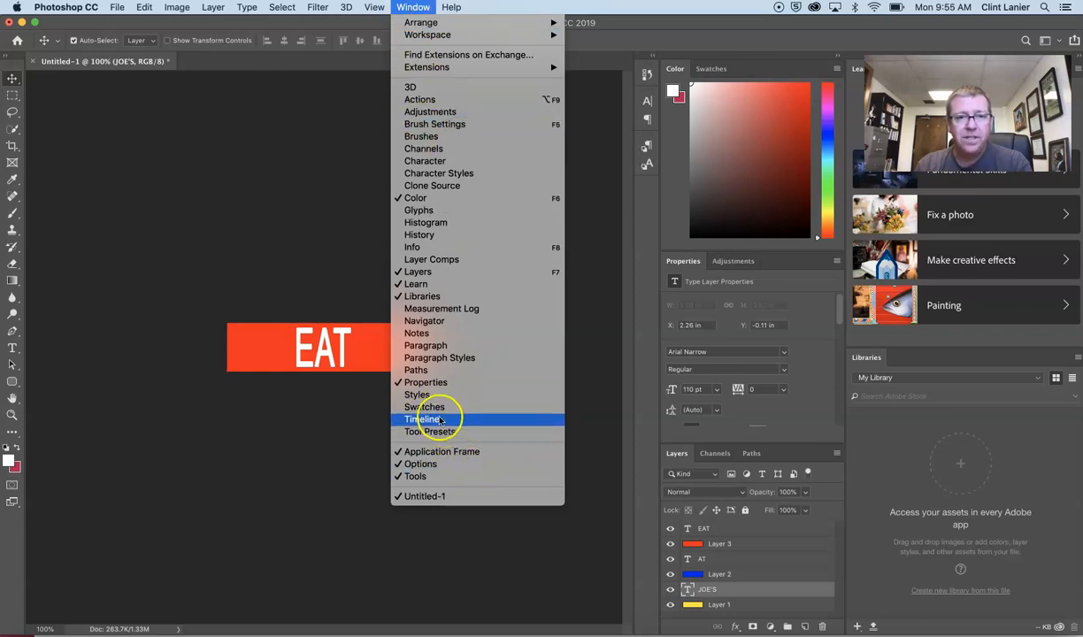
click(425, 418)
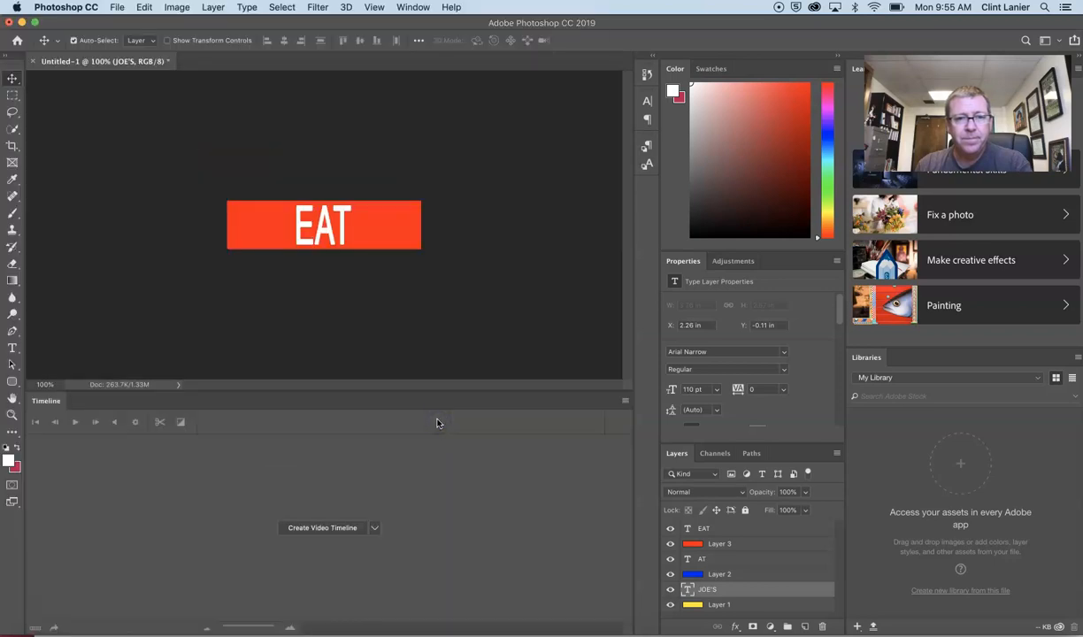
mouse_move(302, 517)
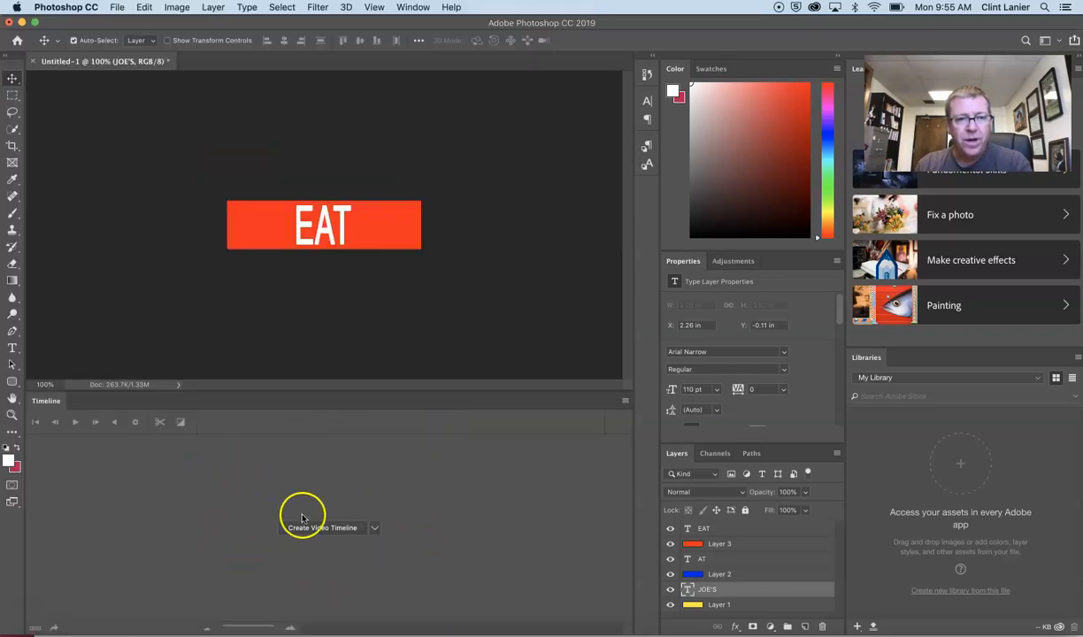
mouse_move(372, 531)
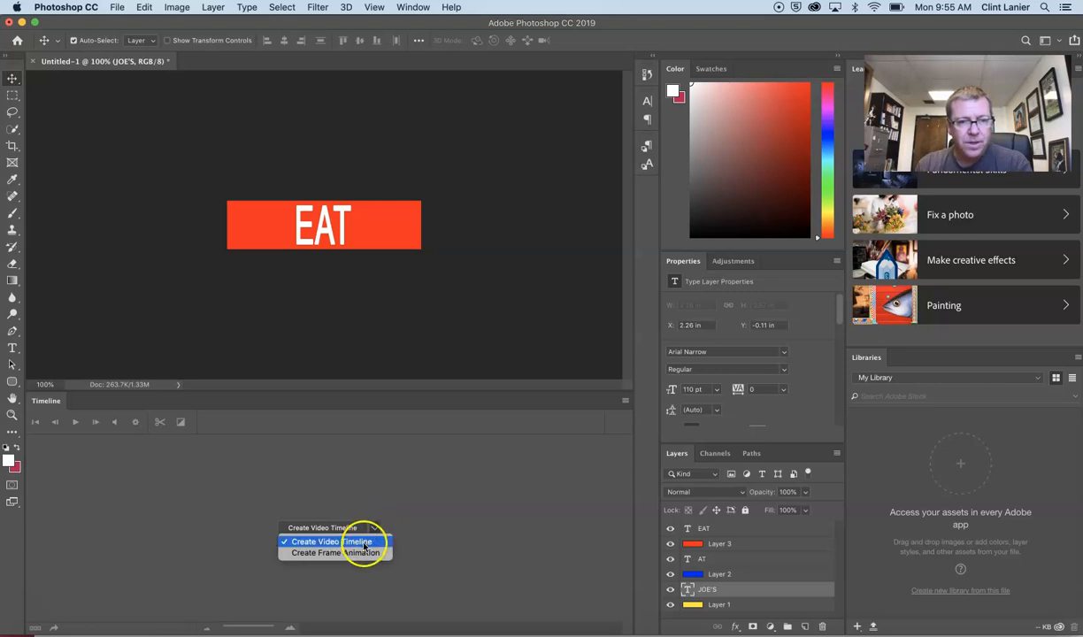
click(322, 542)
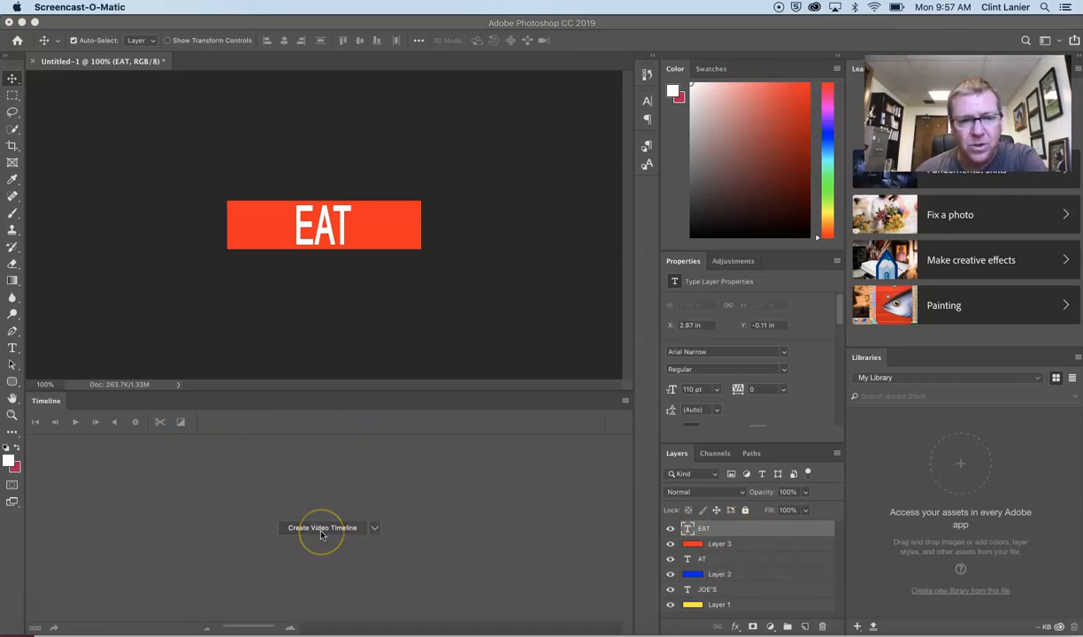
click(322, 527)
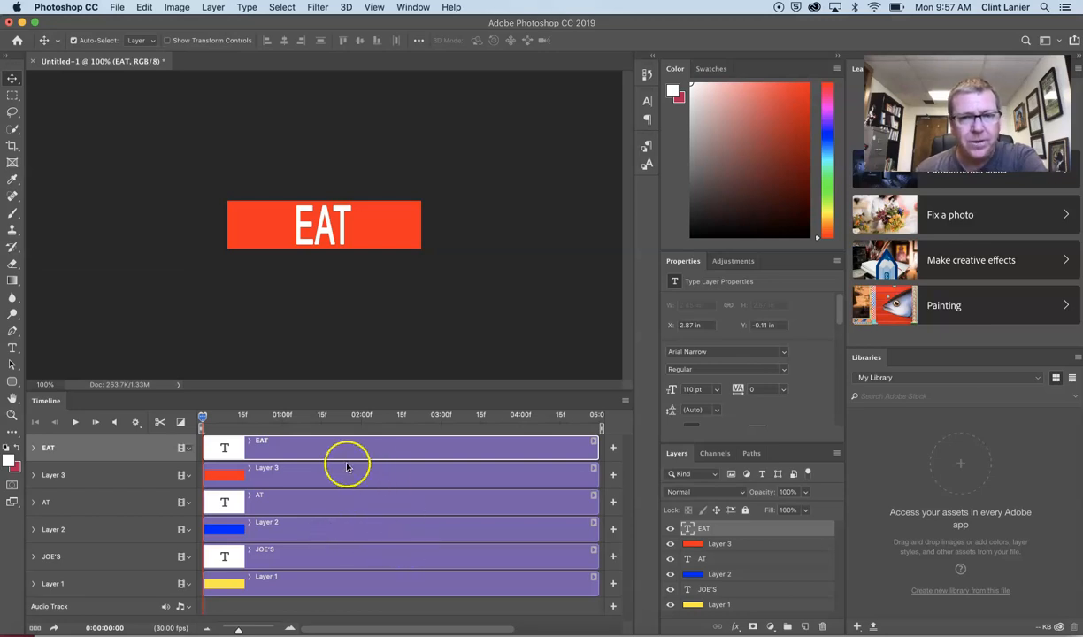
mouse_move(306, 517)
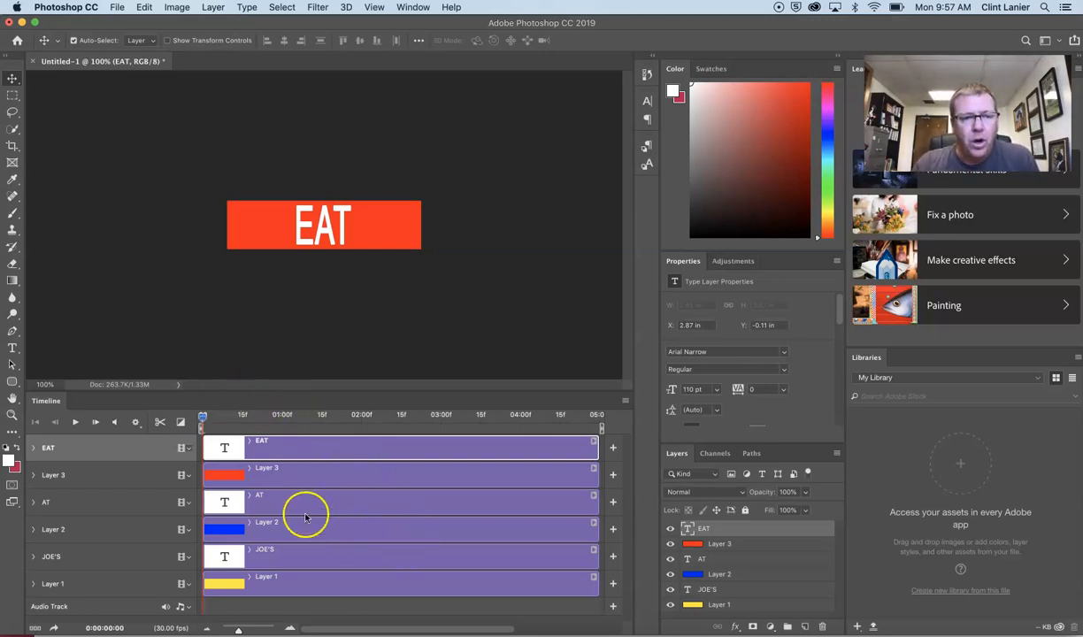
mouse_move(361, 529)
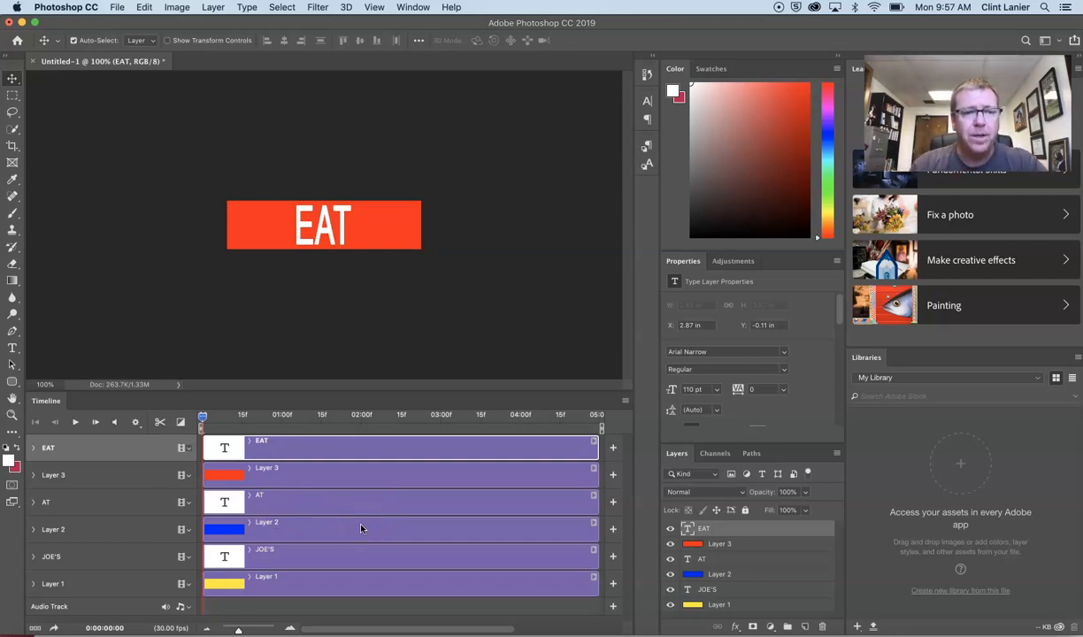
mouse_move(122, 580)
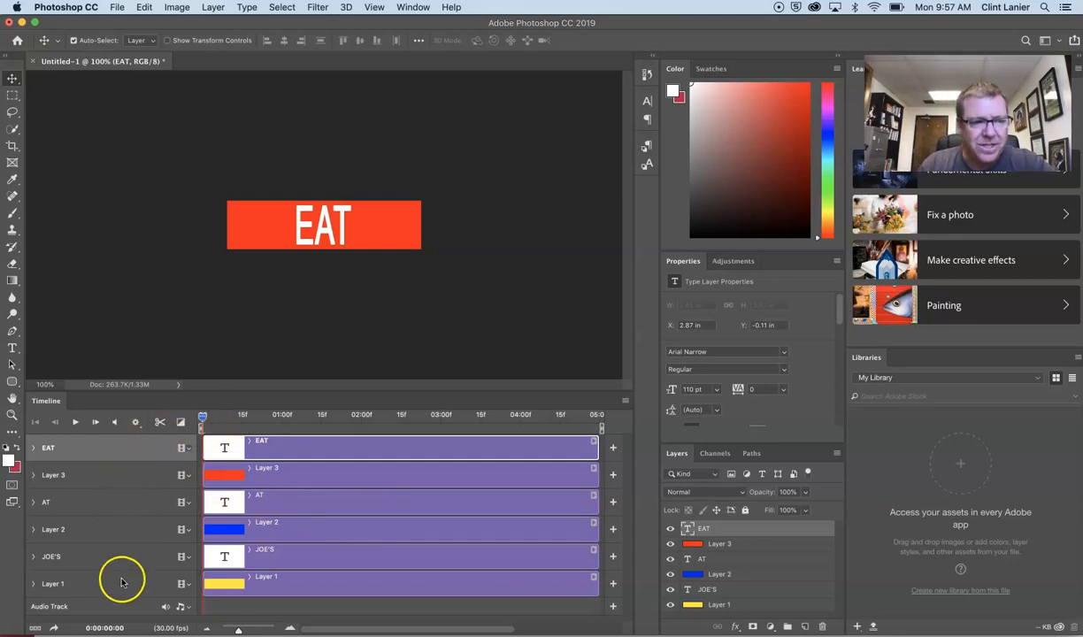
mouse_move(187, 478)
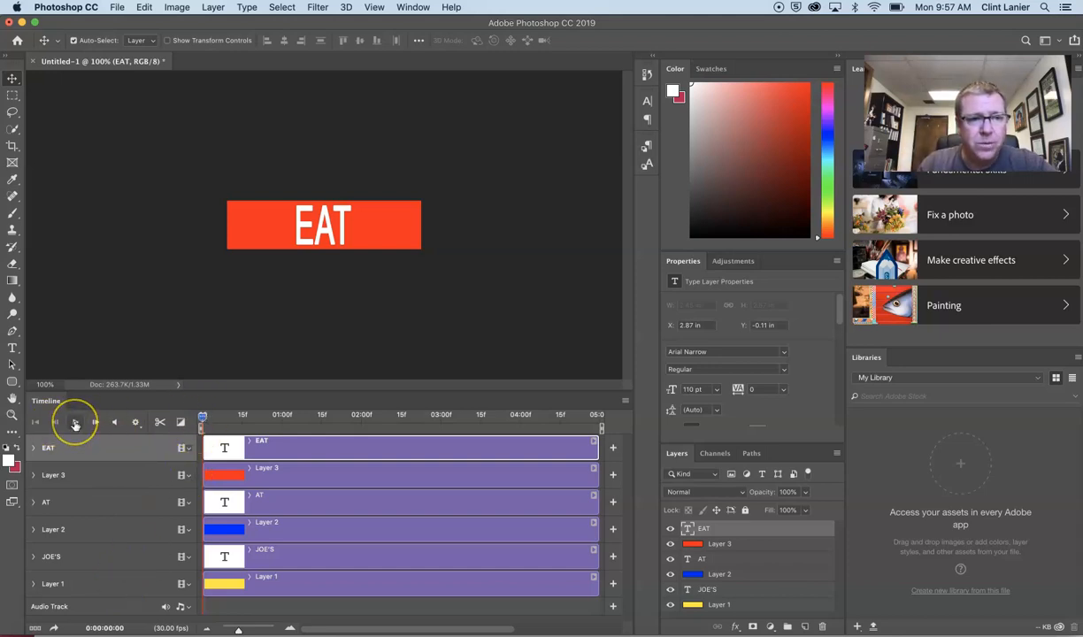
- Trim the EAT and red bar clips down to a short matching duration
click(74, 421)
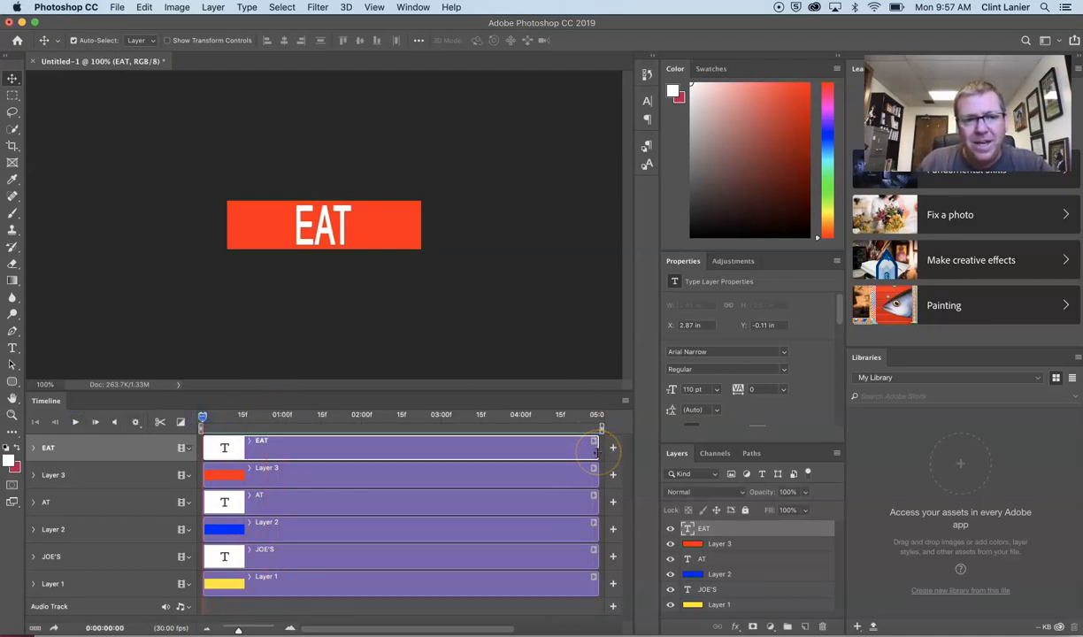
drag(593, 449, 495, 449)
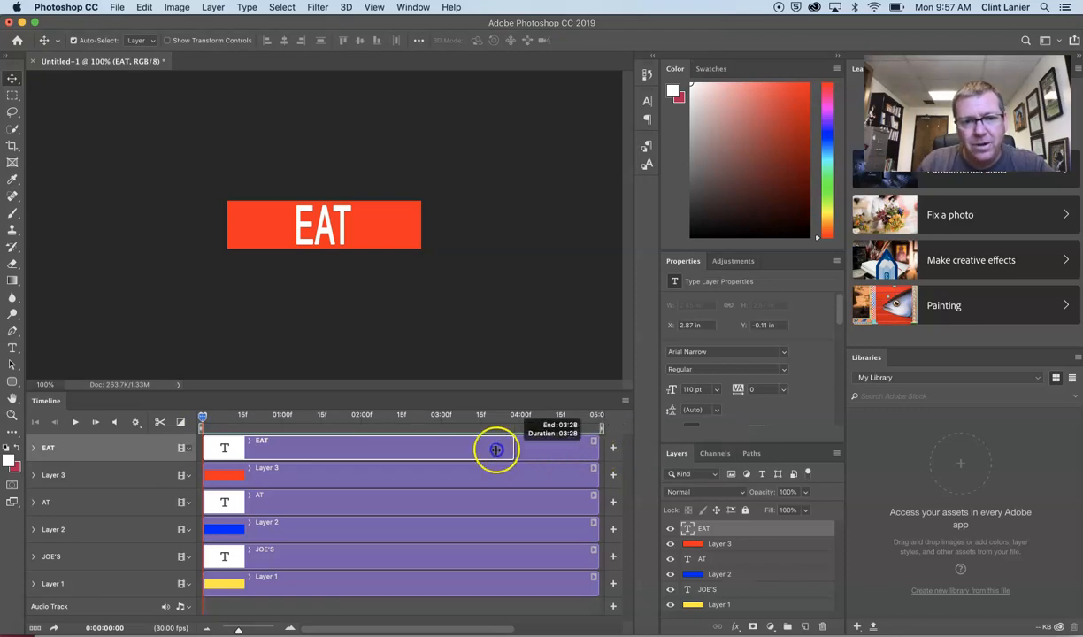
drag(495, 449, 252, 449)
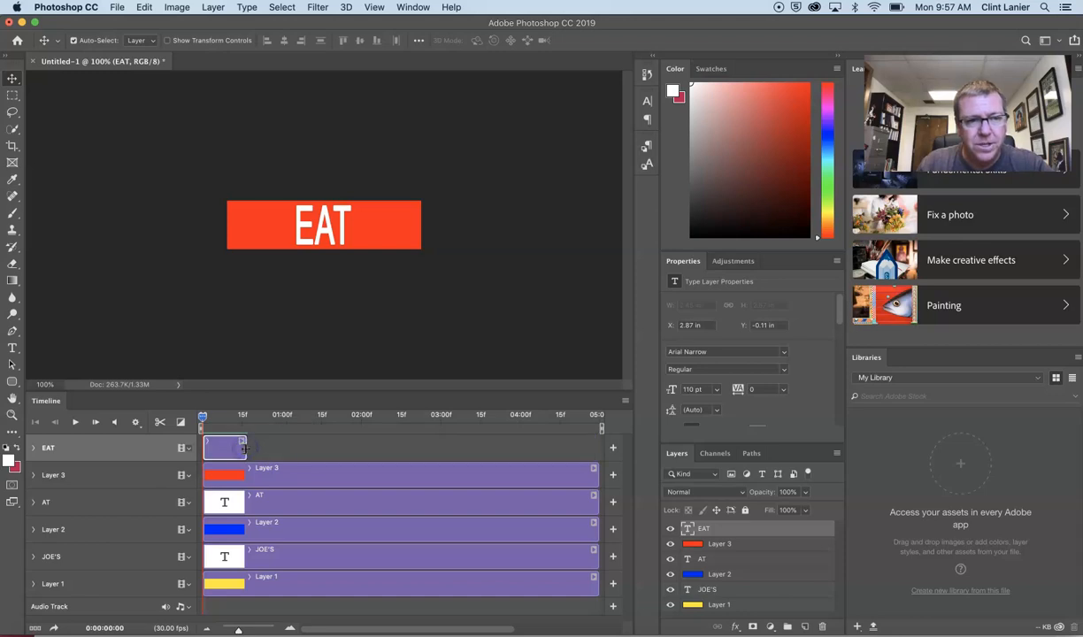
drag(593, 474, 371, 474)
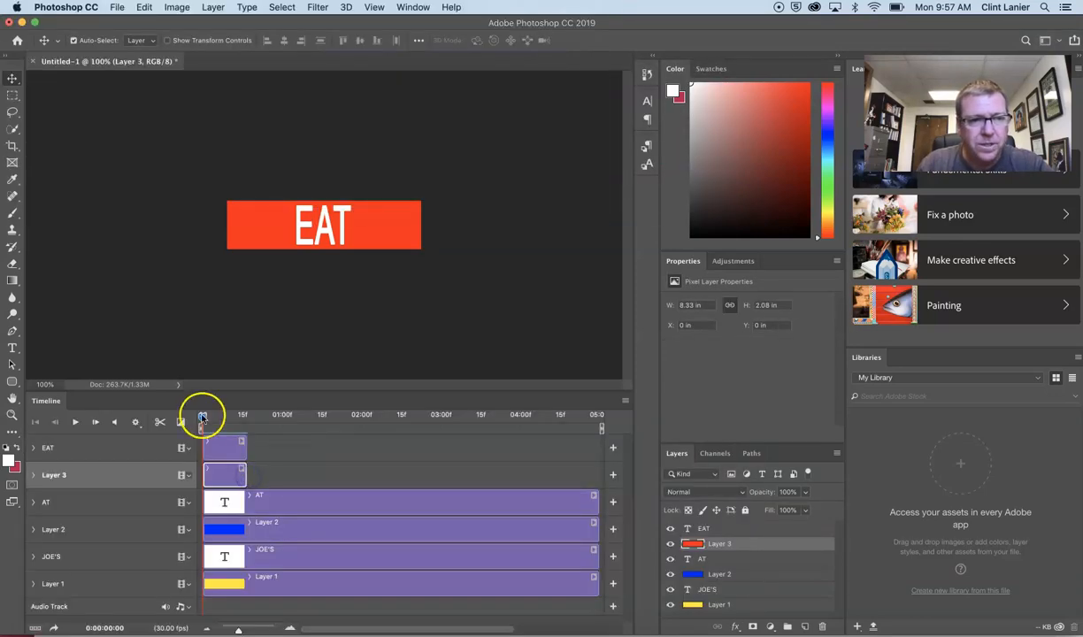
- Move the playhead past them and start the AT clip after EAT ends
click(202, 414)
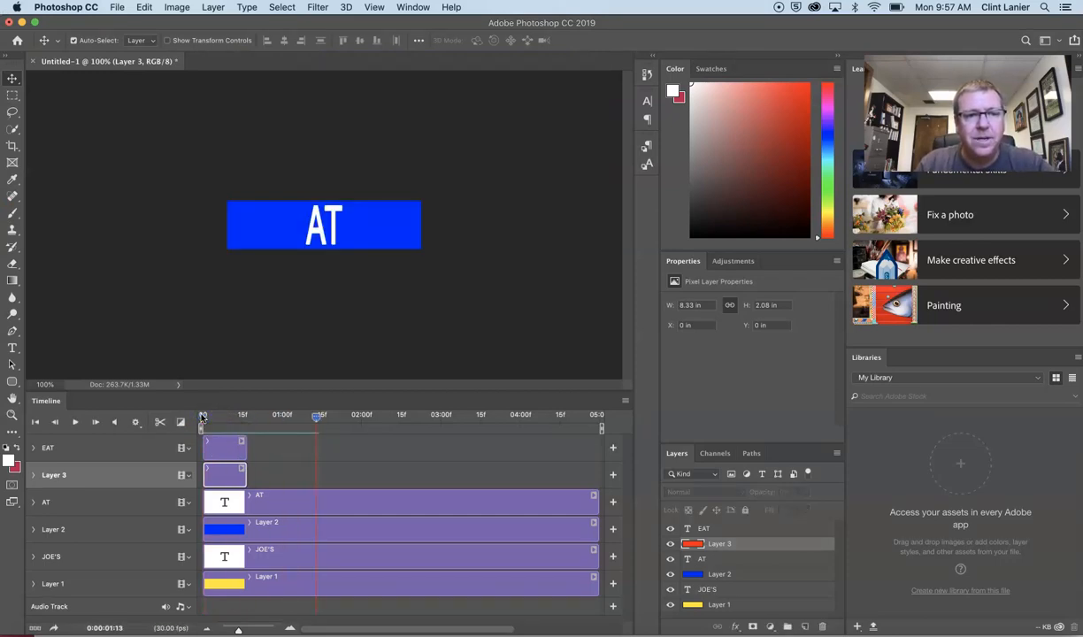
drag(315, 415, 293, 415)
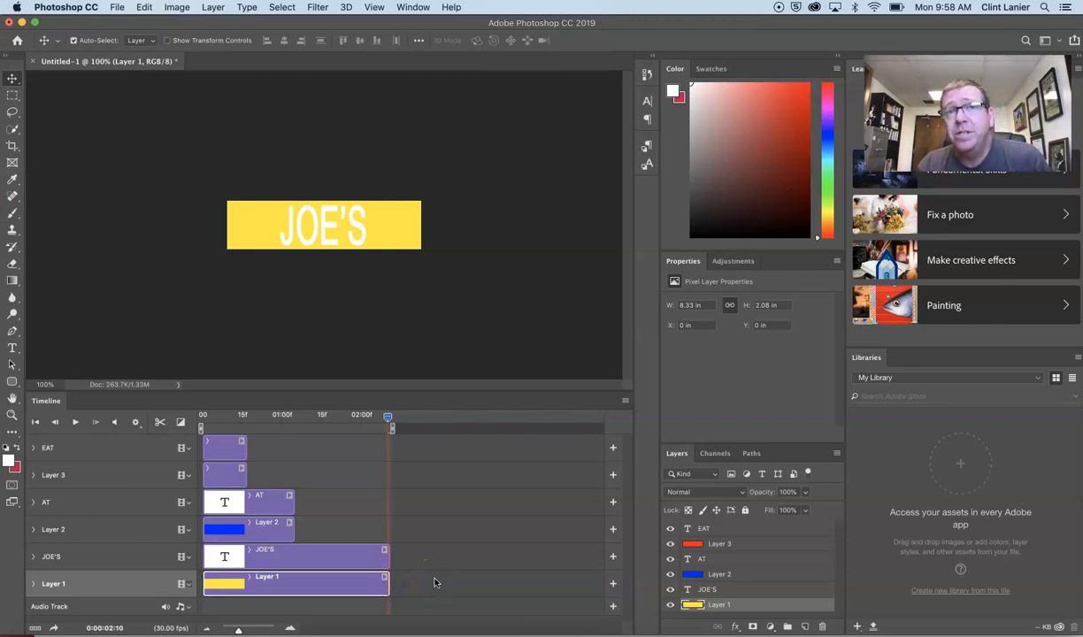
mouse_move(370, 396)
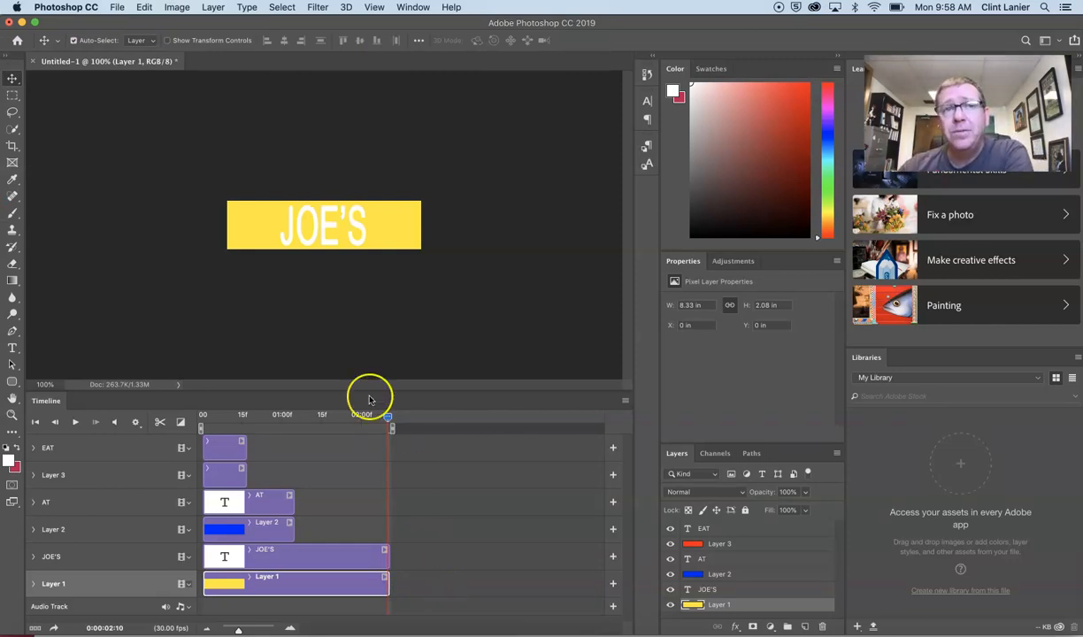
- In Save for Web (Legacy), choose the GIF 128 Dithered preset looping Forever
click(117, 8)
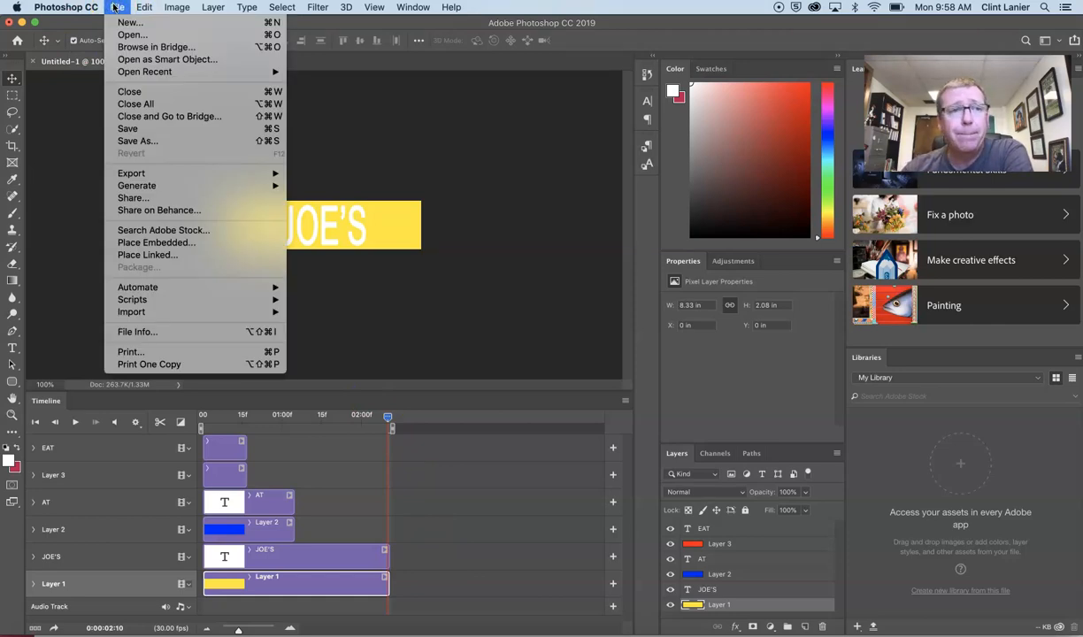
mouse_move(131, 173)
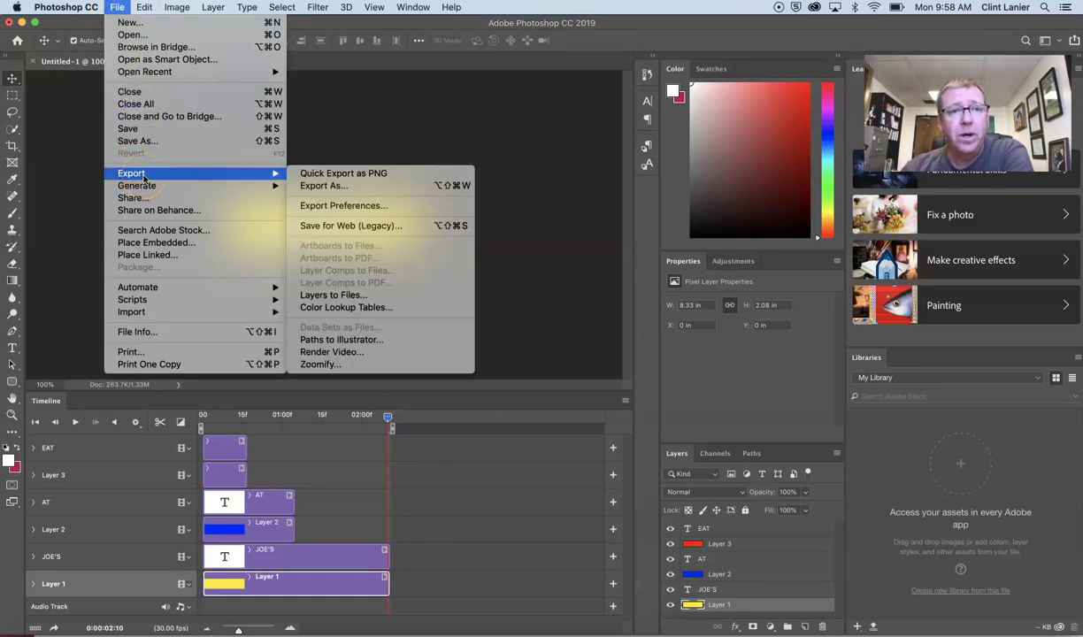
mouse_move(226, 166)
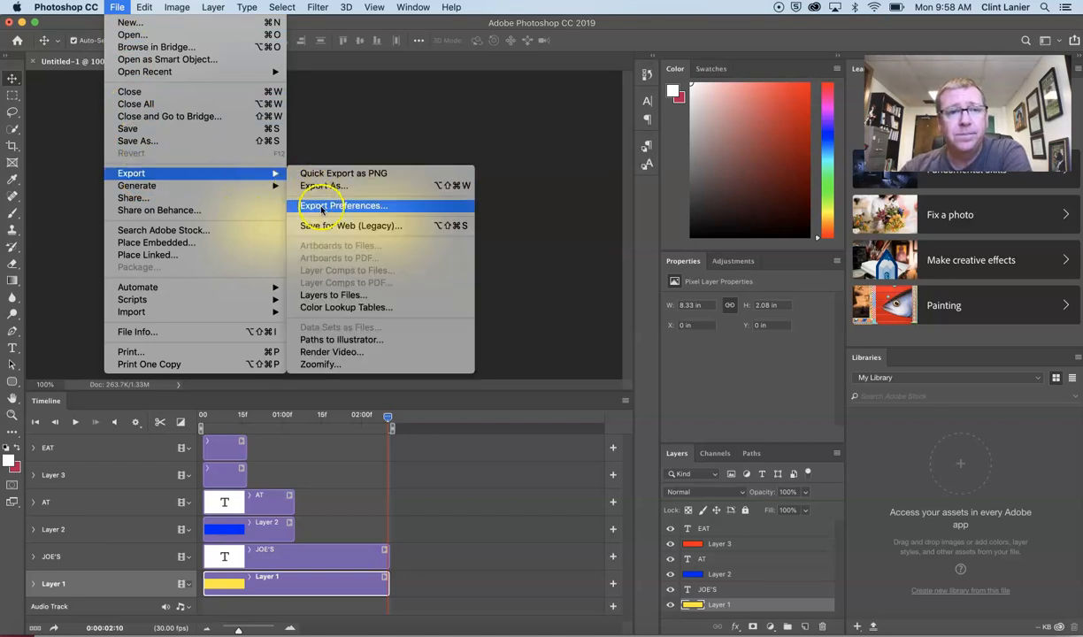
mouse_move(350, 226)
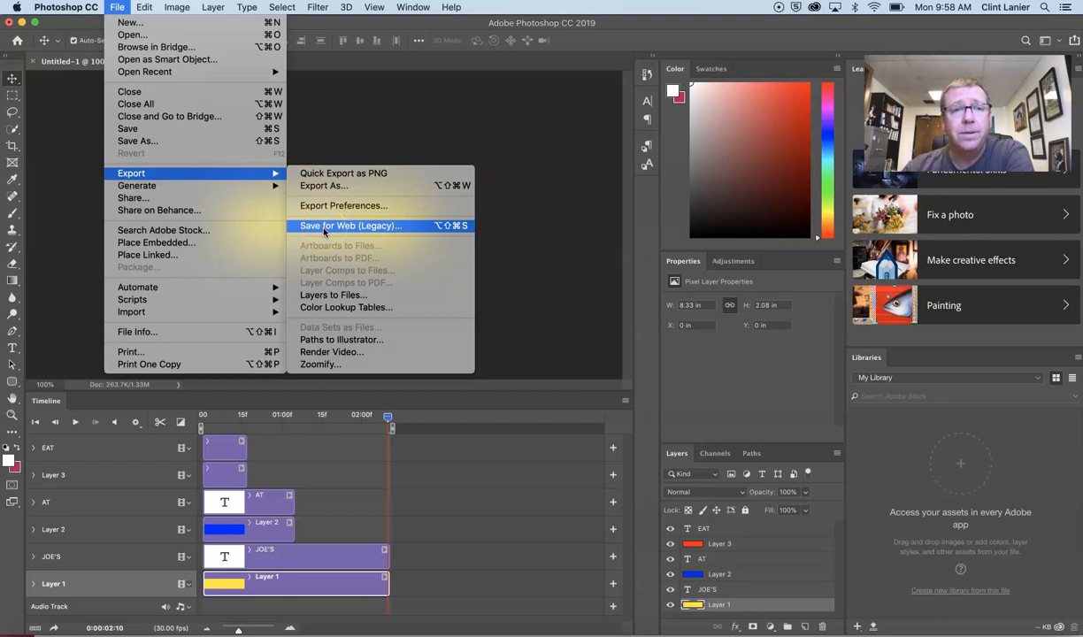
click(350, 226)
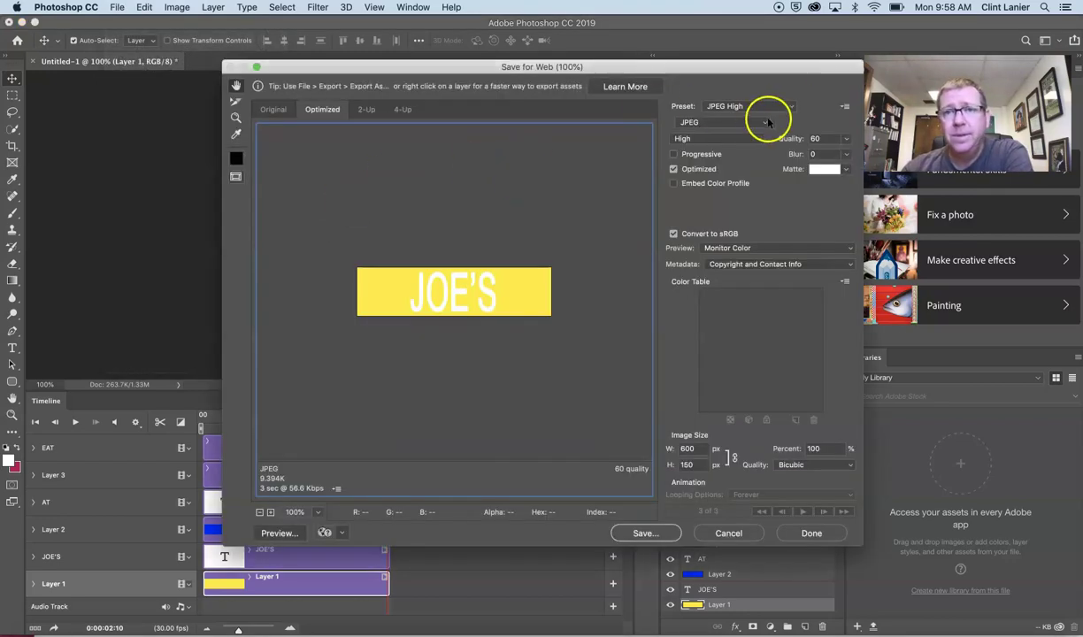
mouse_move(764, 106)
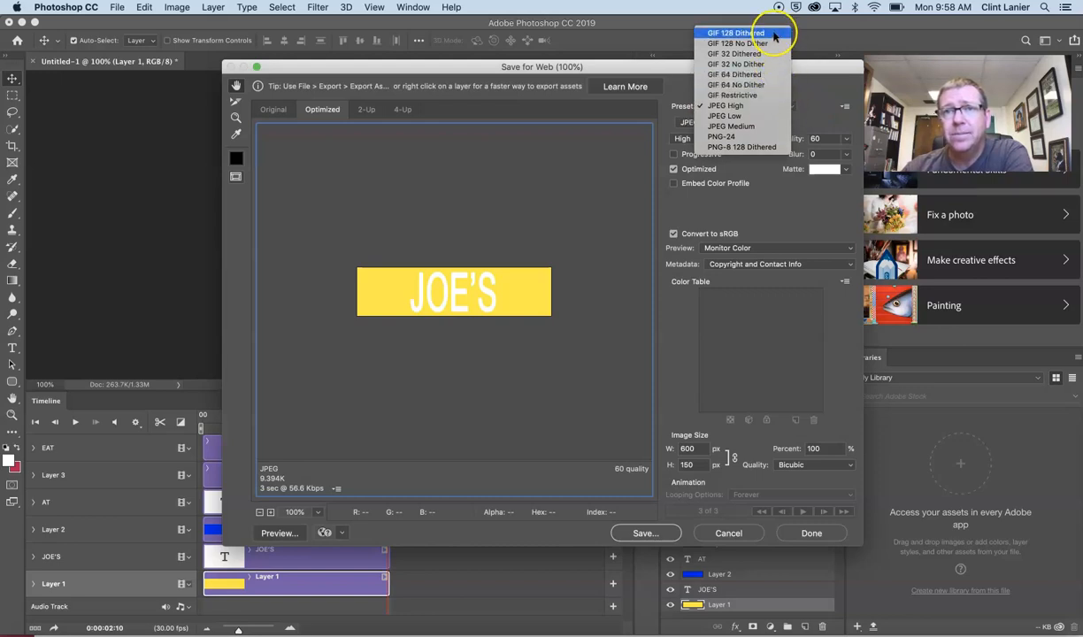
click(734, 32)
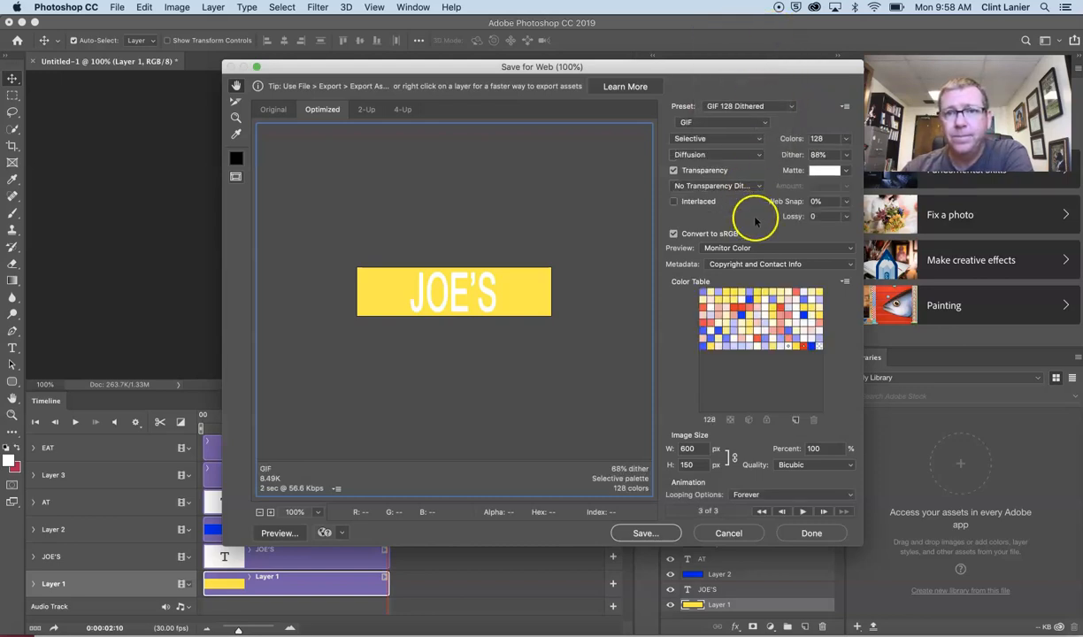
mouse_move(681, 257)
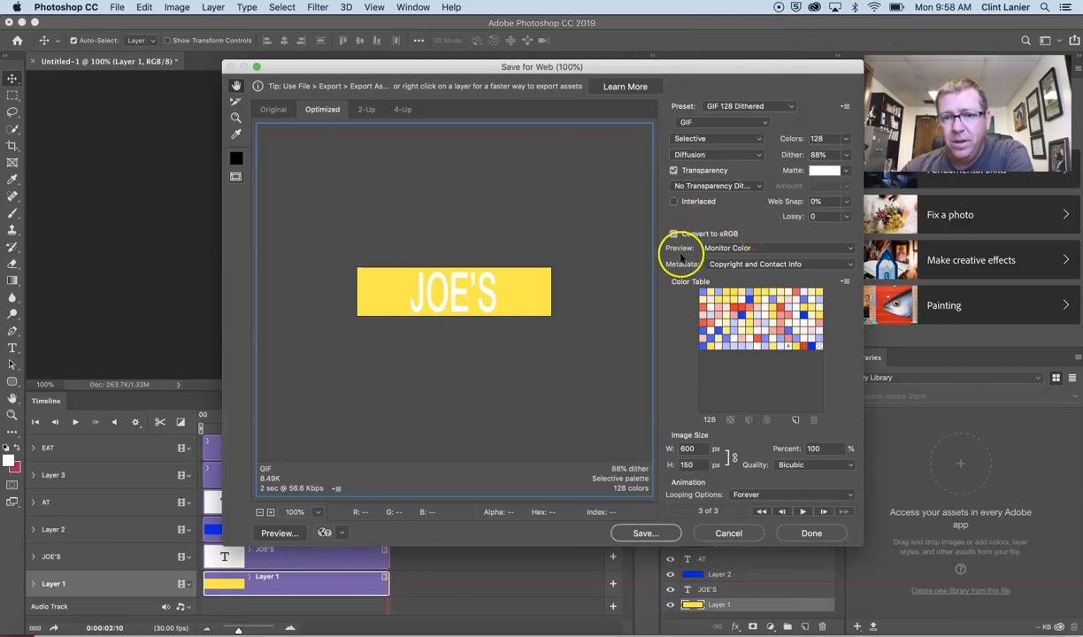
click(672, 234)
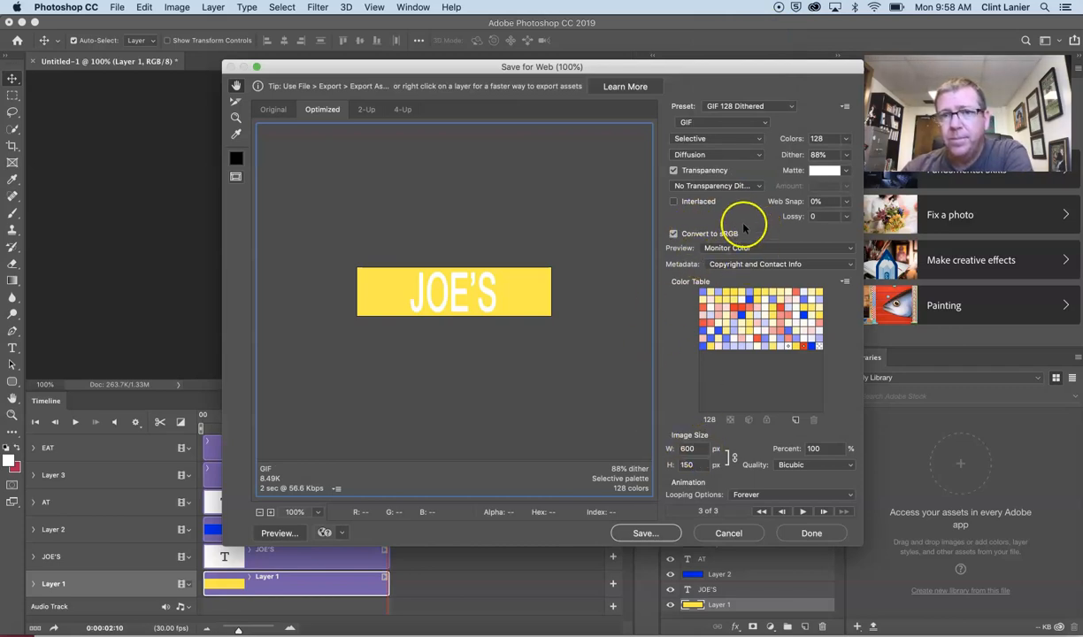
mouse_move(717, 151)
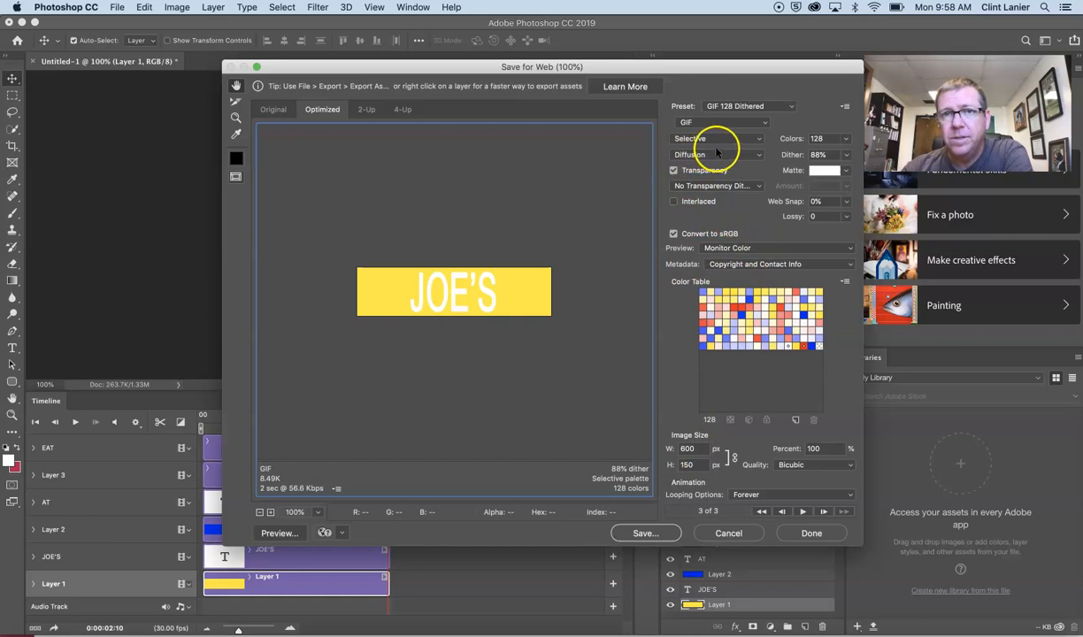
mouse_move(768, 221)
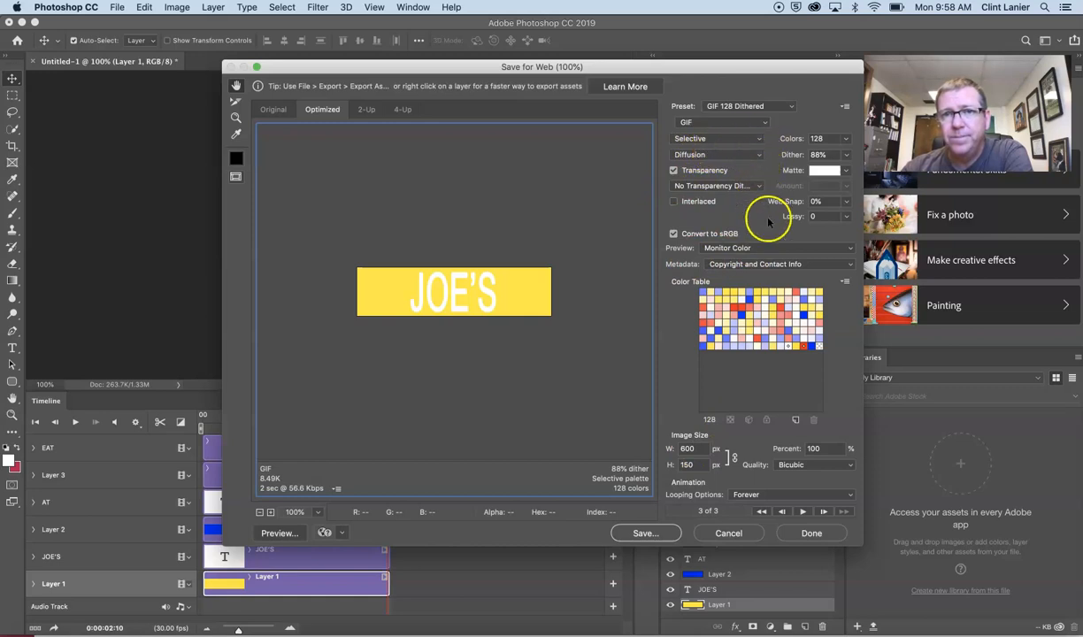
mouse_move(663, 326)
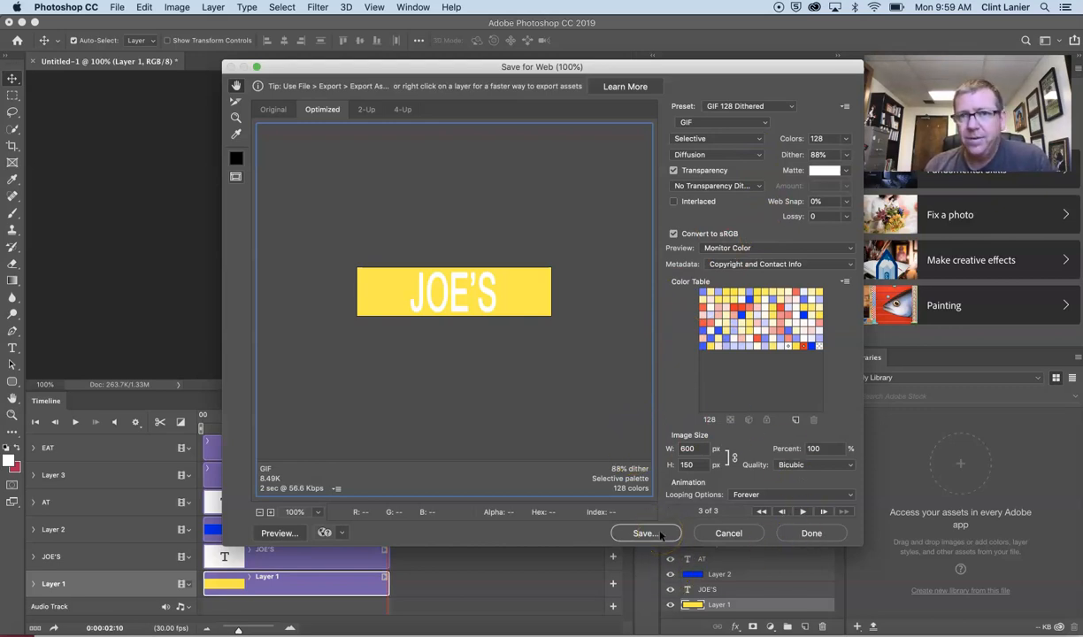
- Save the optimized animation as example.gif in Documents
click(643, 532)
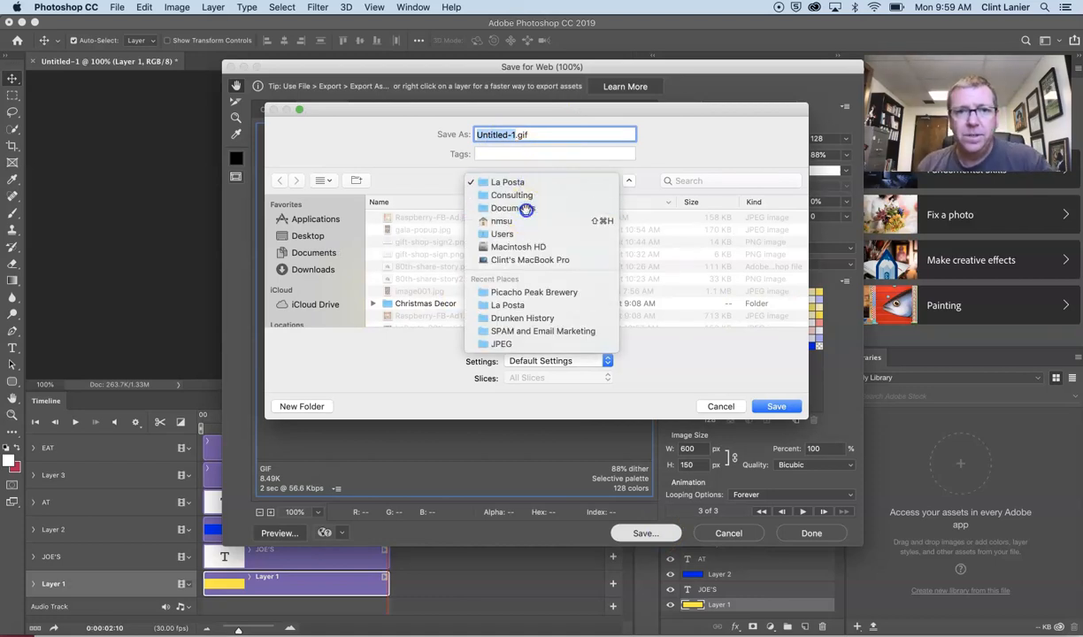
click(506, 209)
text(example)
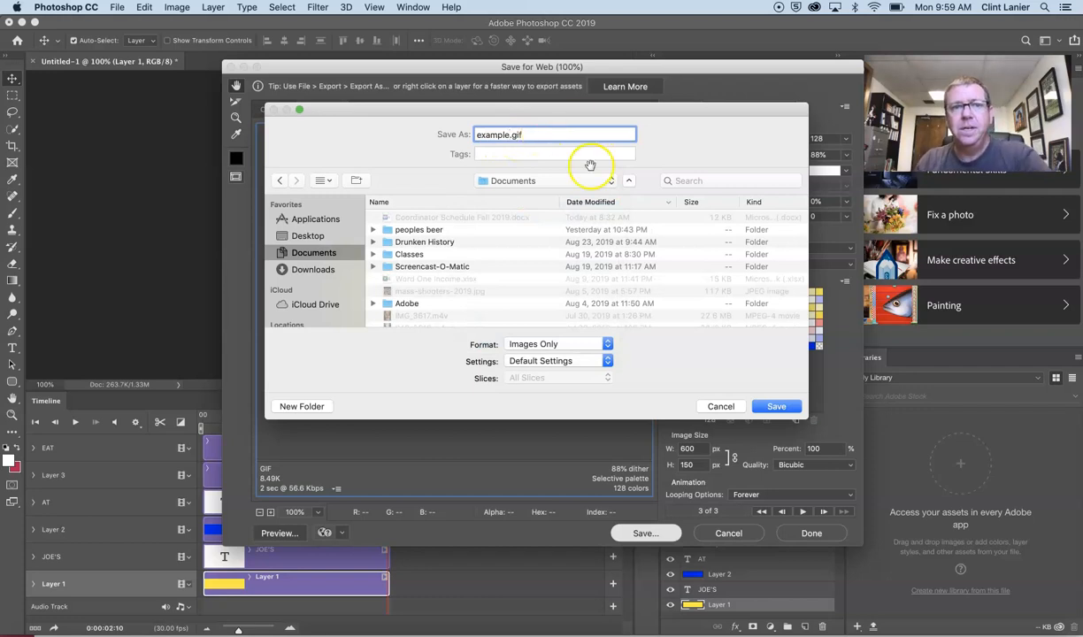
click(720, 405)
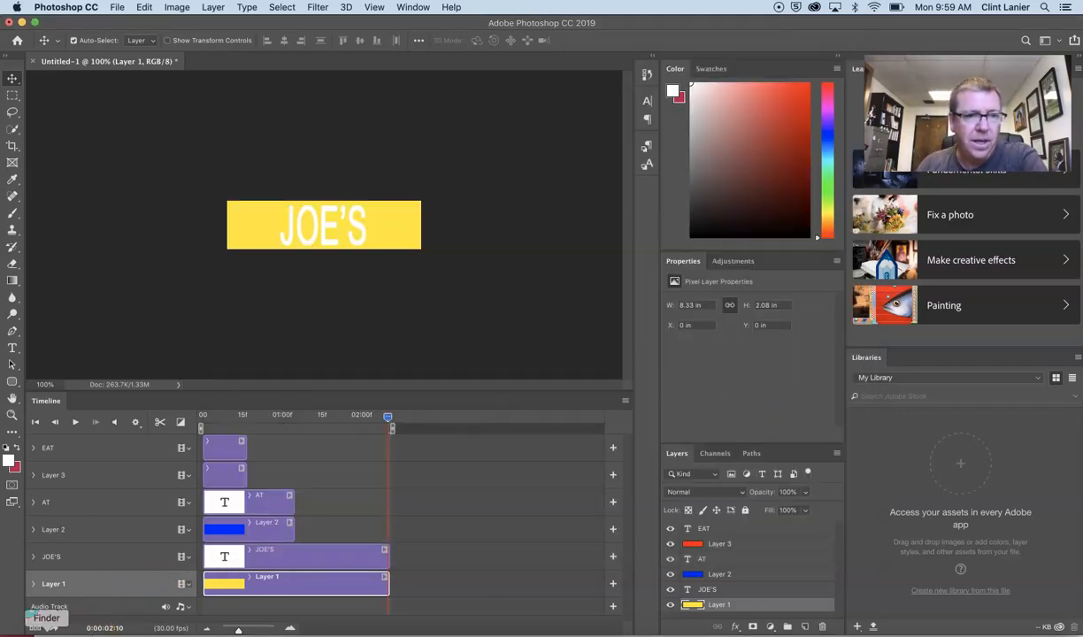
- In Finder's Documents, sort newest first and open example.gif with Firefox
click(46, 617)
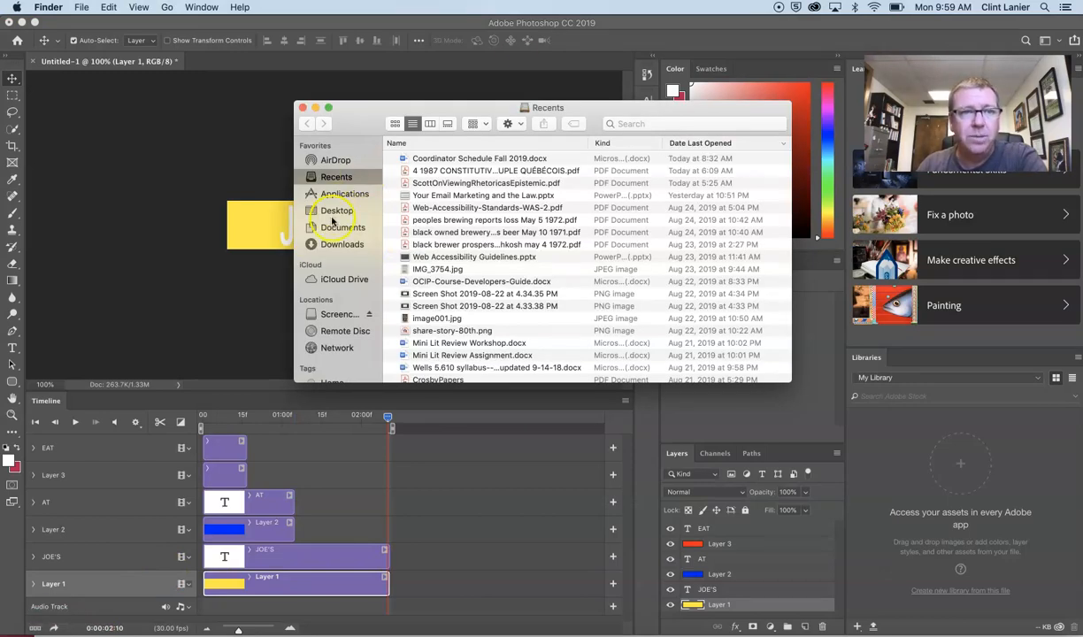
click(344, 226)
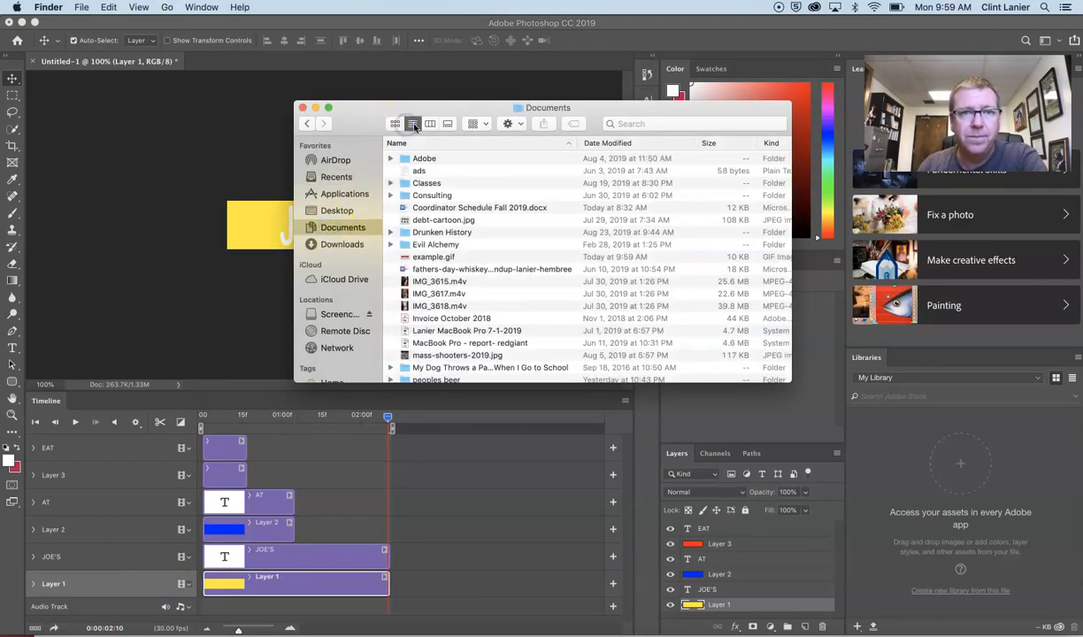
click(609, 142)
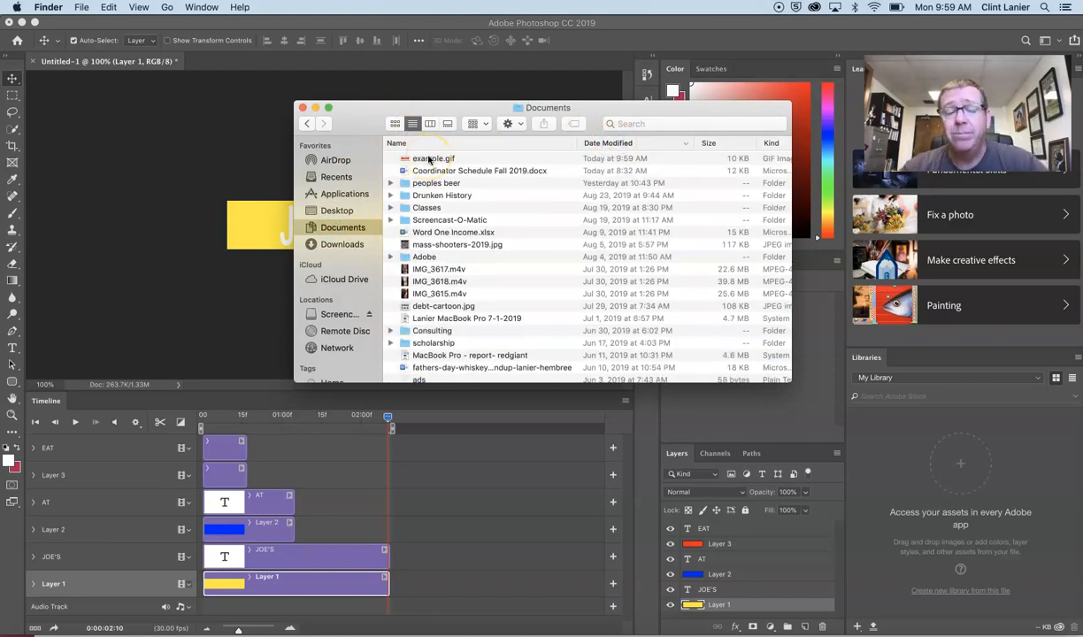
right_click(433, 159)
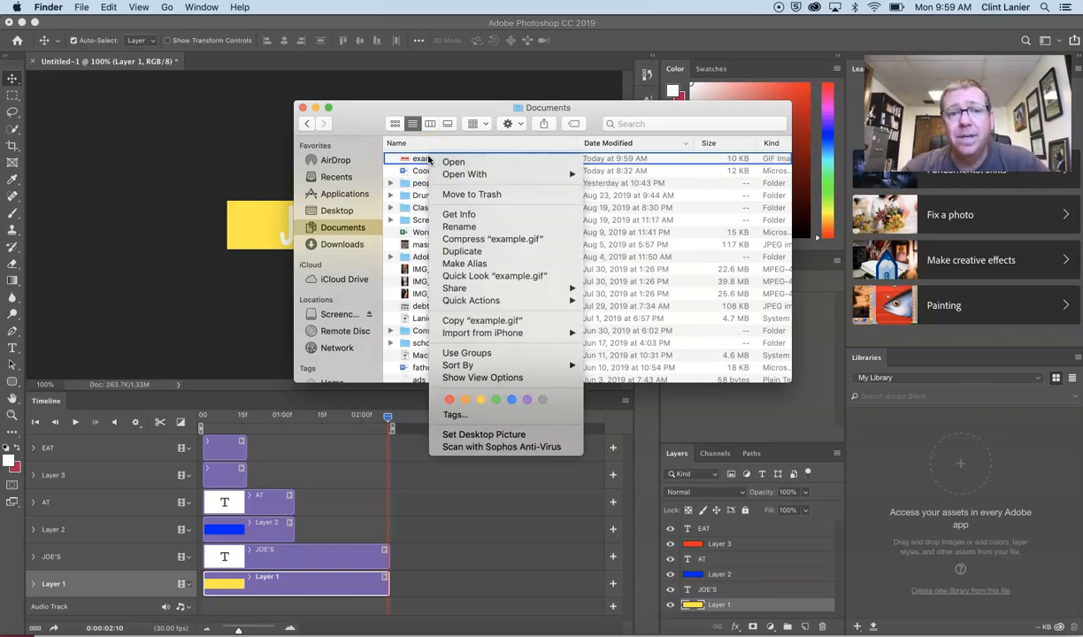
mouse_move(464, 173)
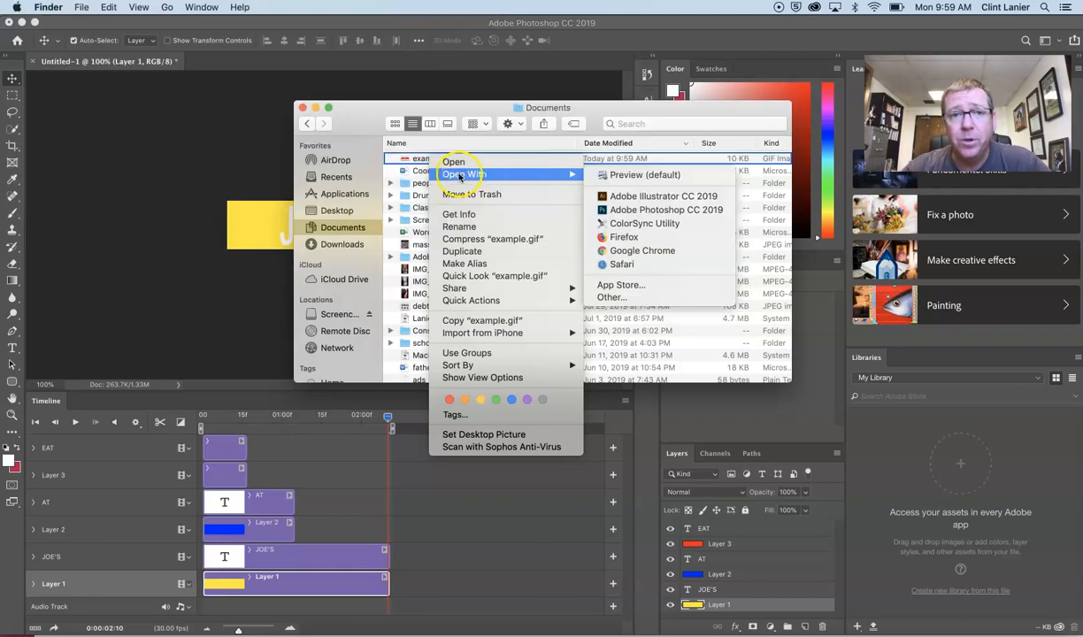
mouse_move(623, 237)
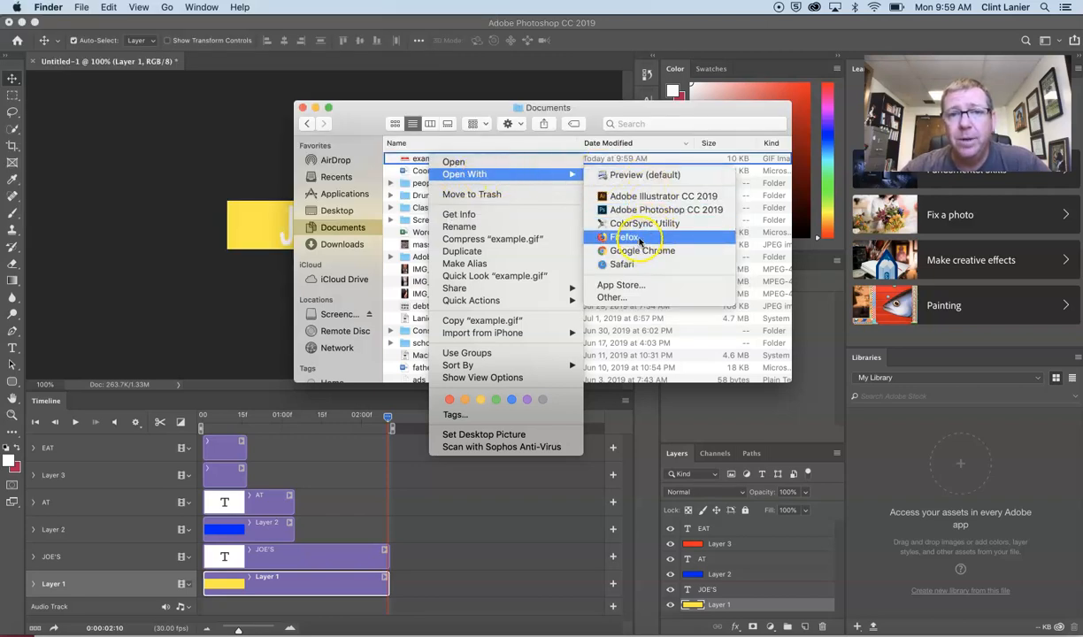
click(628, 237)
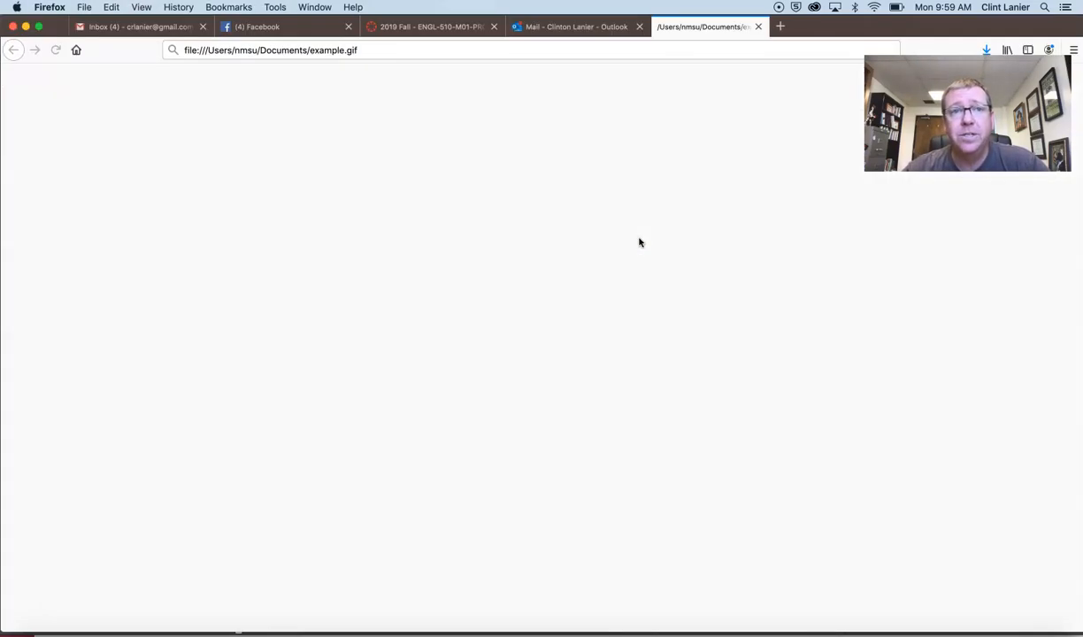